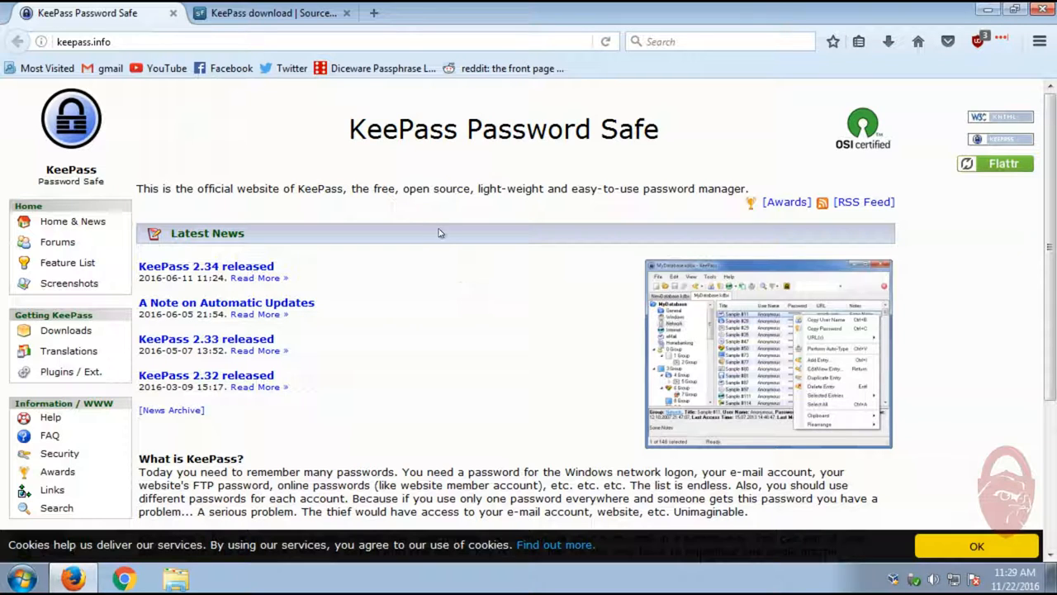
mouse_move(322, 274)
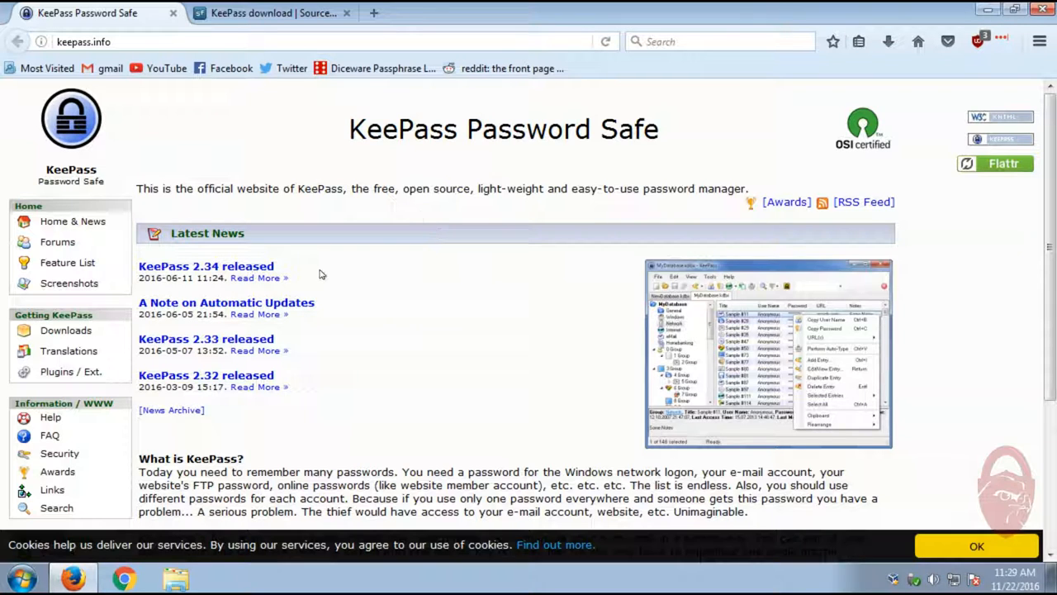
mouse_move(217, 126)
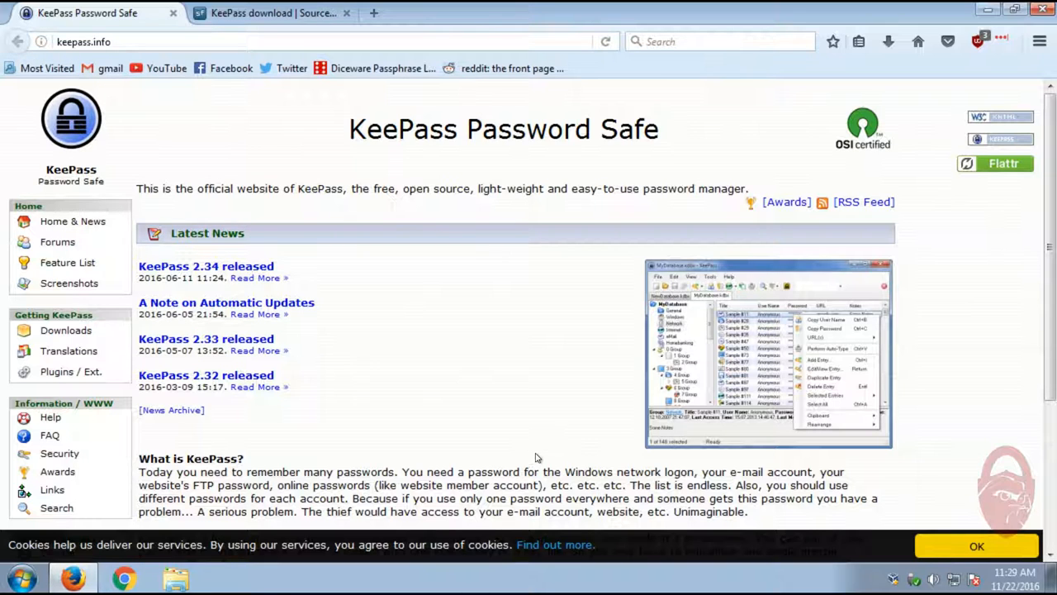
mouse_move(400, 229)
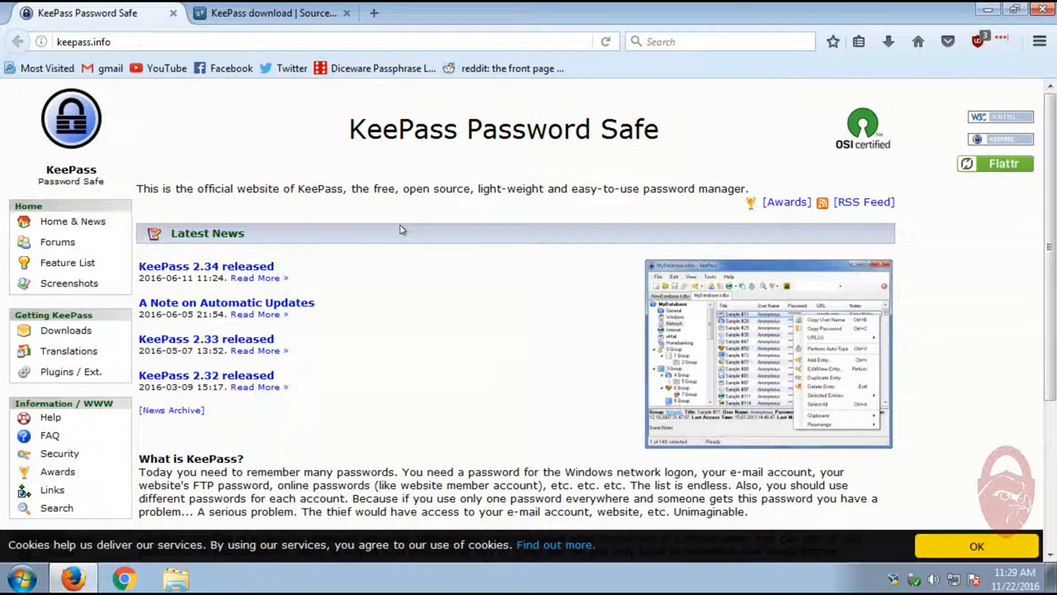
Step: Check the SourceForge KeePass page's connection security in Page Info and close it
click(41, 42)
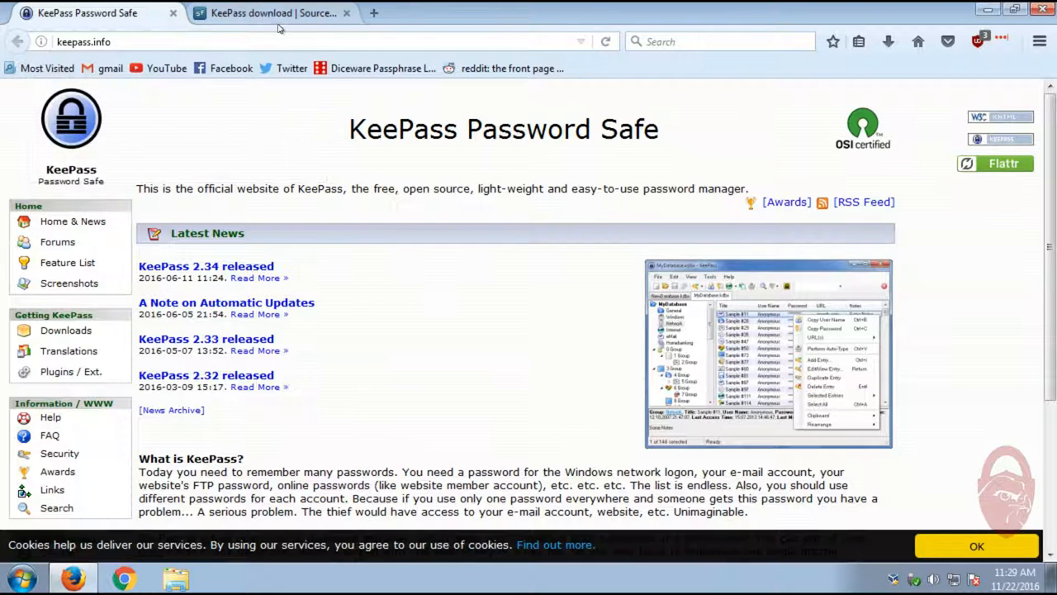
click(273, 12)
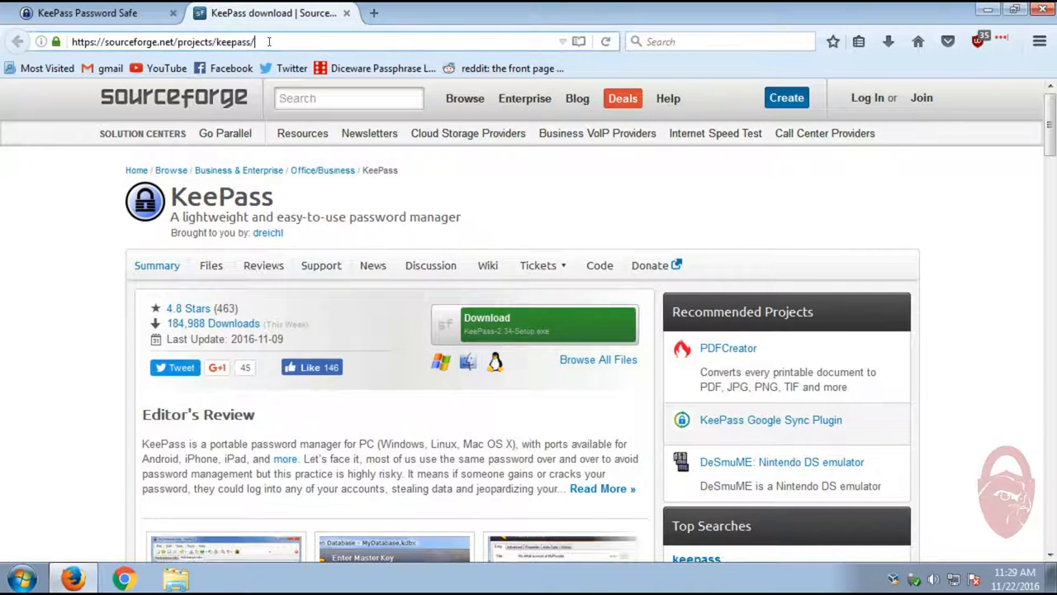
click(41, 41)
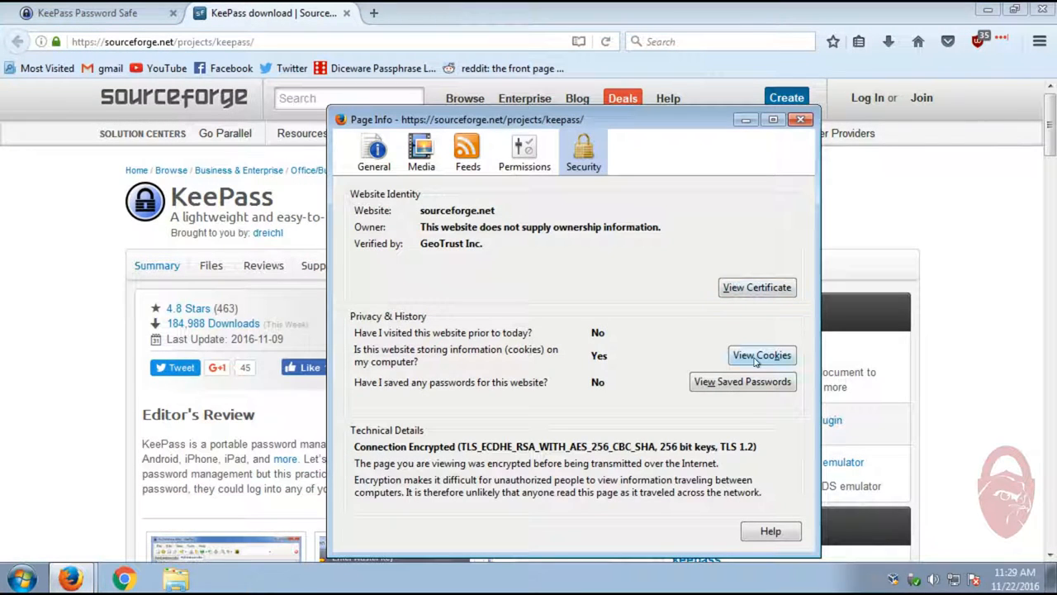
click(756, 286)
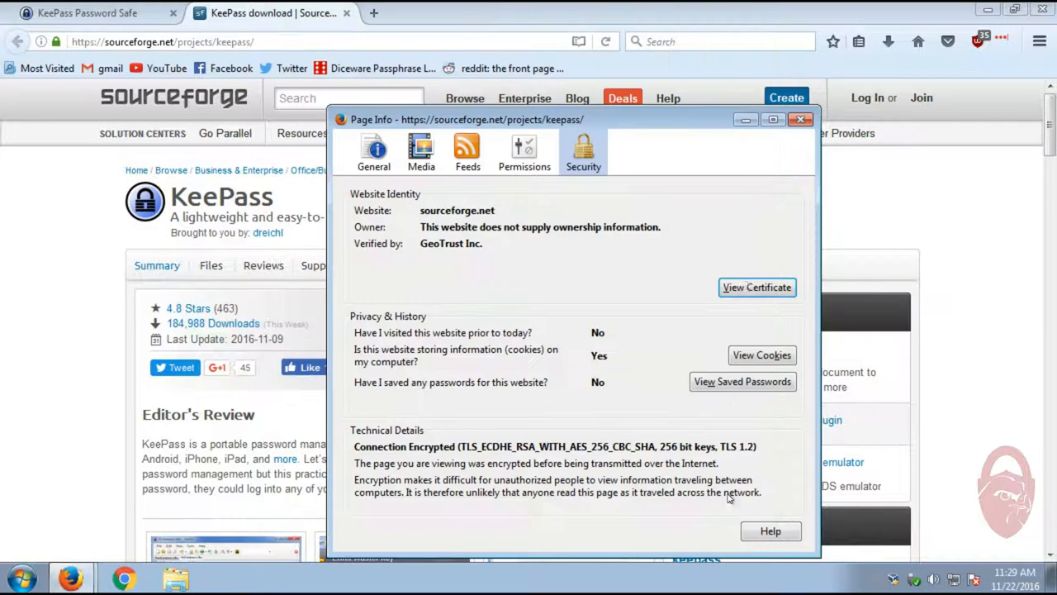
click(799, 119)
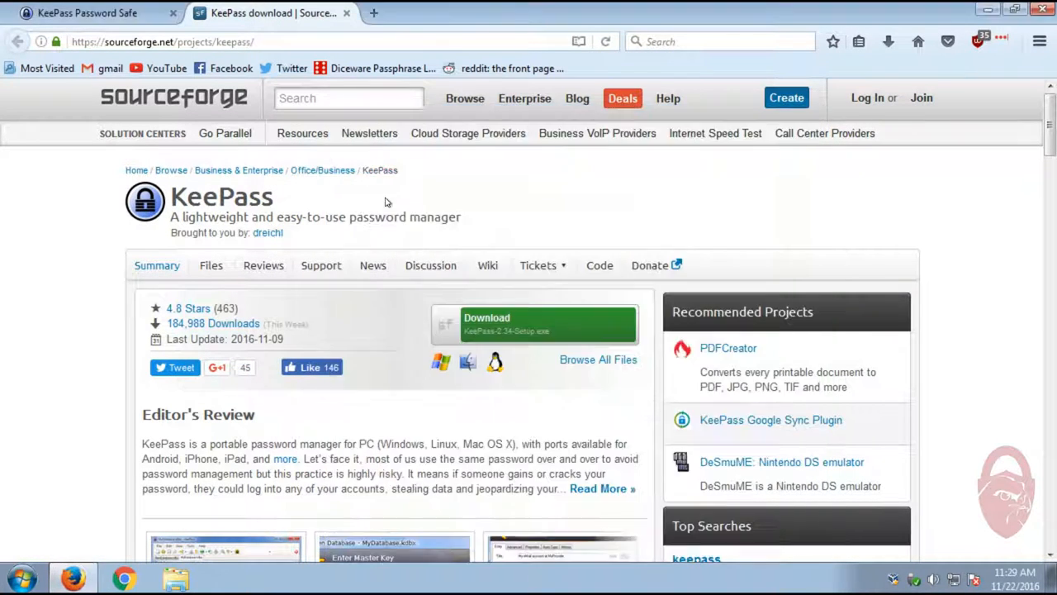
Step: Scroll down the SourceForge project page toward the download section
scroll(down, 3)
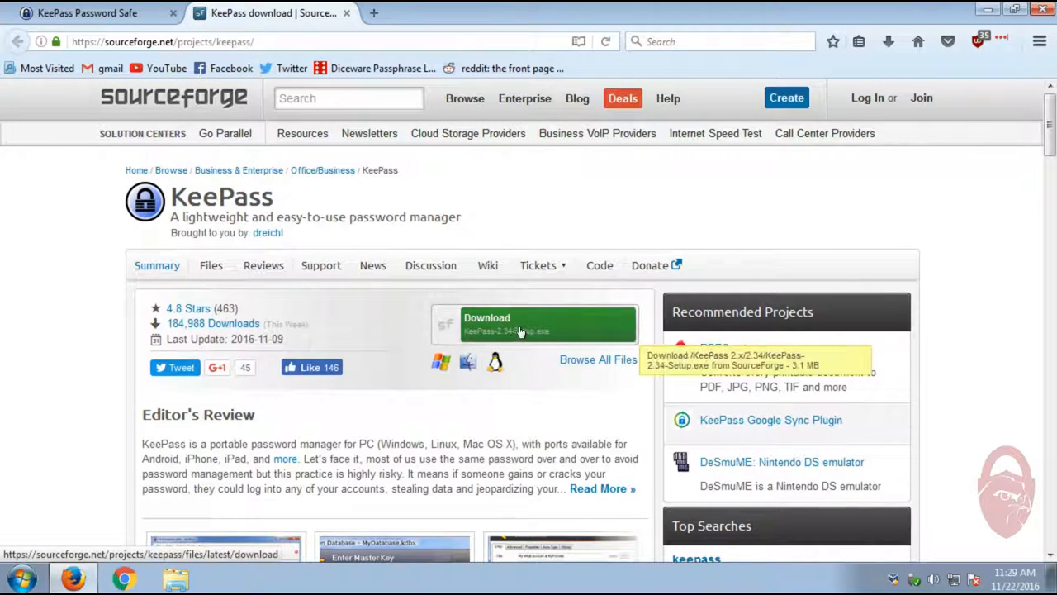
scroll(down, 3)
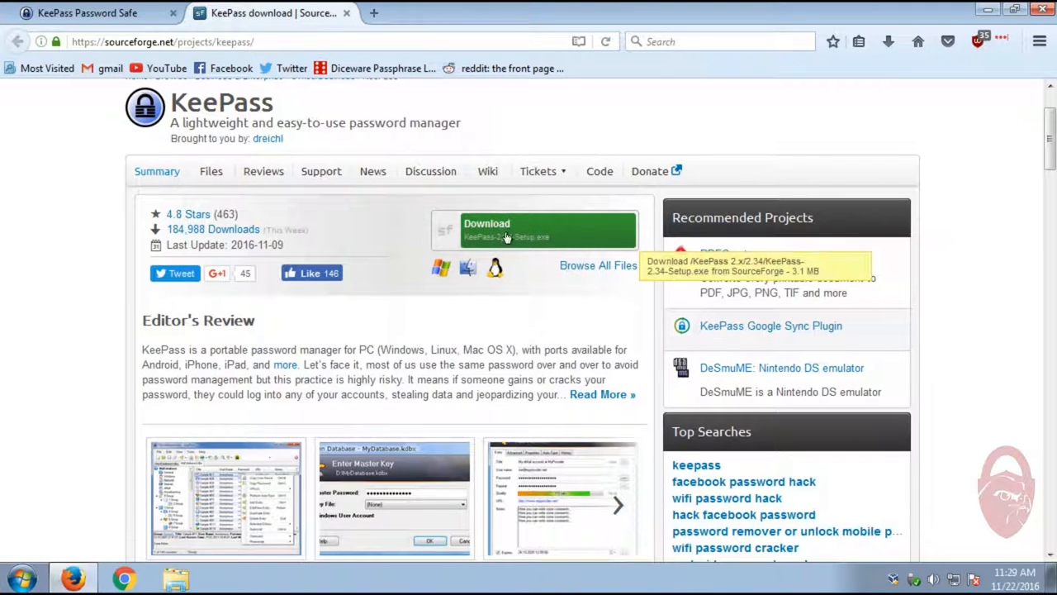
Step: Download KeePass-2.34-Setup via Save File and select it in the Downloads folder
click(534, 229)
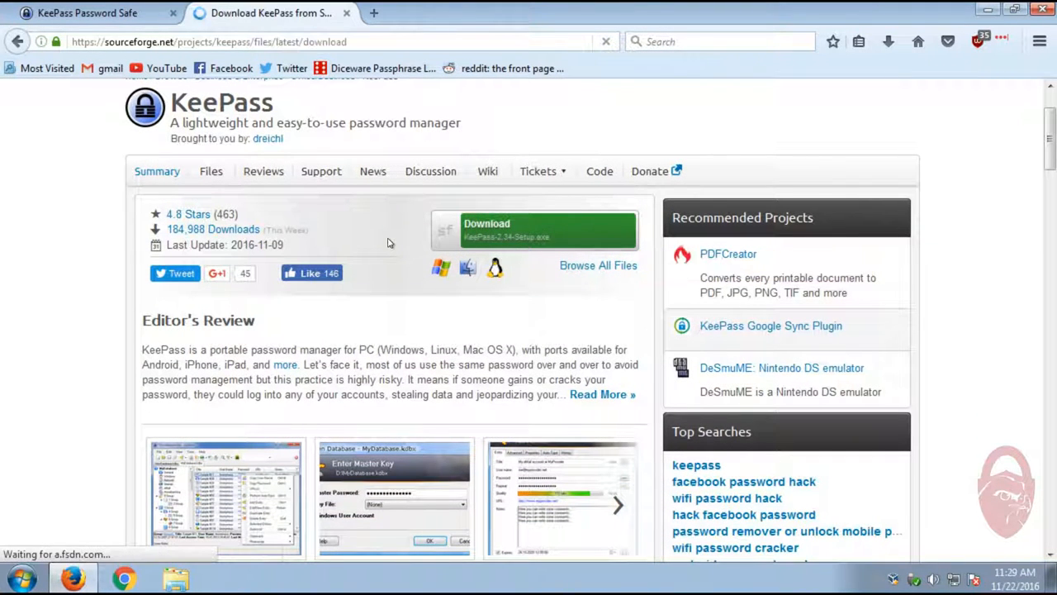
click(537, 229)
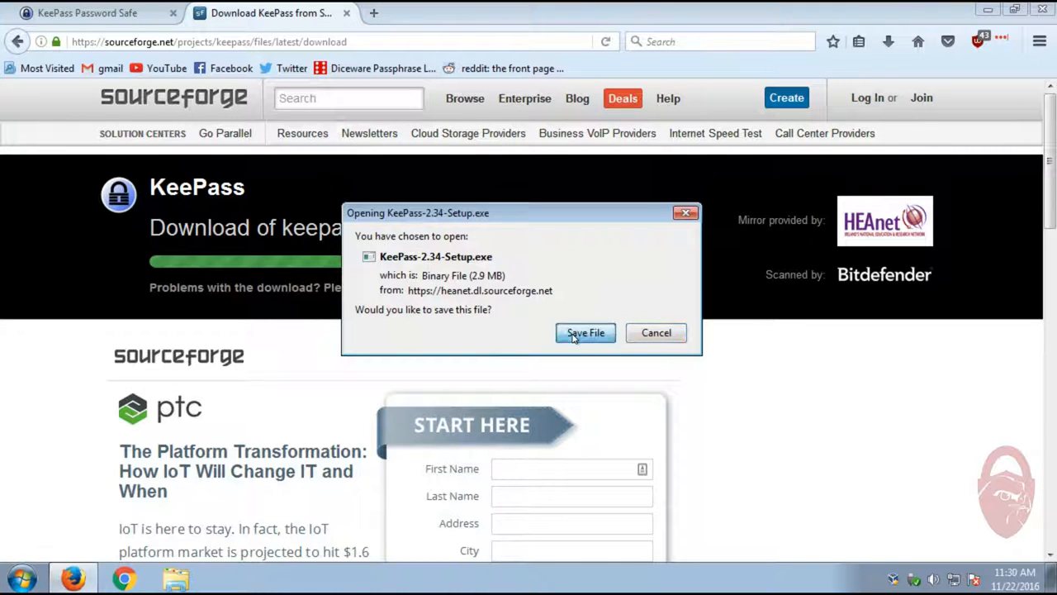
click(585, 332)
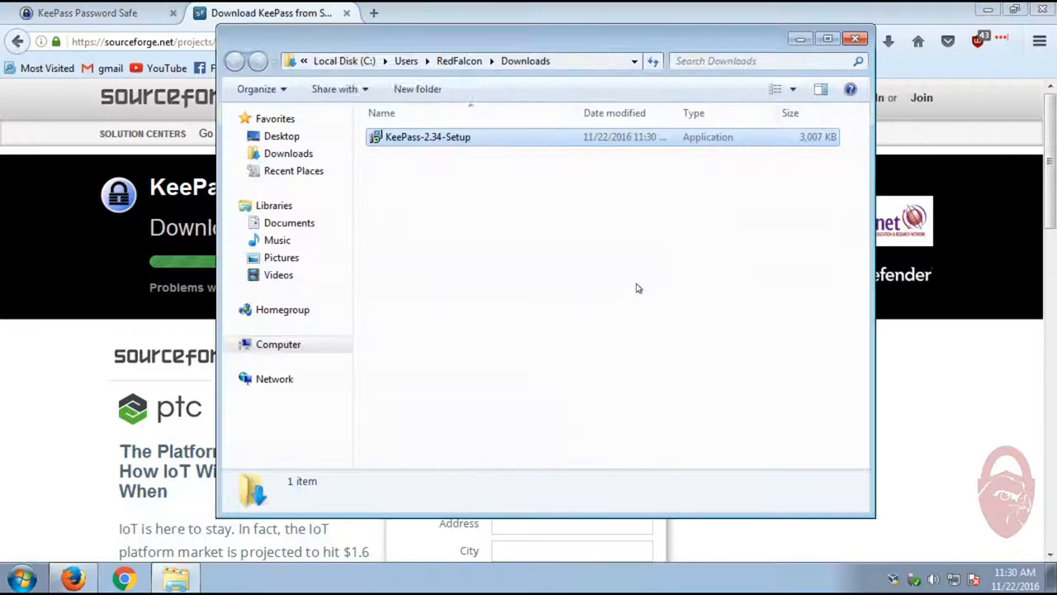
click(424, 158)
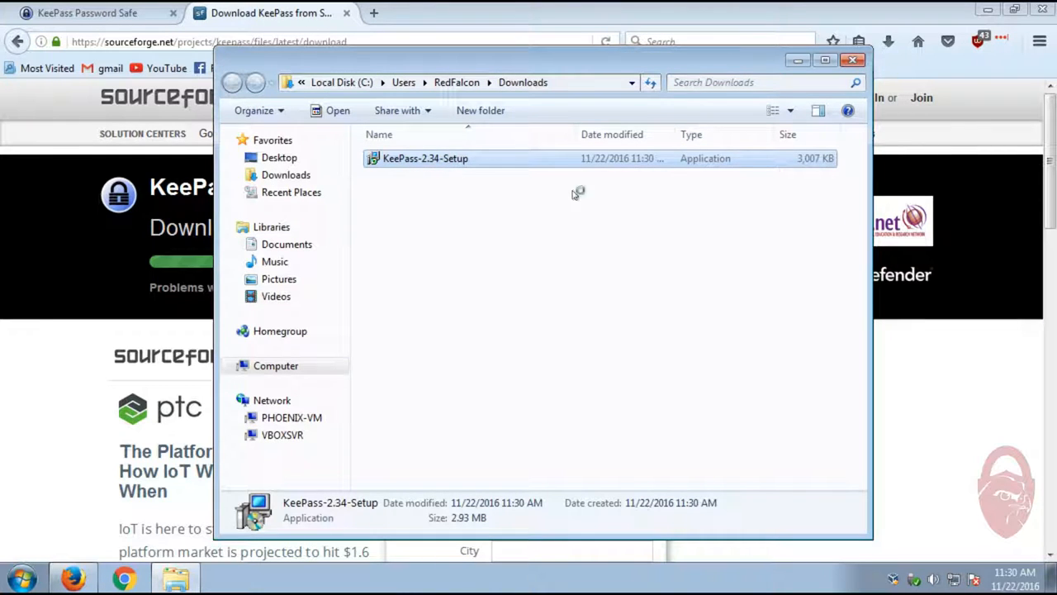
Step: Run the KeePass-2.34-Setup installer and approve the UAC prompt
double_click(425, 157)
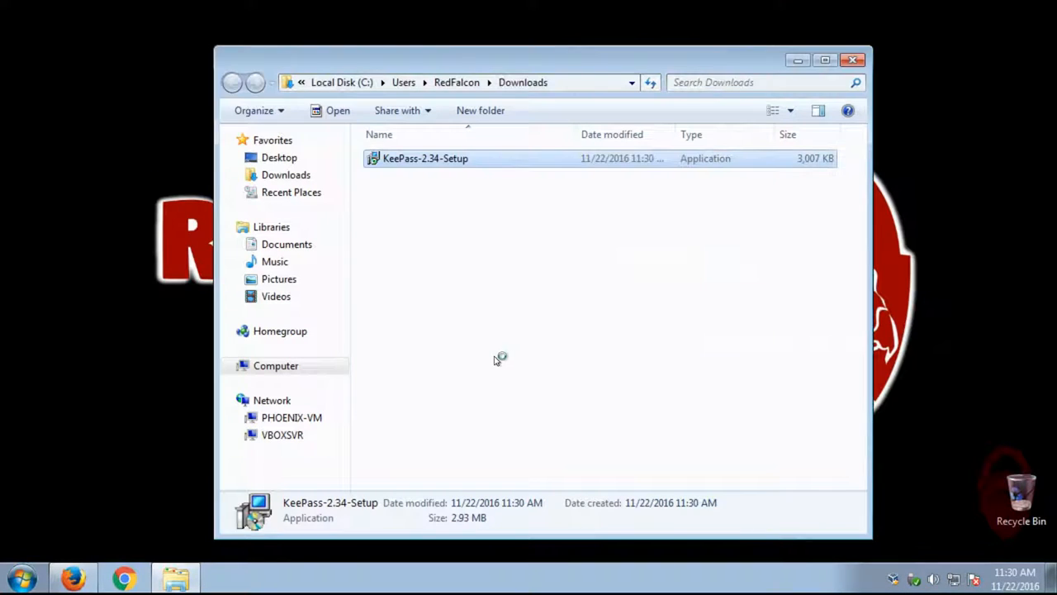
double_click(424, 158)
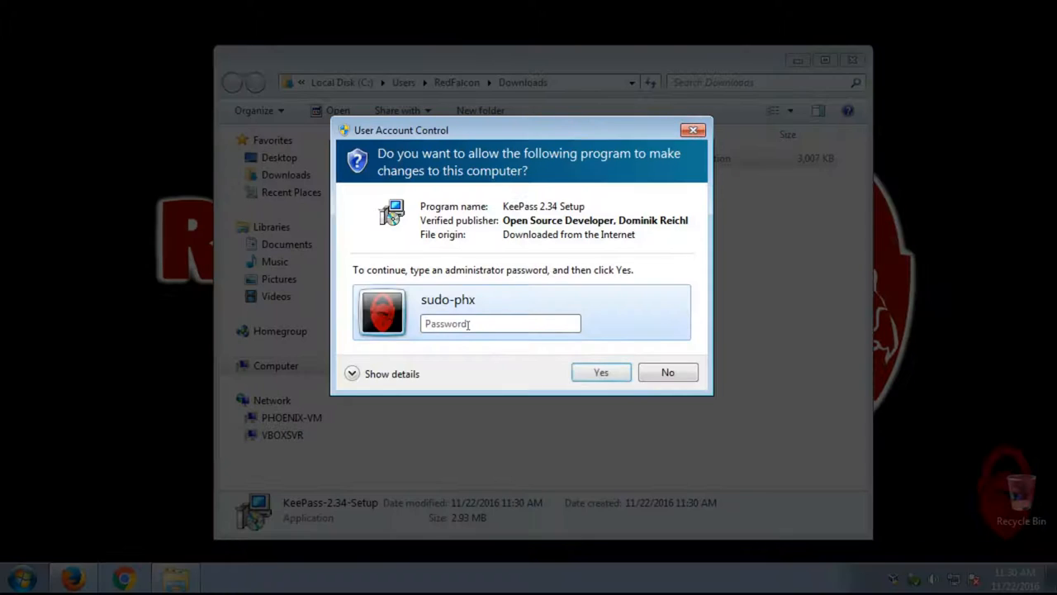
click(667, 373)
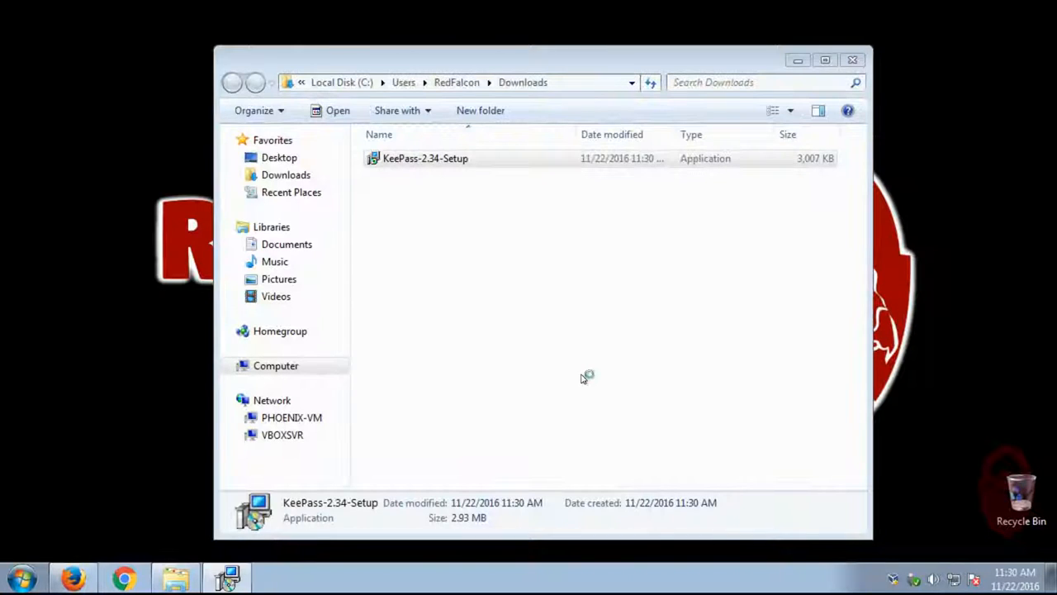
double_click(425, 158)
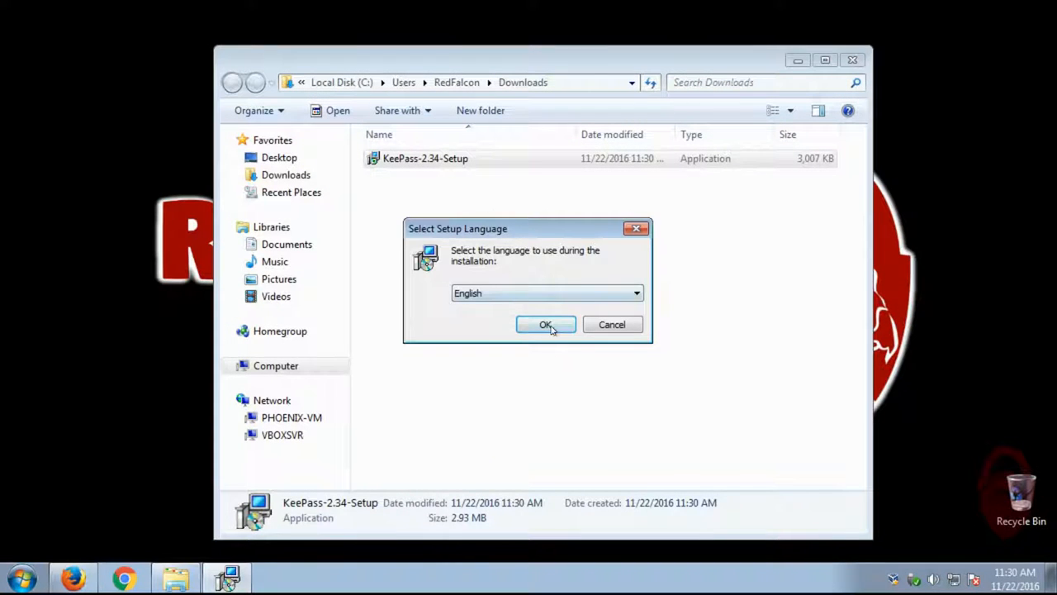
Step: Confirm English as setup language and accept the license agreement
click(546, 324)
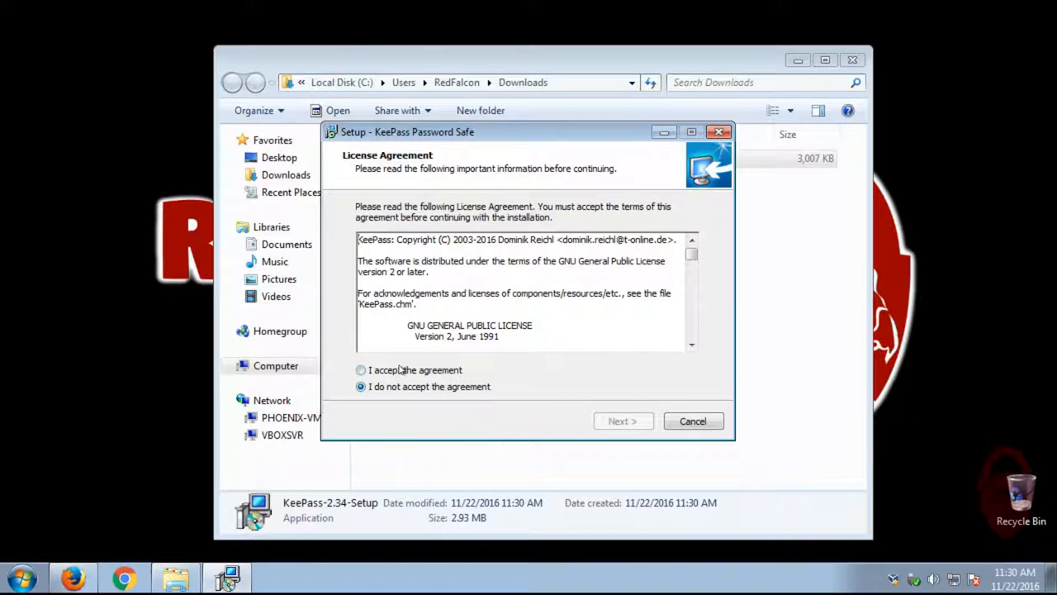
click(361, 370)
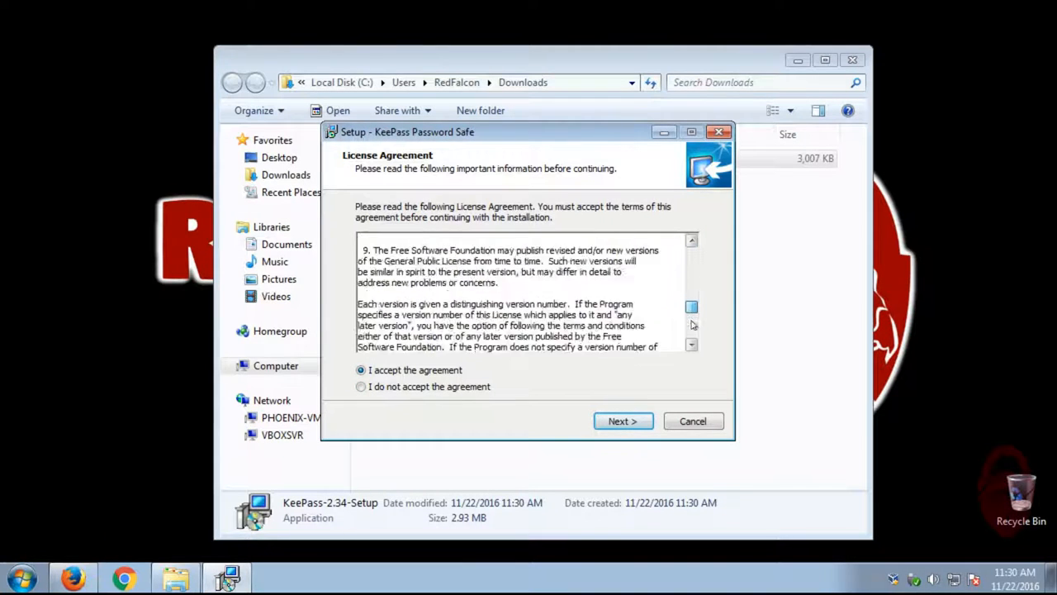
scroll(up, 3)
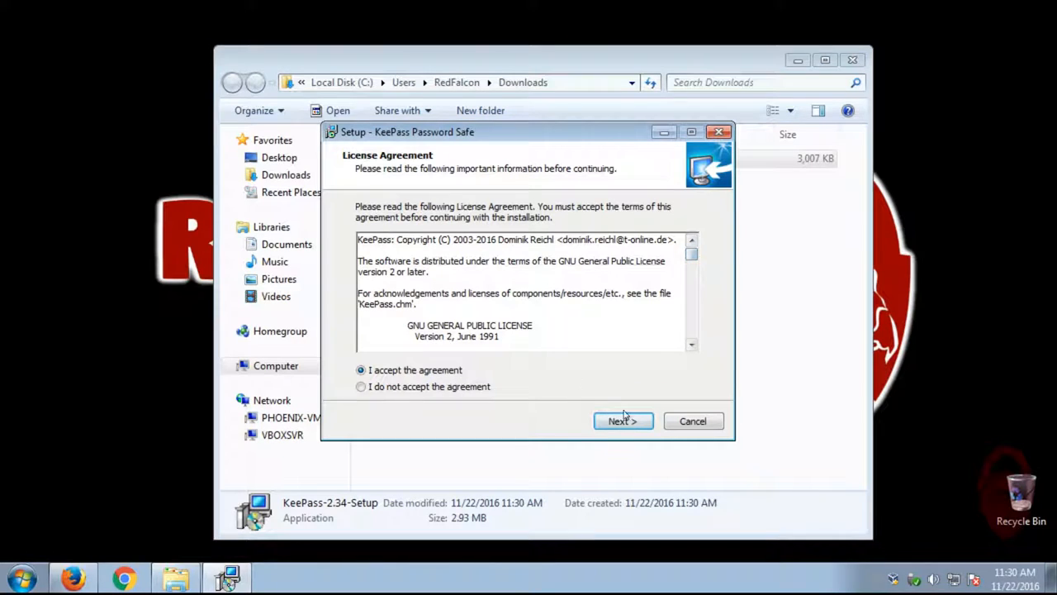
Step: Install KeePass with the default folder, full components and default additional tasks
click(622, 421)
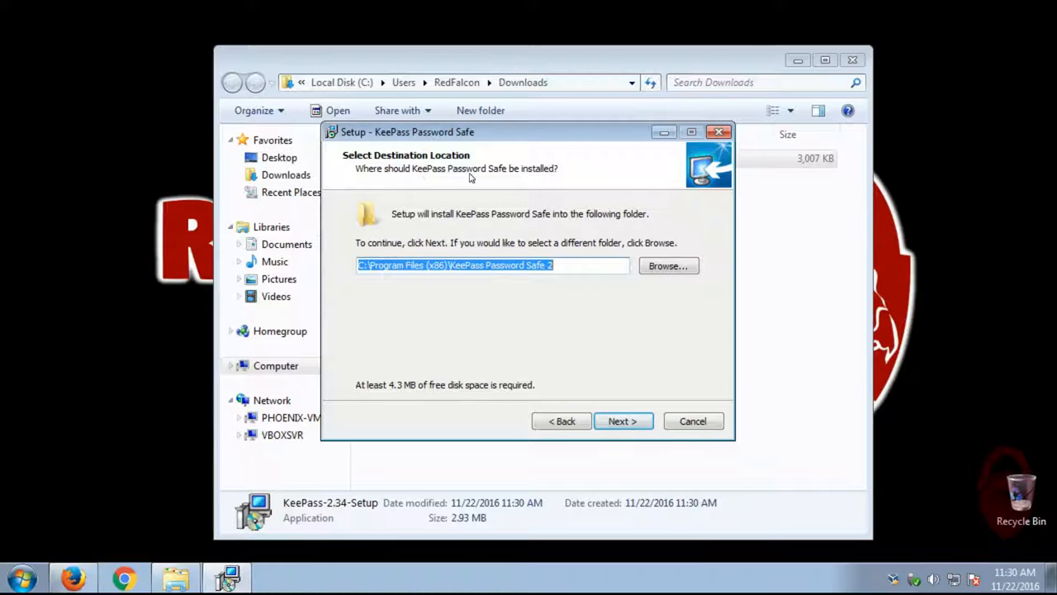
mouse_move(623, 420)
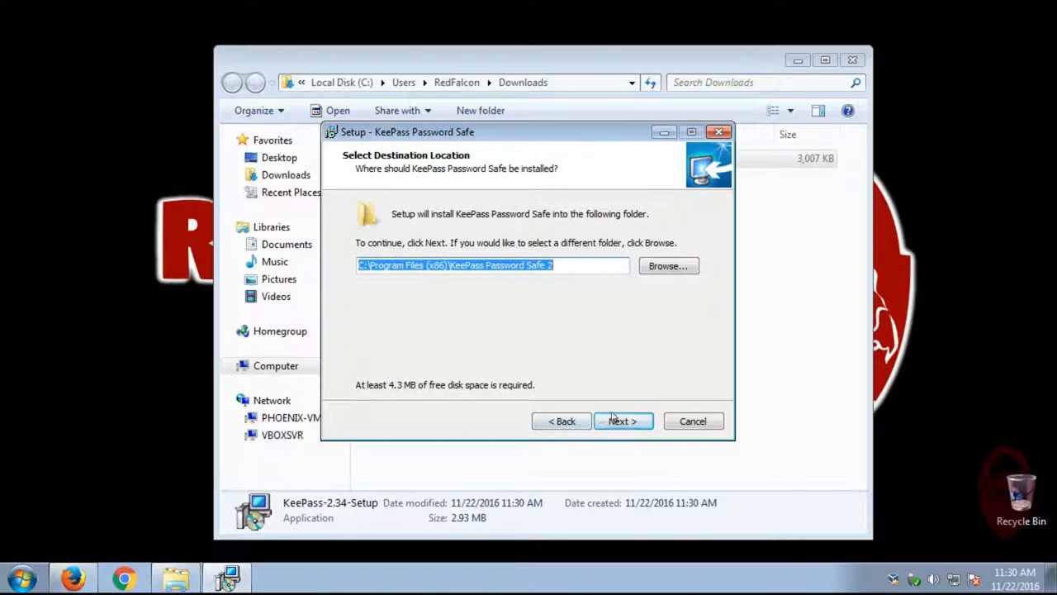
click(623, 421)
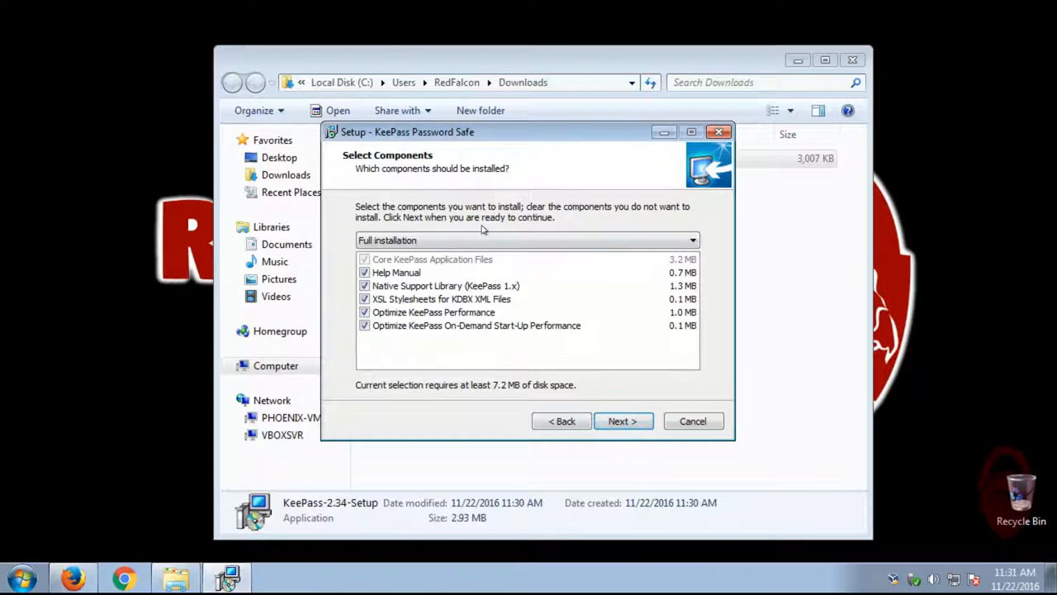
mouse_move(391, 368)
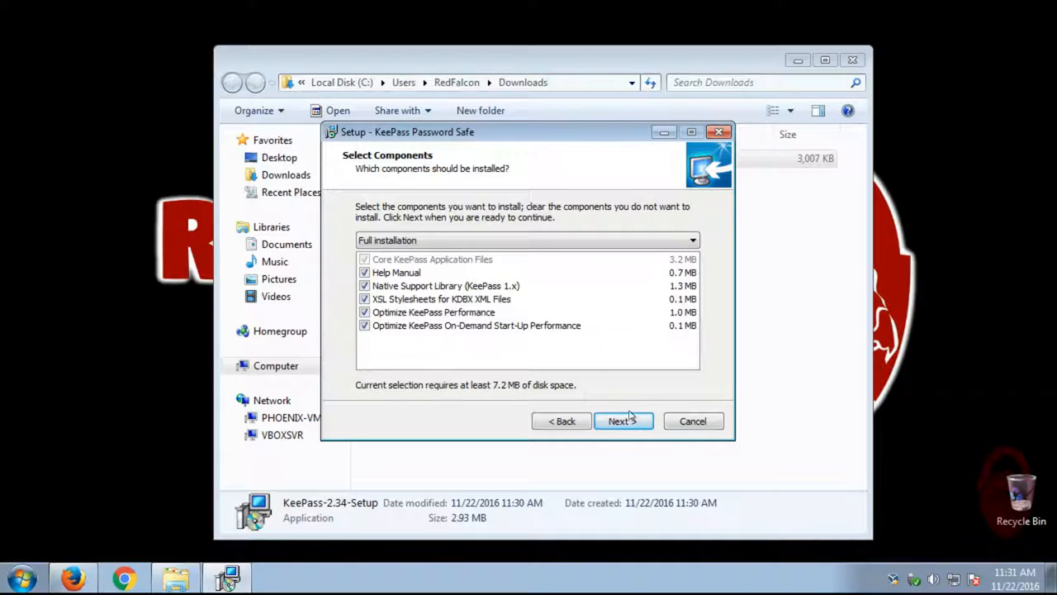
click(622, 420)
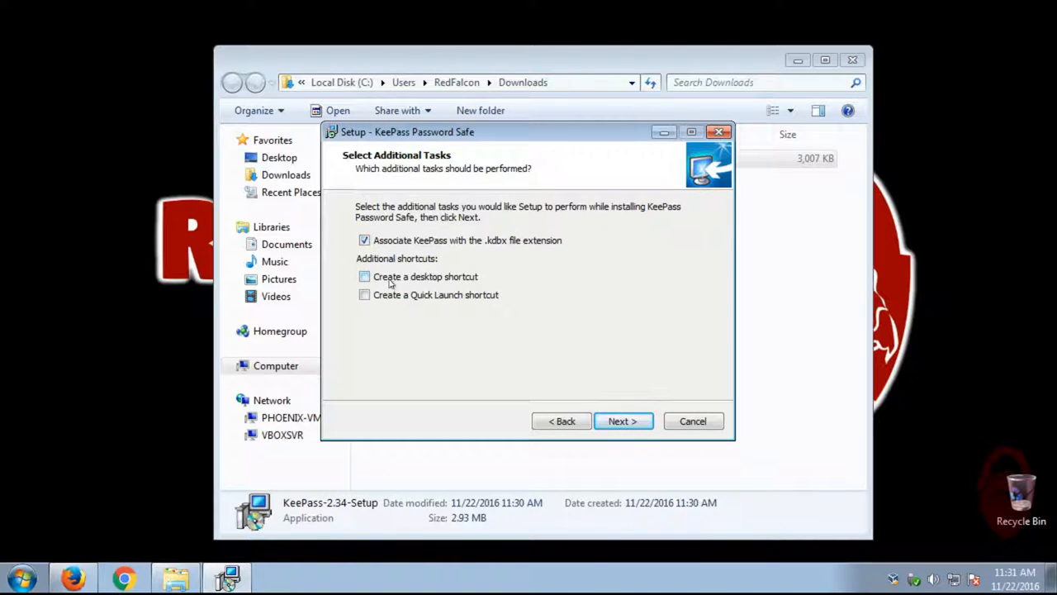
mouse_move(505, 308)
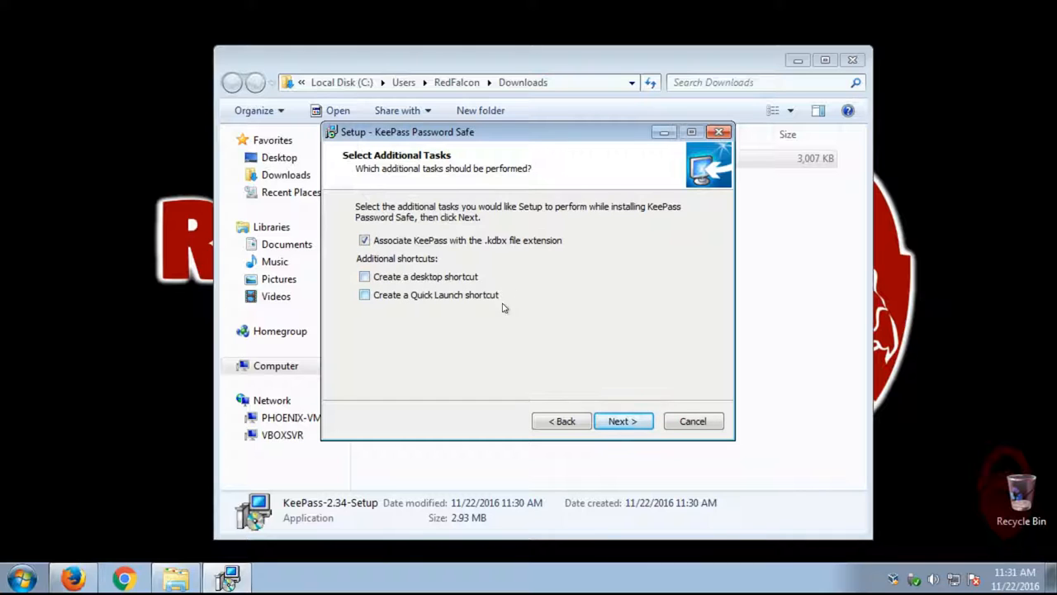
mouse_move(384, 246)
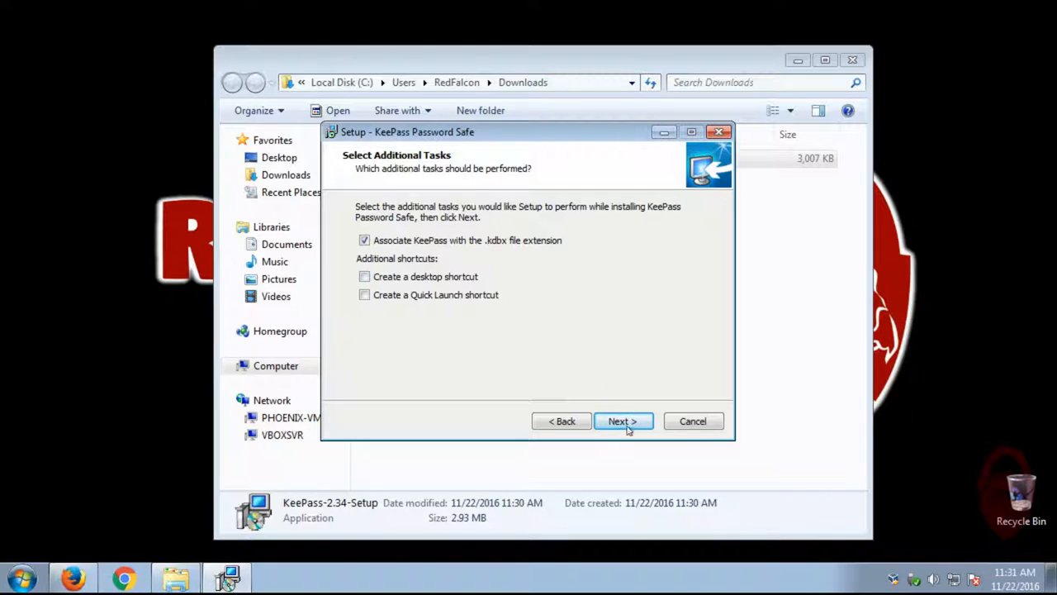
click(623, 421)
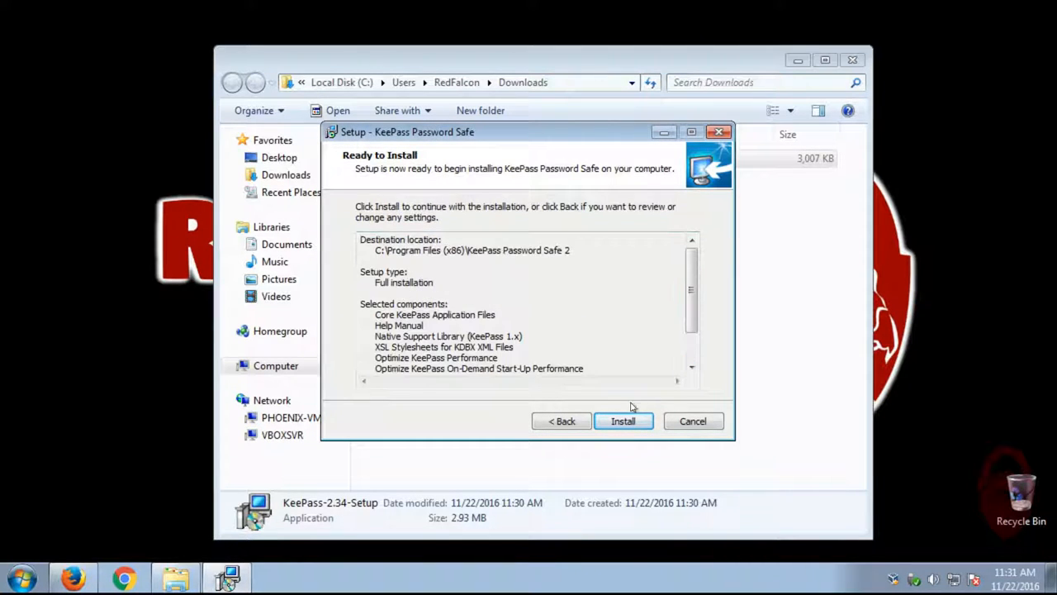
click(622, 420)
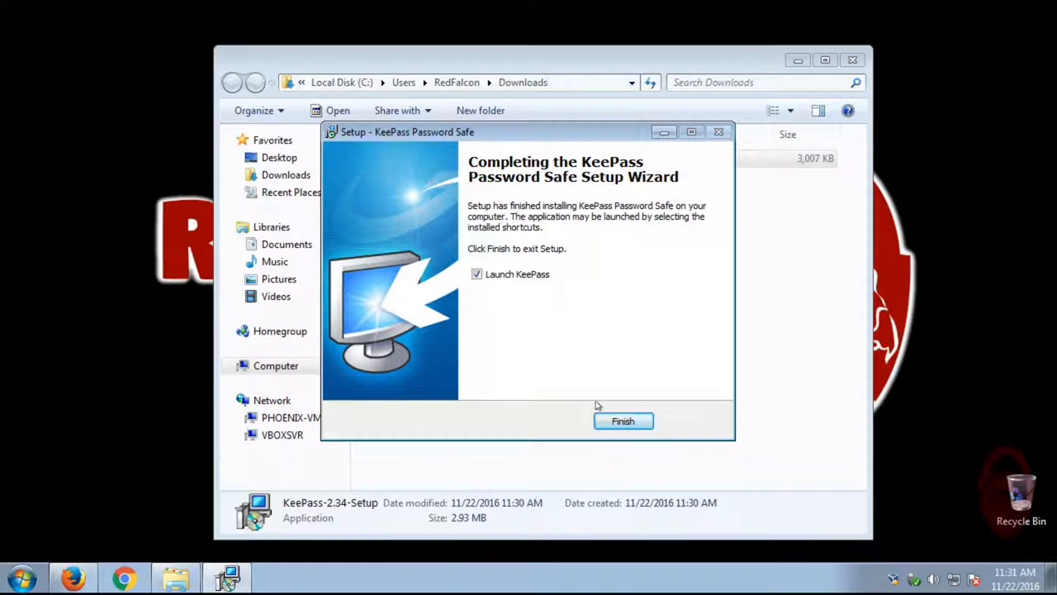
Step: Finish setup launching KeePass, close Downloads, and answer the update-check prompt
click(623, 421)
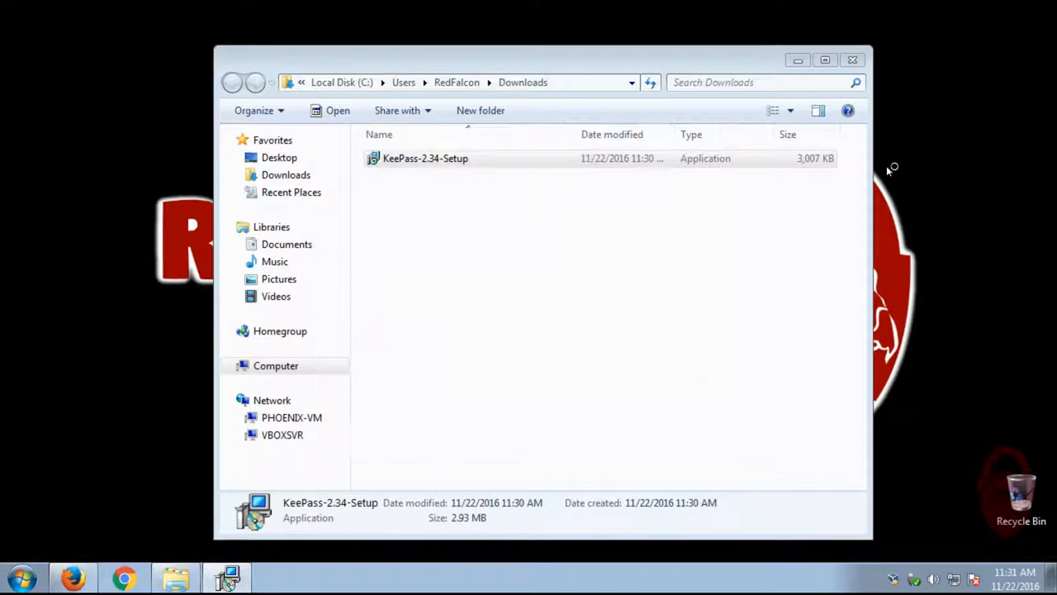
click(852, 59)
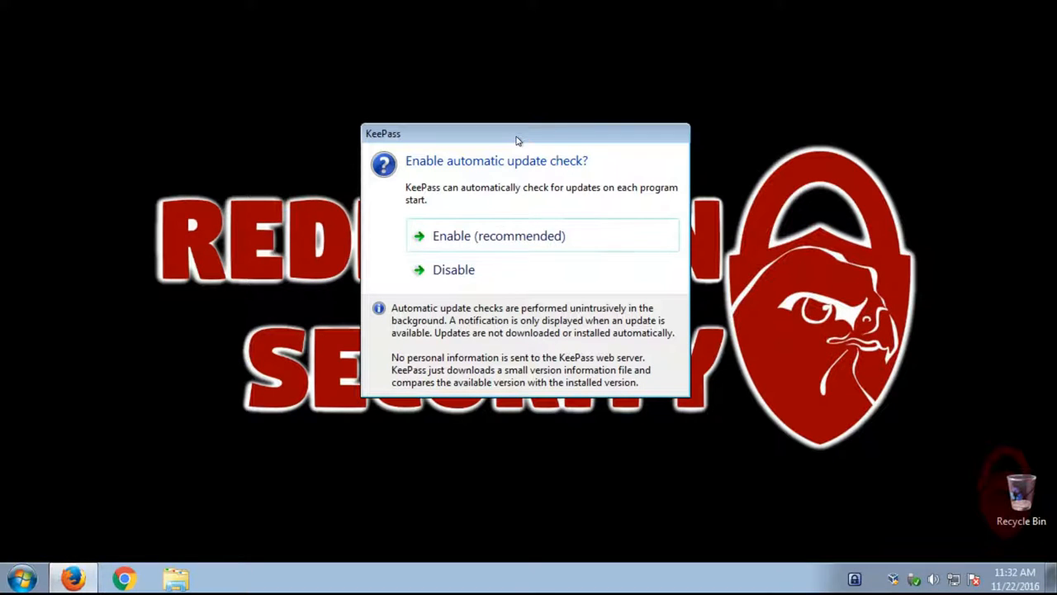
drag(516, 133, 531, 137)
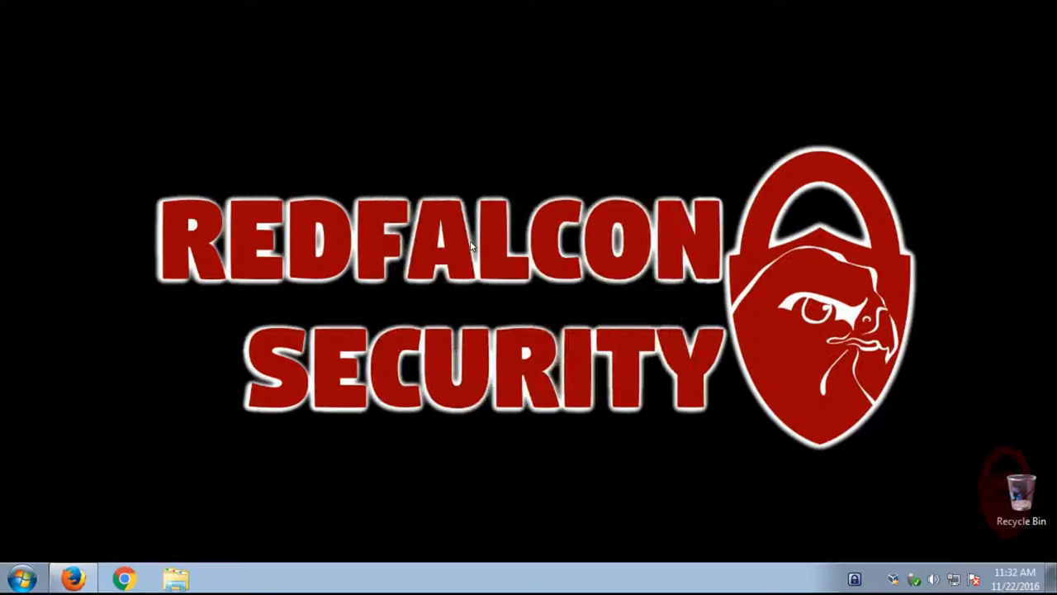
click(226, 577)
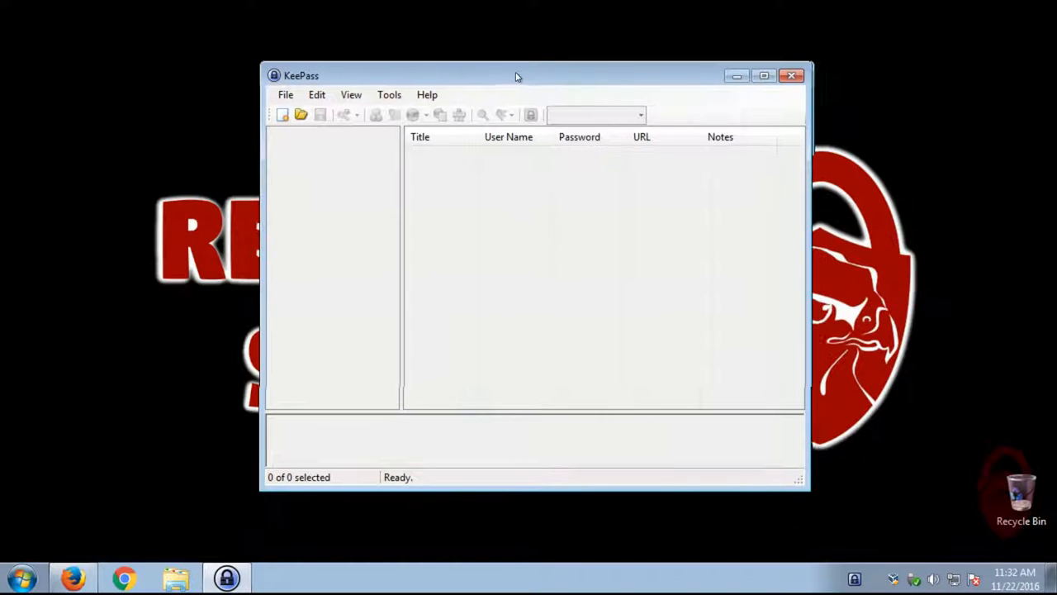
click(285, 98)
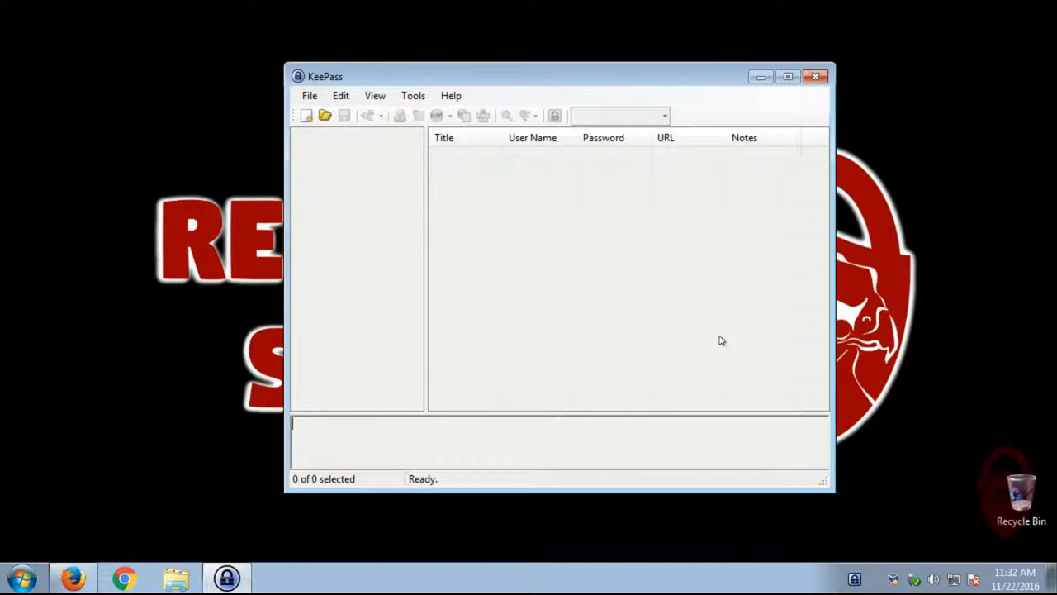
mouse_move(696, 347)
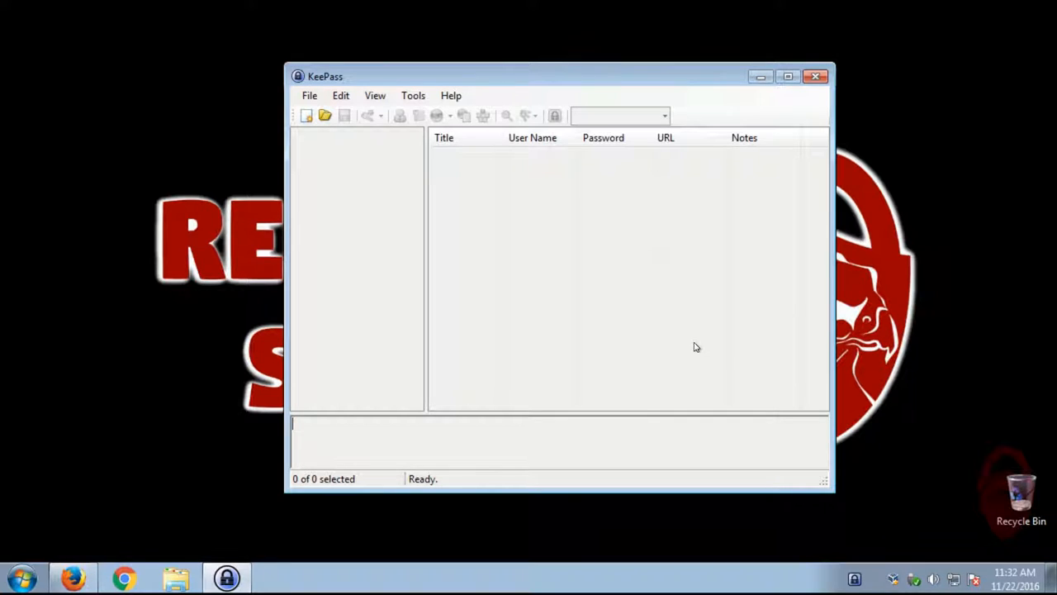
mouse_move(296, 110)
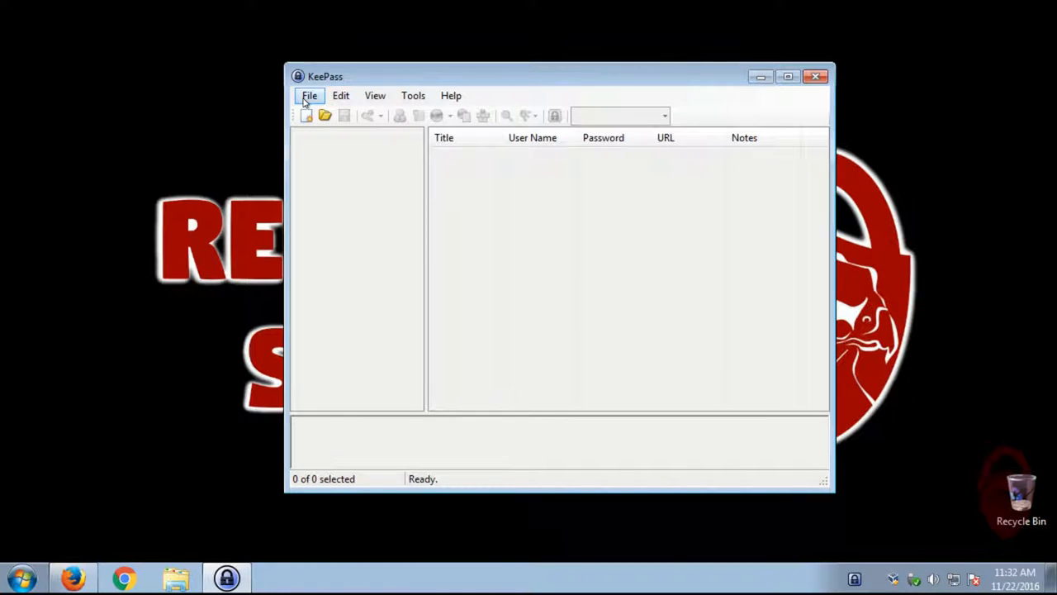
Step: Create a new password database saved as RFS-DB in Documents
click(310, 95)
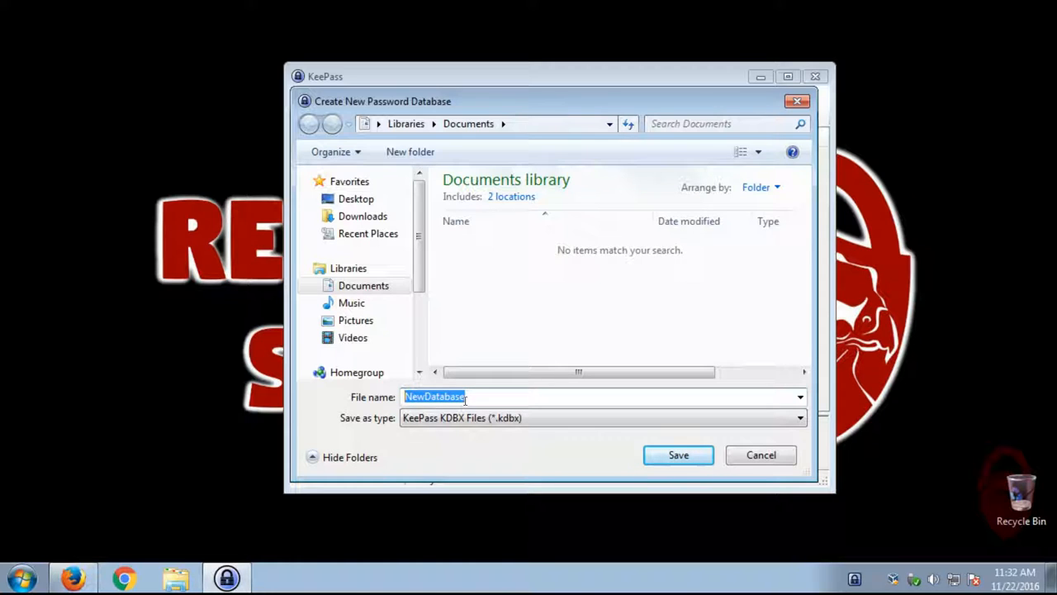
mouse_move(327, 399)
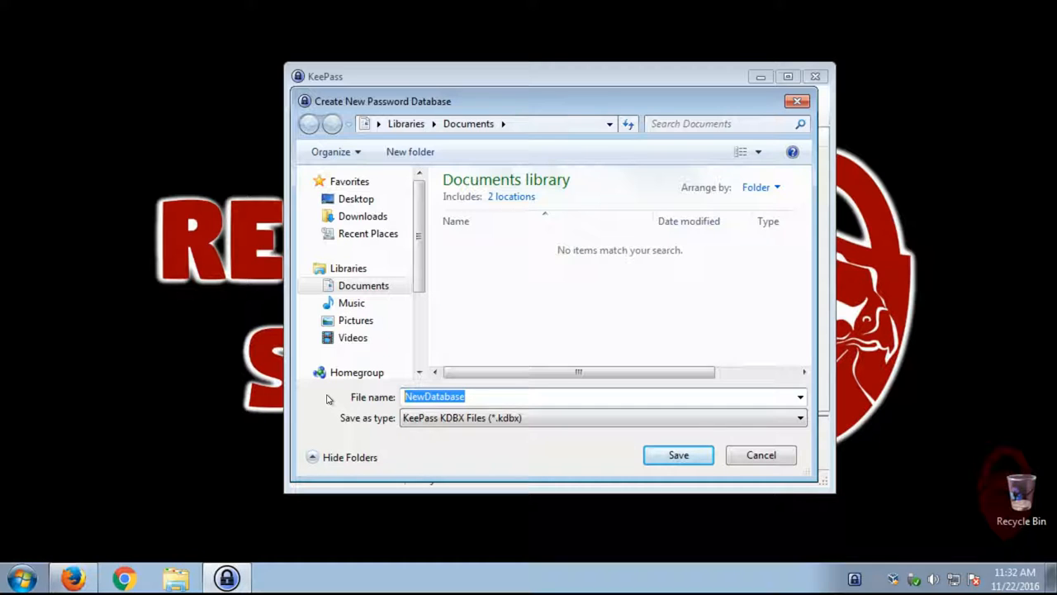
text(RF)
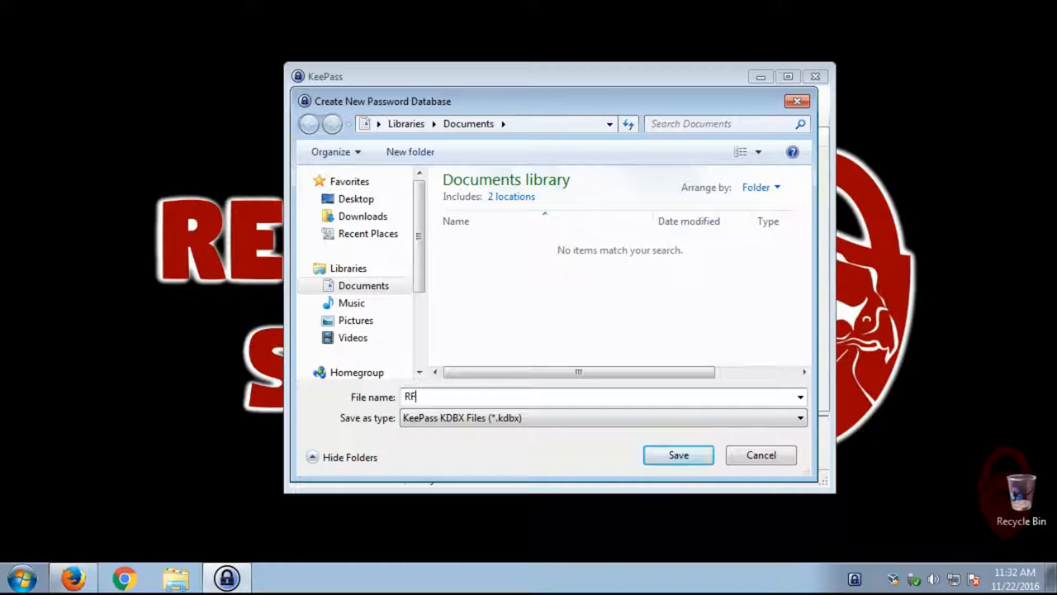
text(S-D)
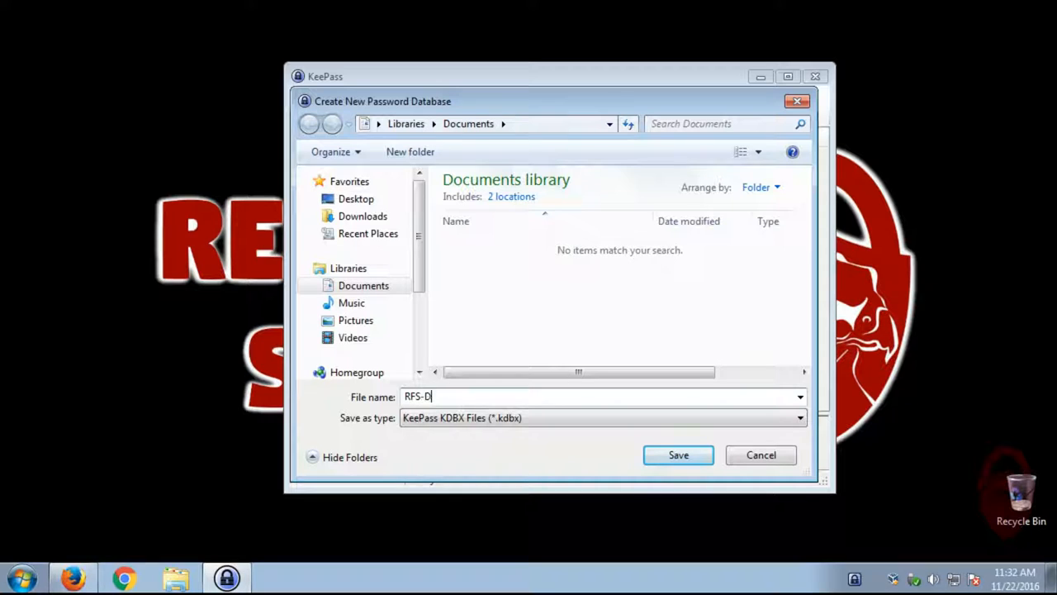
text(B)
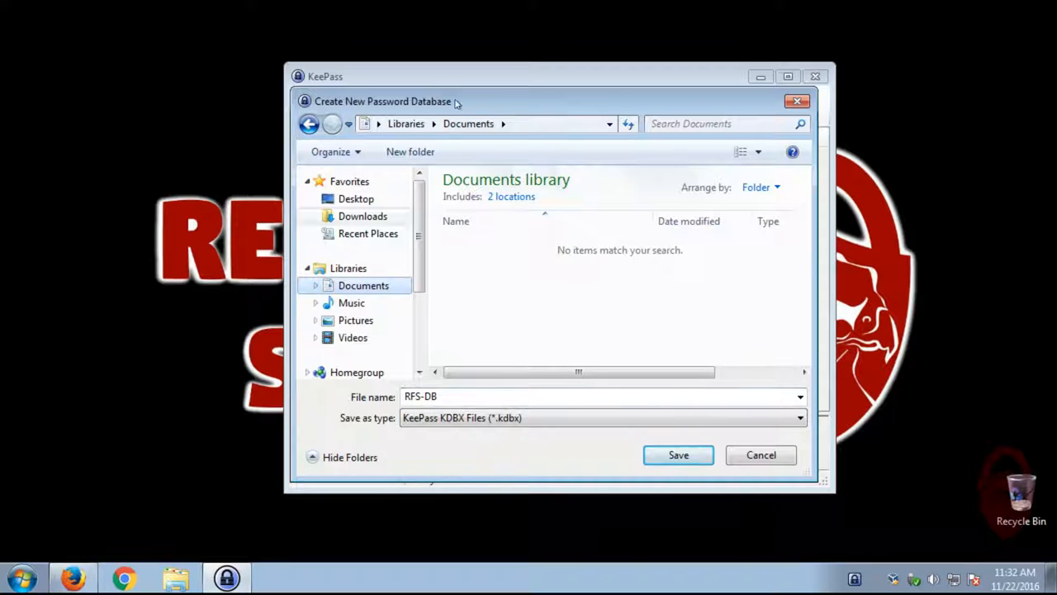
click(678, 454)
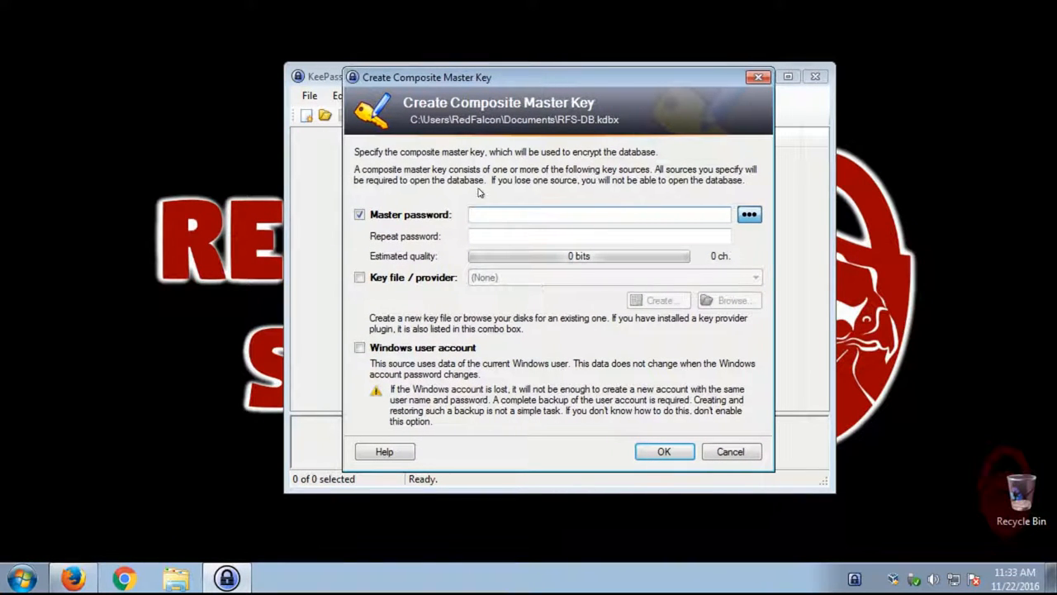
Step: Enter the 27-character master password and repeat it in the composite master key prompt
click(599, 214)
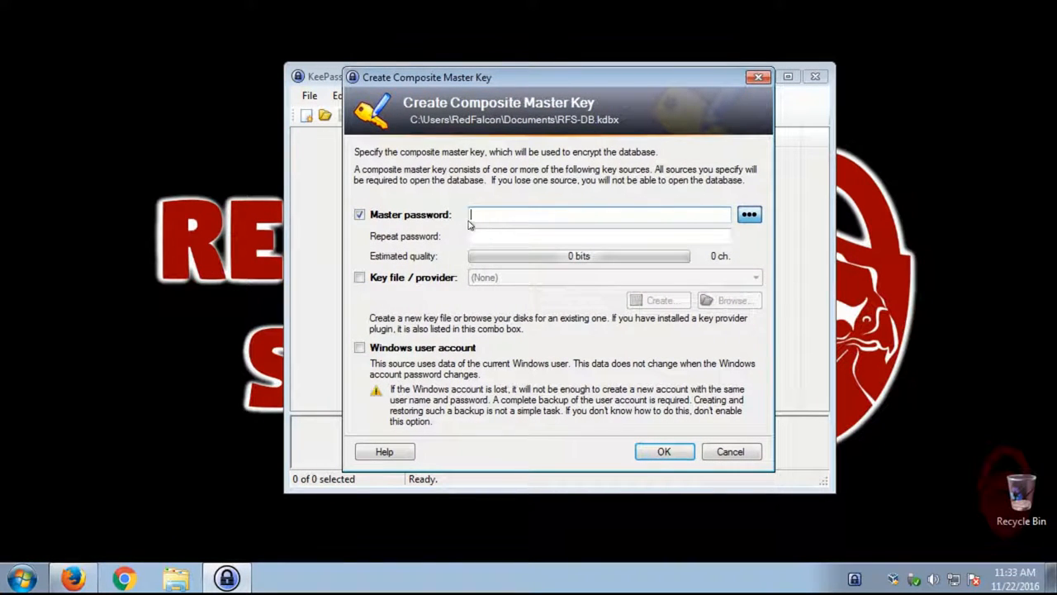
mouse_move(477, 226)
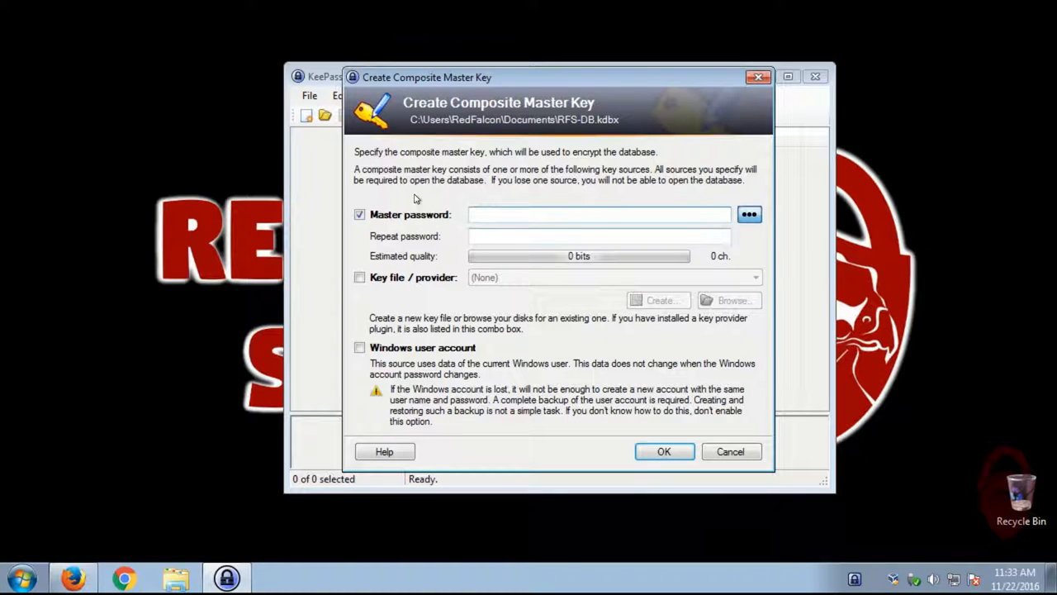
click(599, 214)
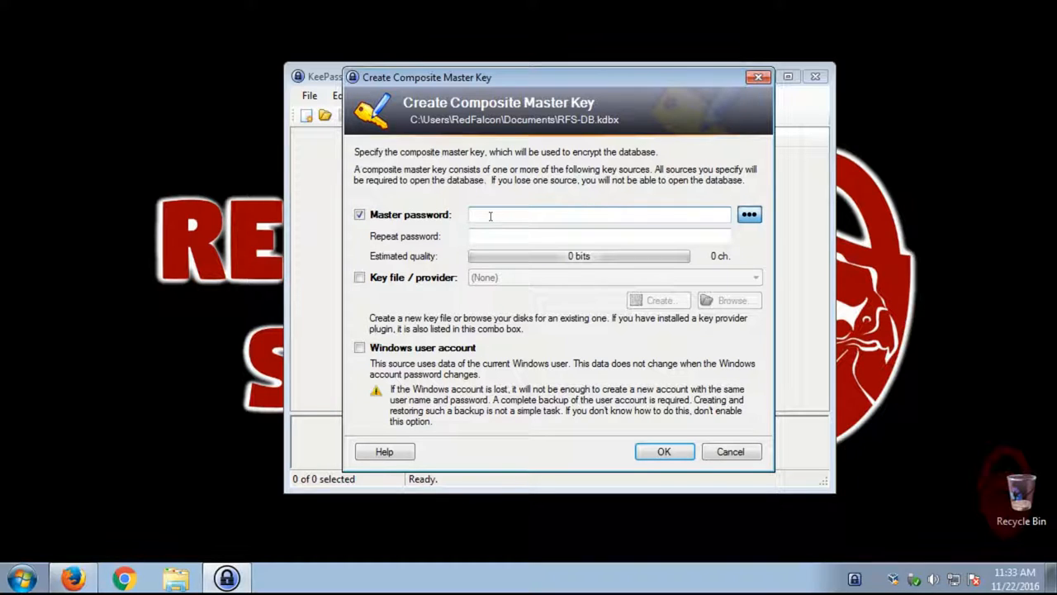
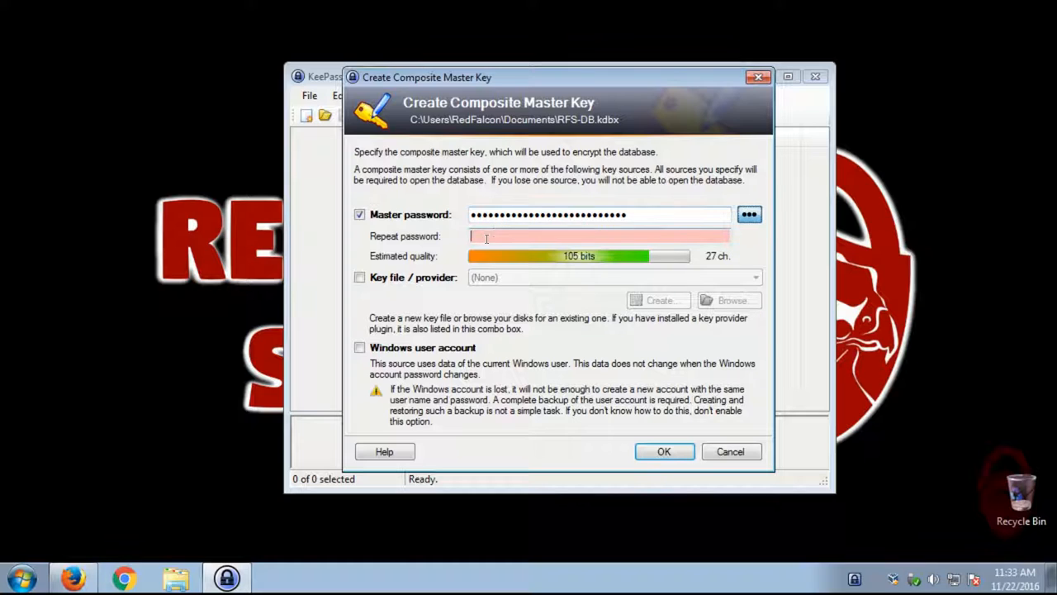
mouse_move(710, 256)
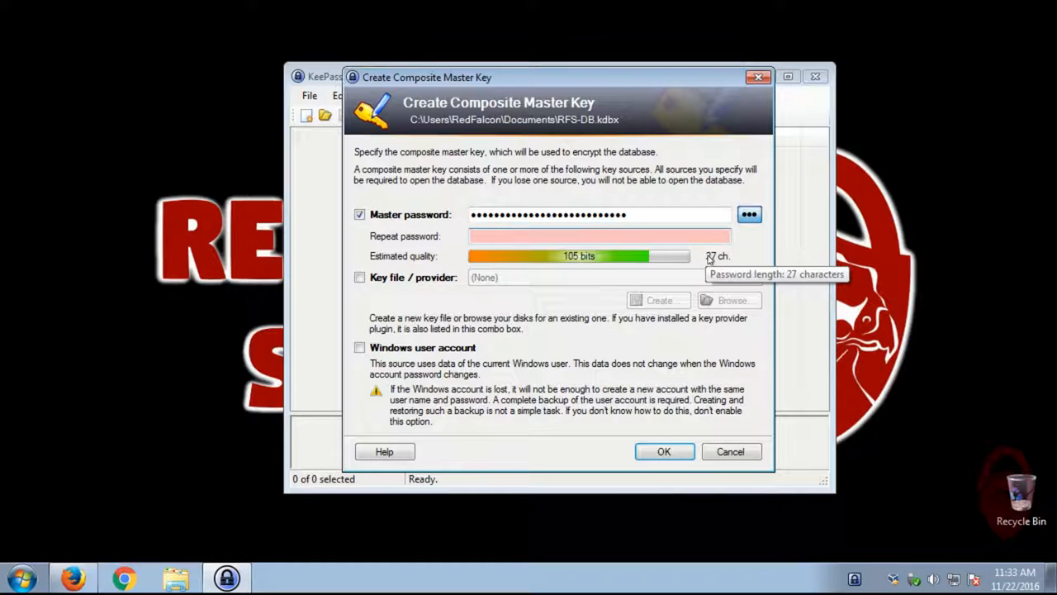
mouse_move(545, 265)
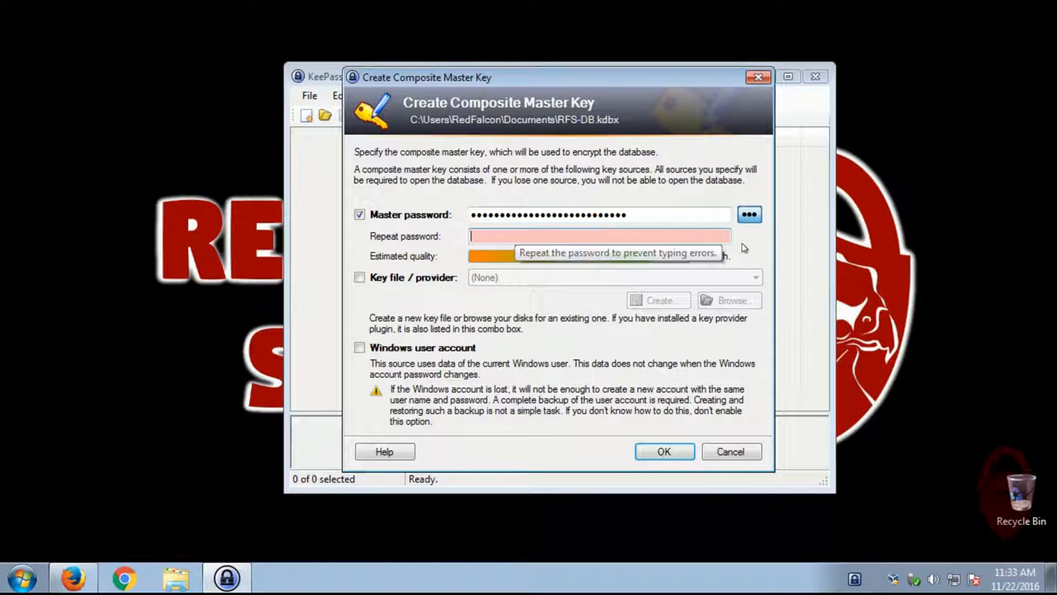
mouse_move(652, 155)
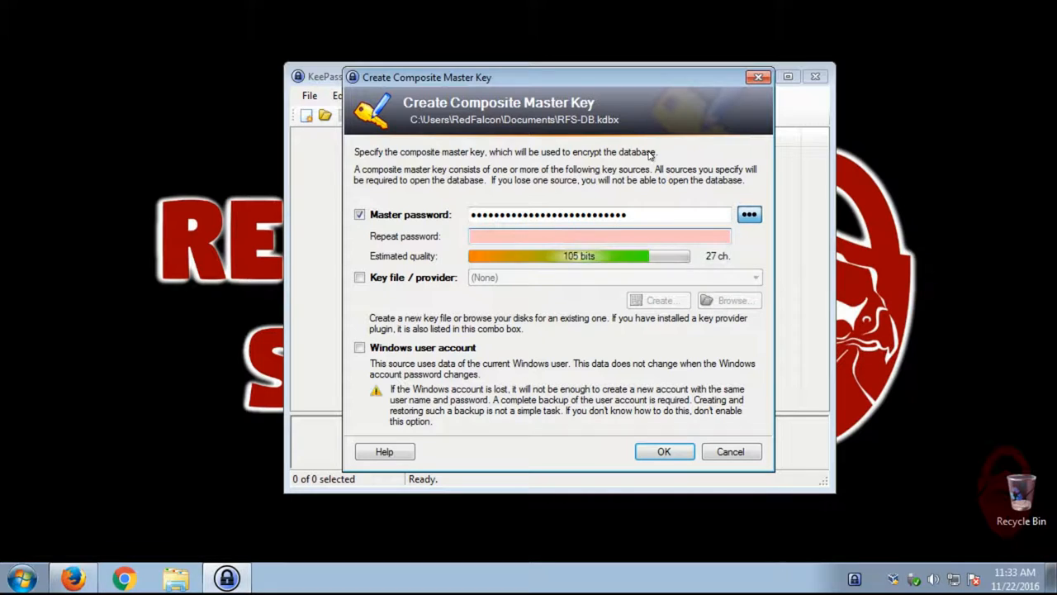
mouse_move(523, 80)
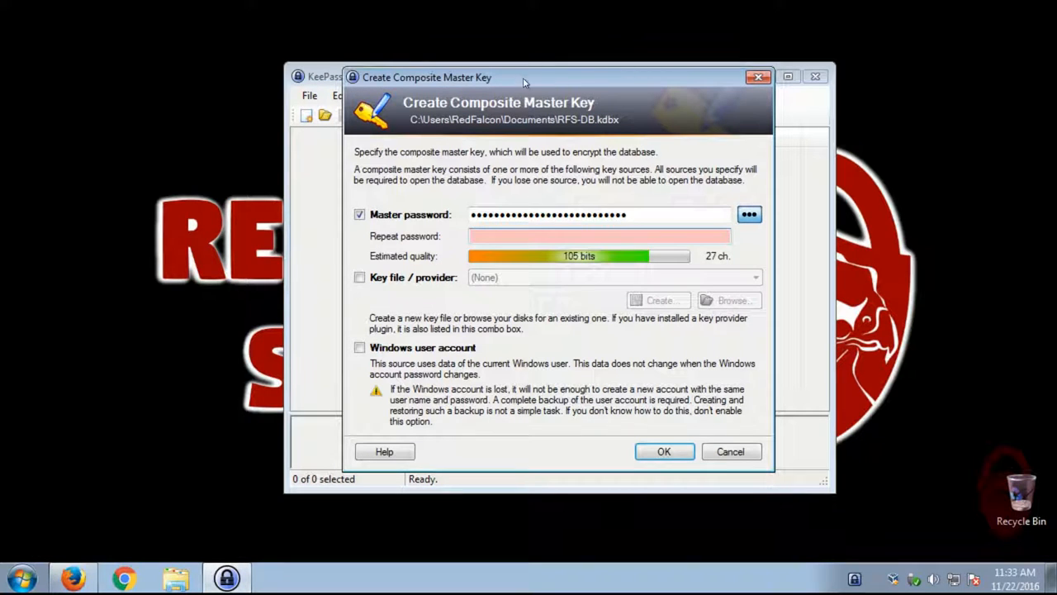
mouse_move(537, 127)
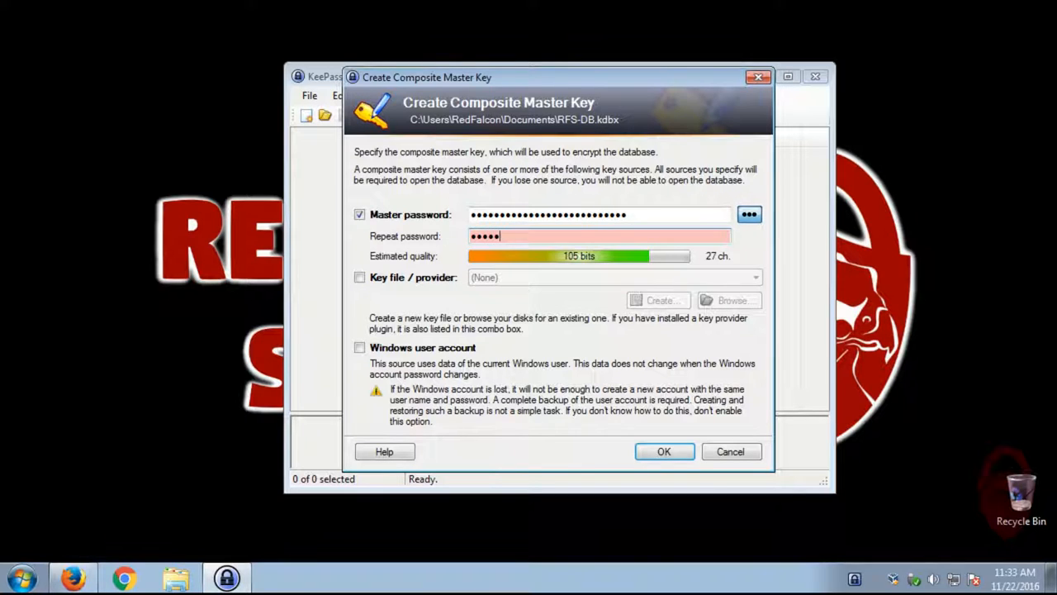
text(password)
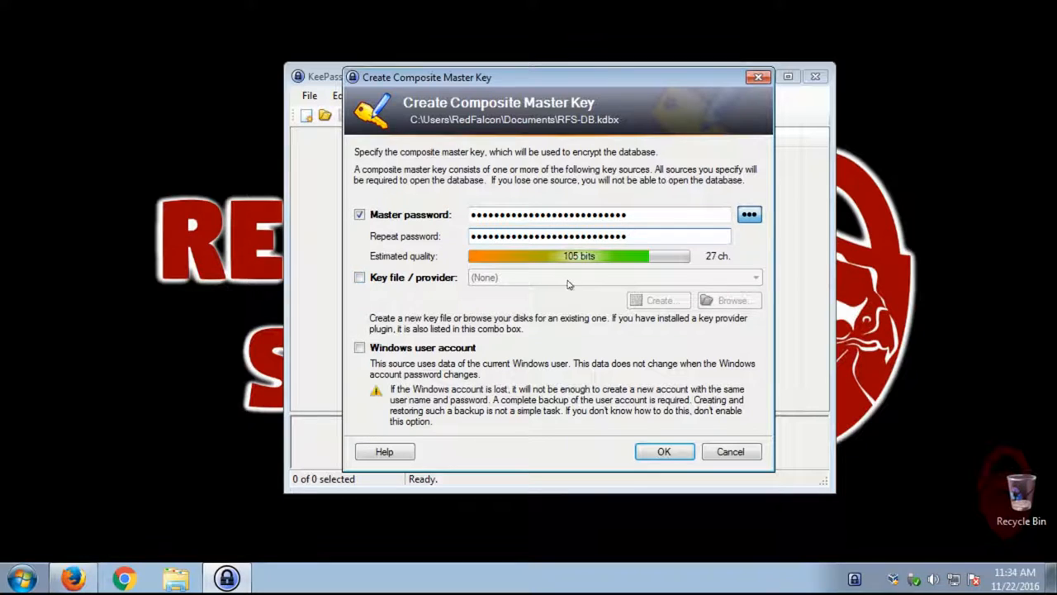
Step: Briefly consider a key file, cancel it, and leave the master password as the only key
click(359, 276)
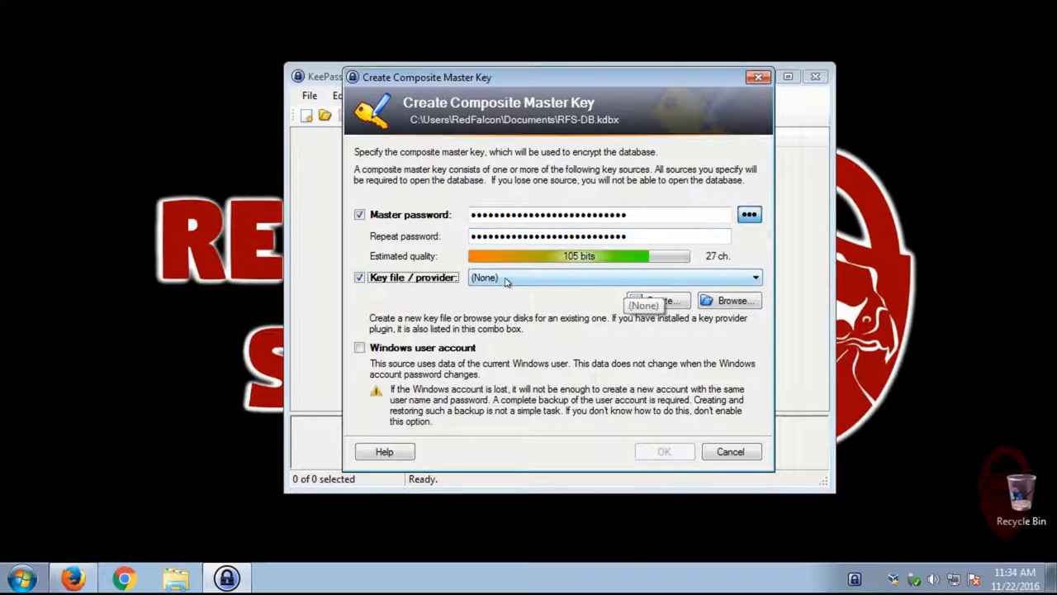
mouse_move(658, 300)
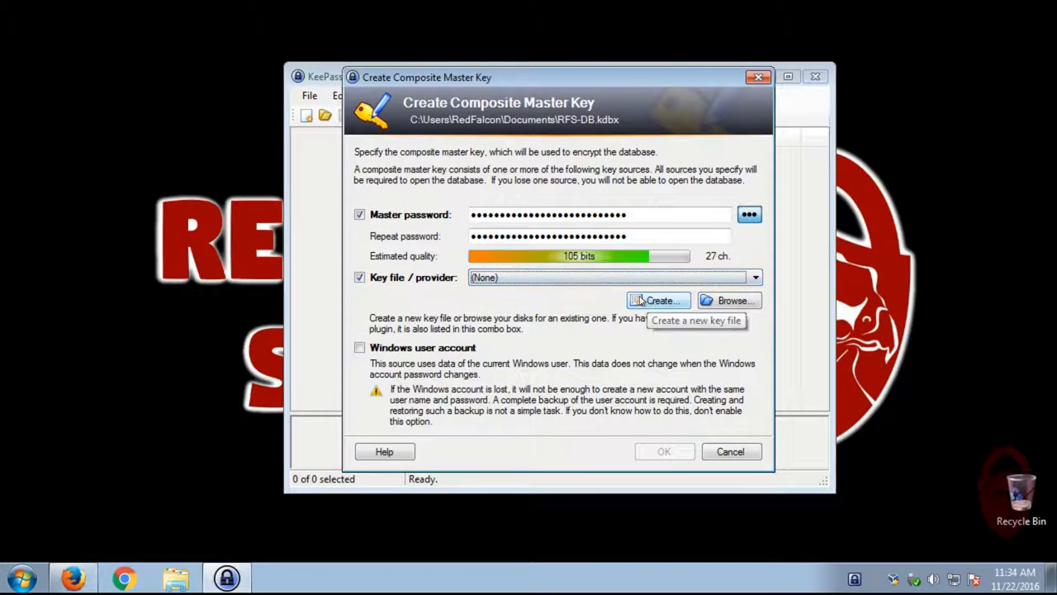
click(658, 300)
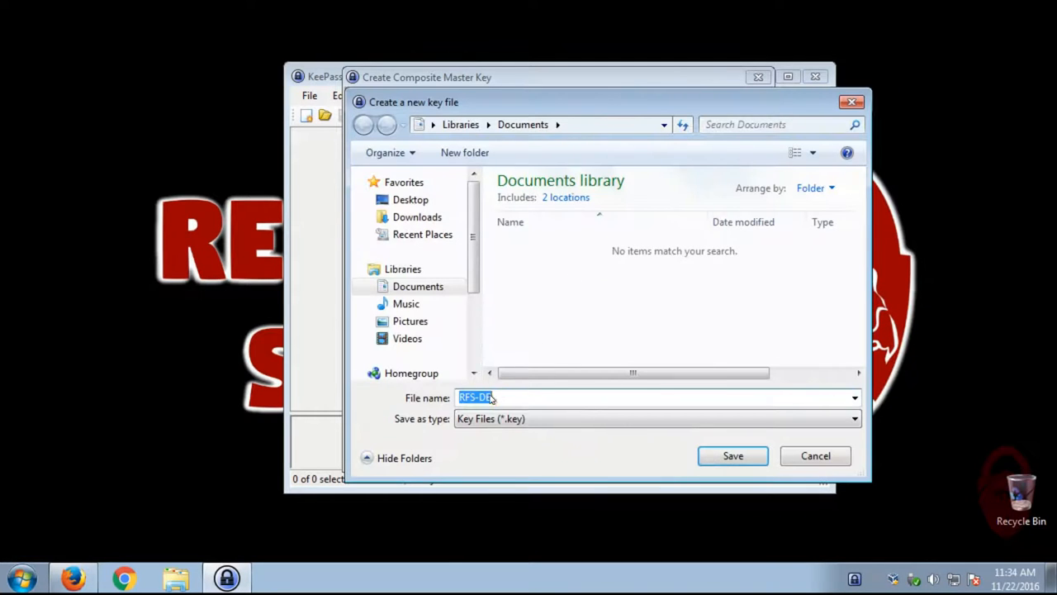
click(512, 398)
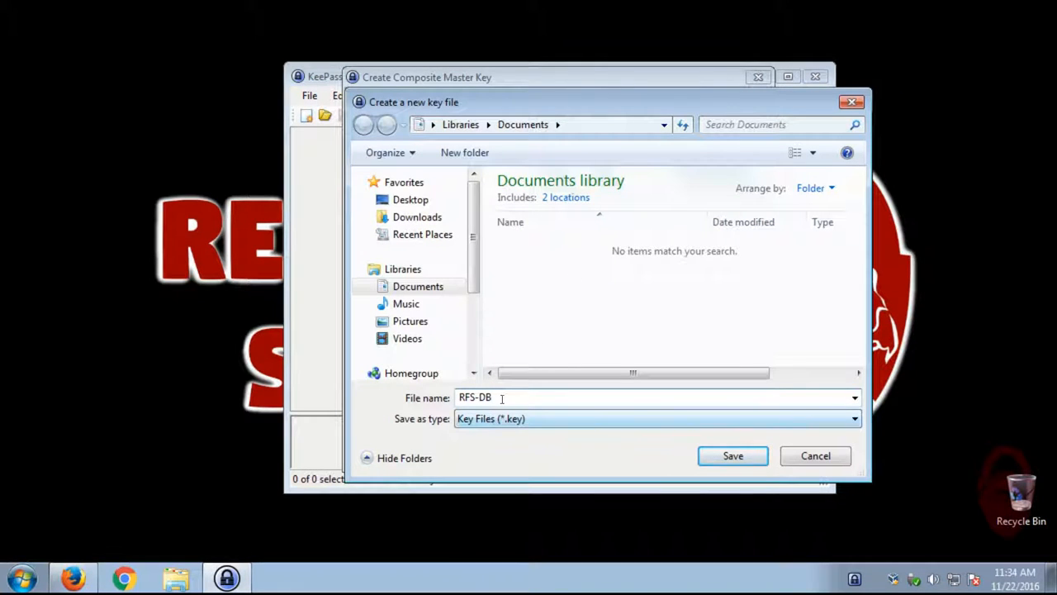
click(733, 455)
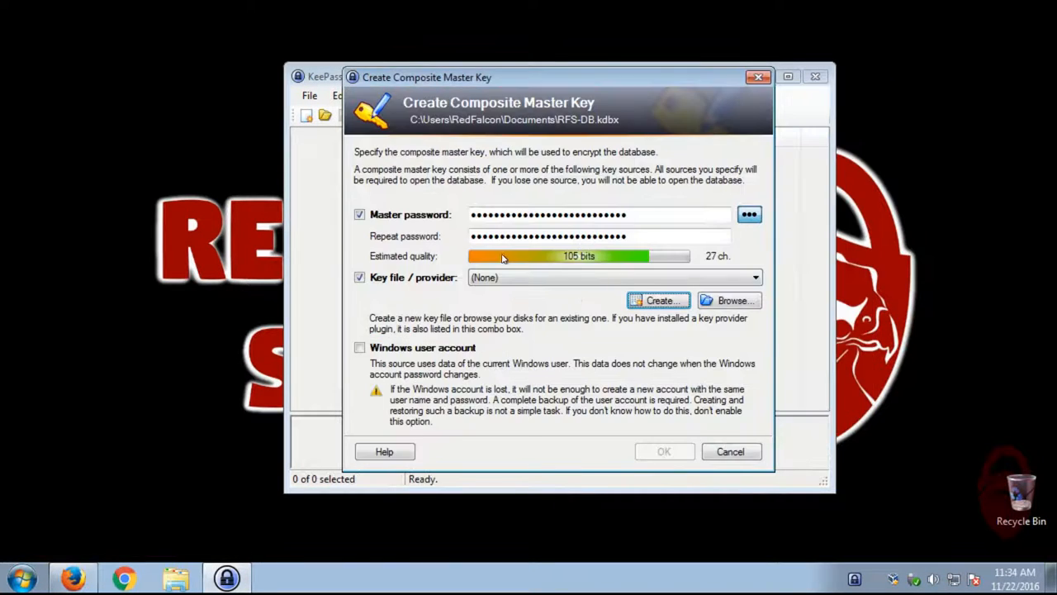
click(360, 277)
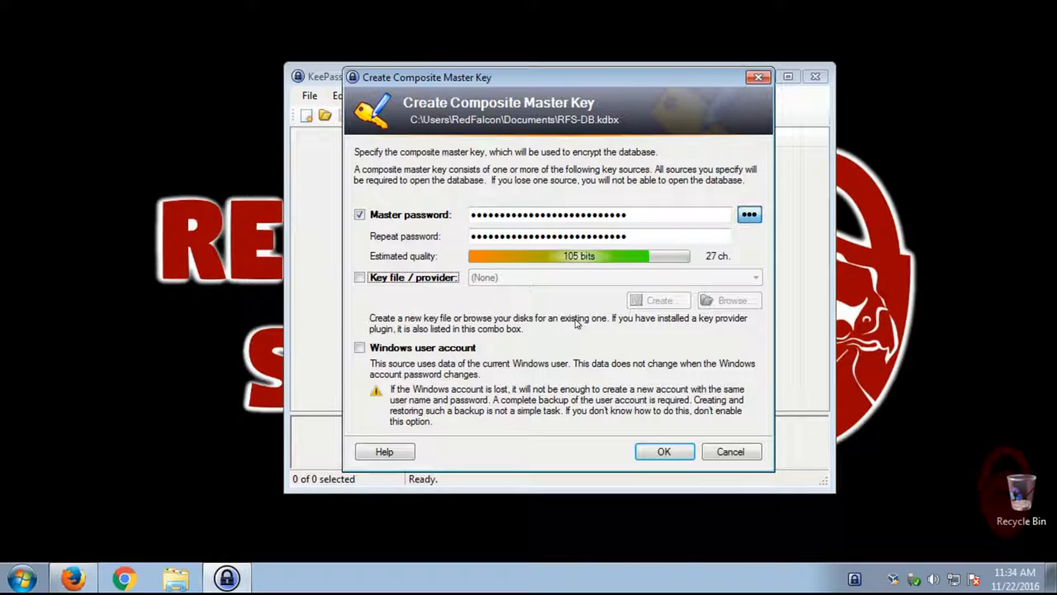
mouse_move(318, 339)
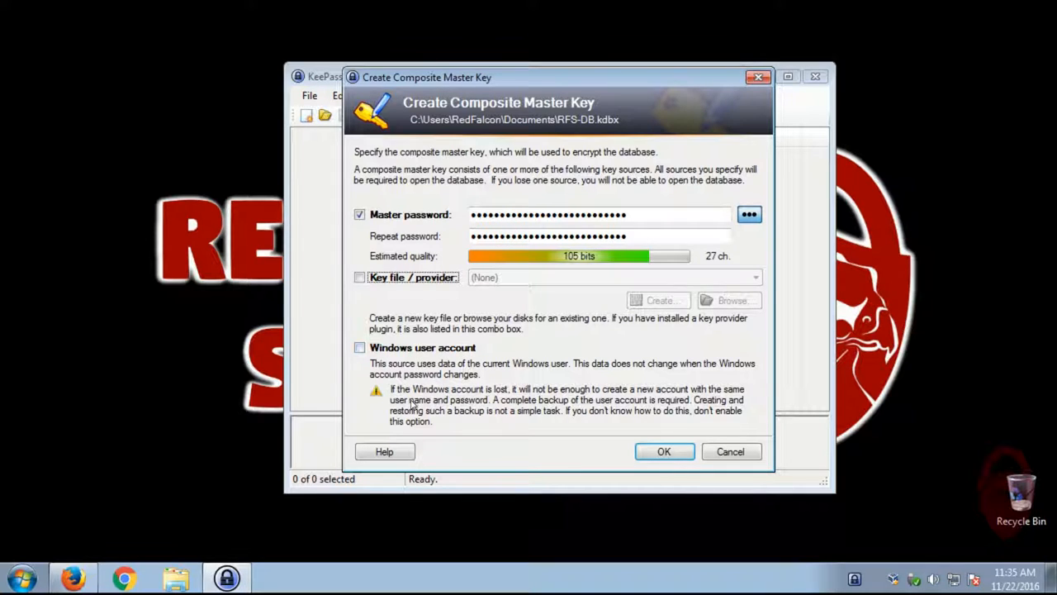
mouse_move(371, 295)
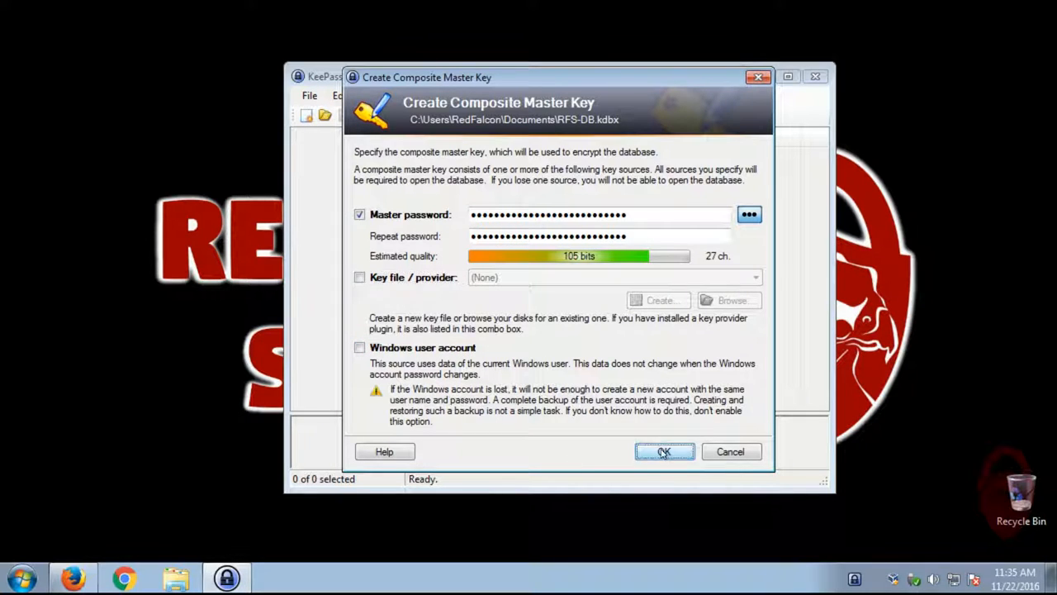
Step: Confirm the master key, name the database 'RFS Example', and view its Security settings
click(664, 451)
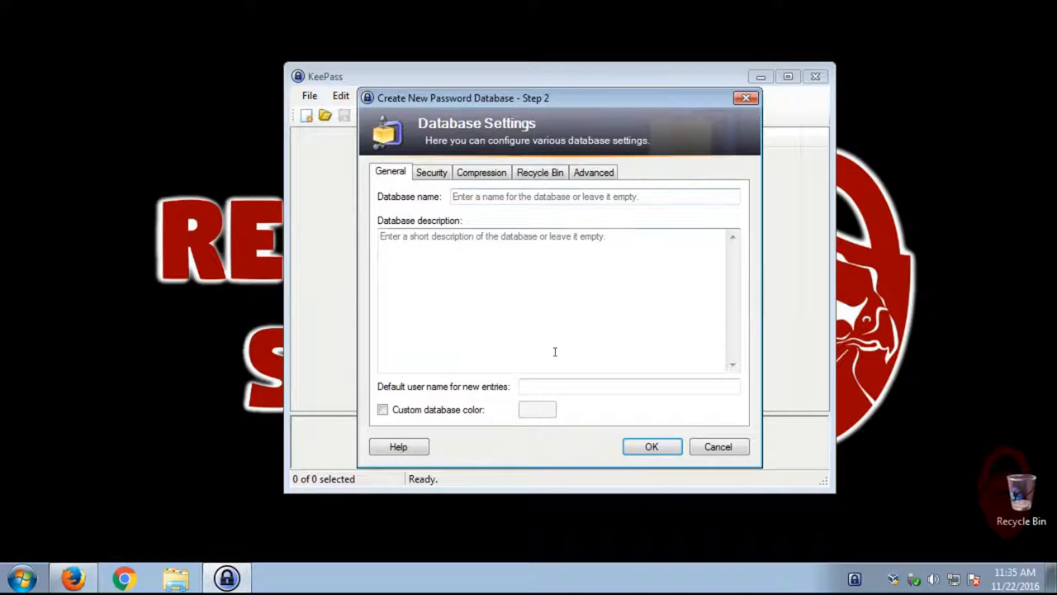
click(593, 196)
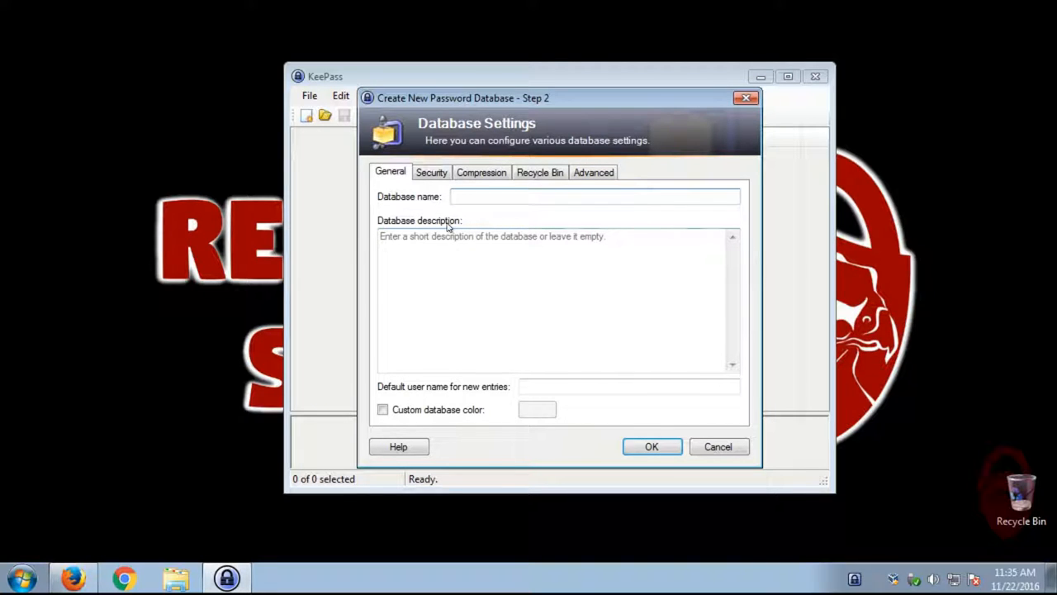
text(RFS E)
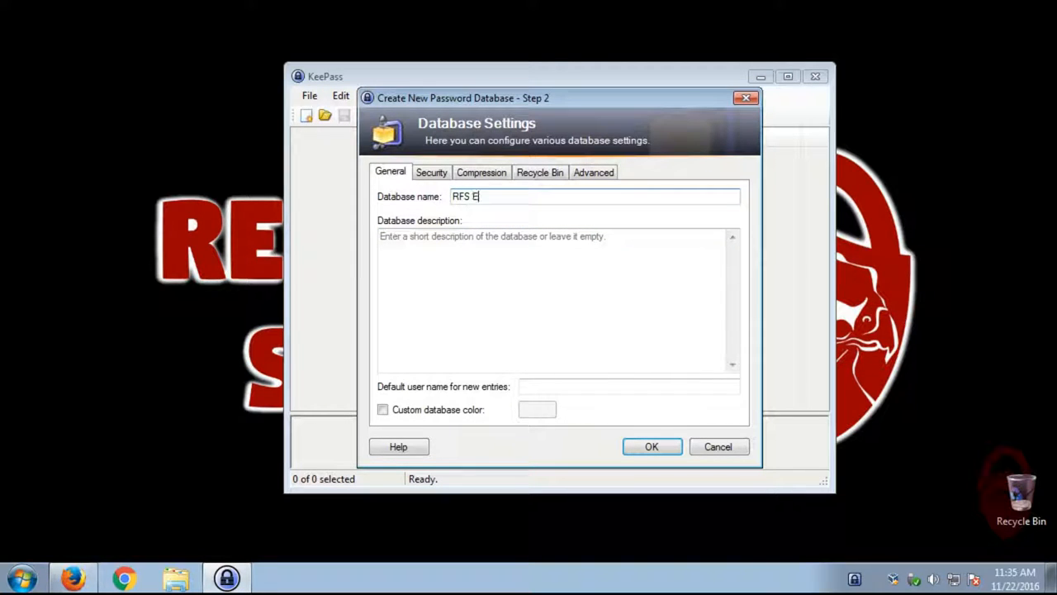
text(xample)
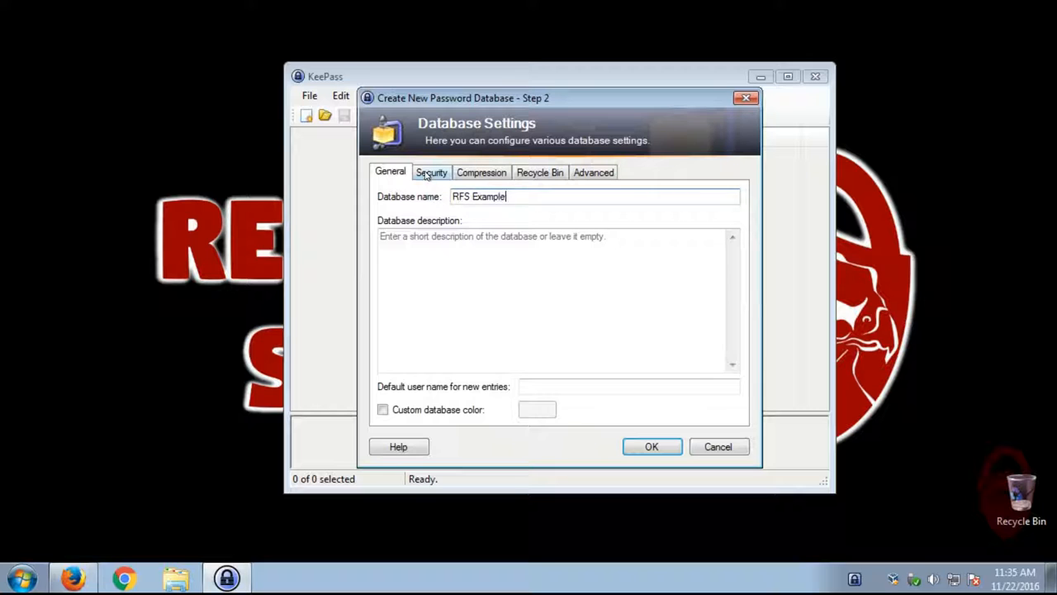
click(431, 172)
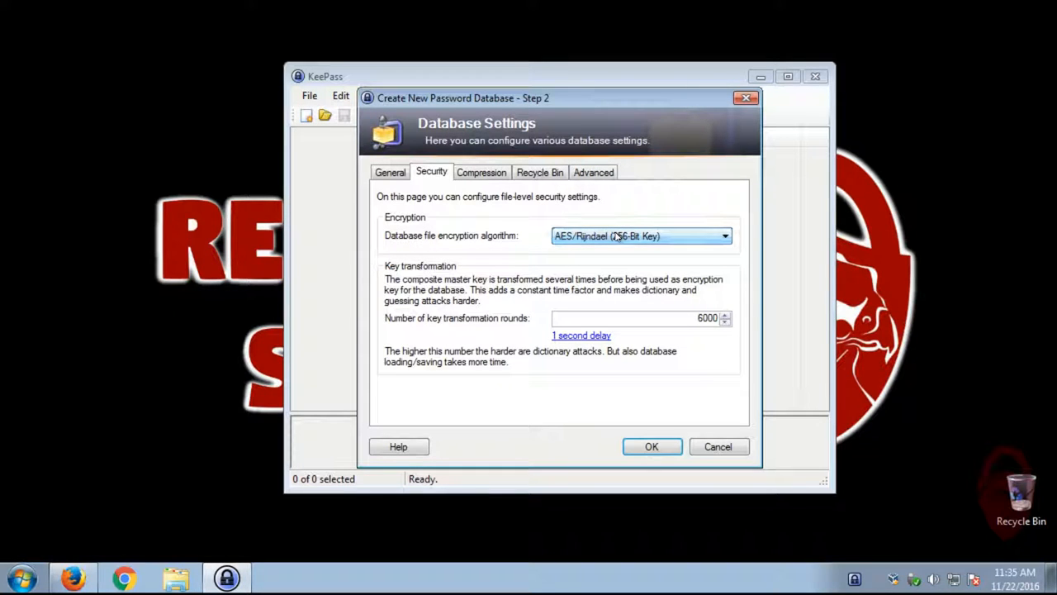
mouse_move(547, 290)
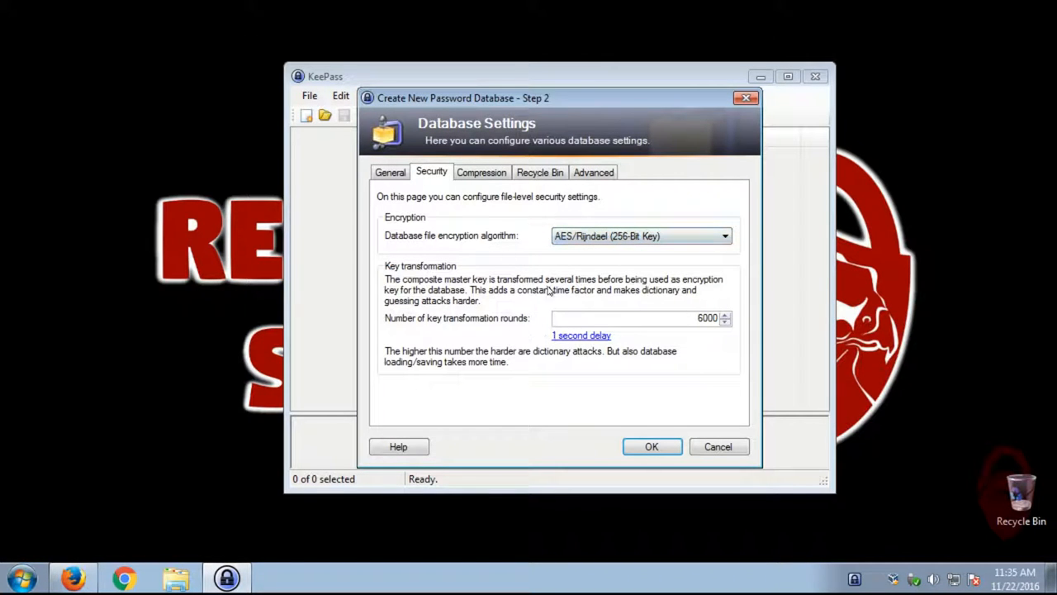
Step: Review the Compression, Recycle Bin and Advanced database settings
click(480, 172)
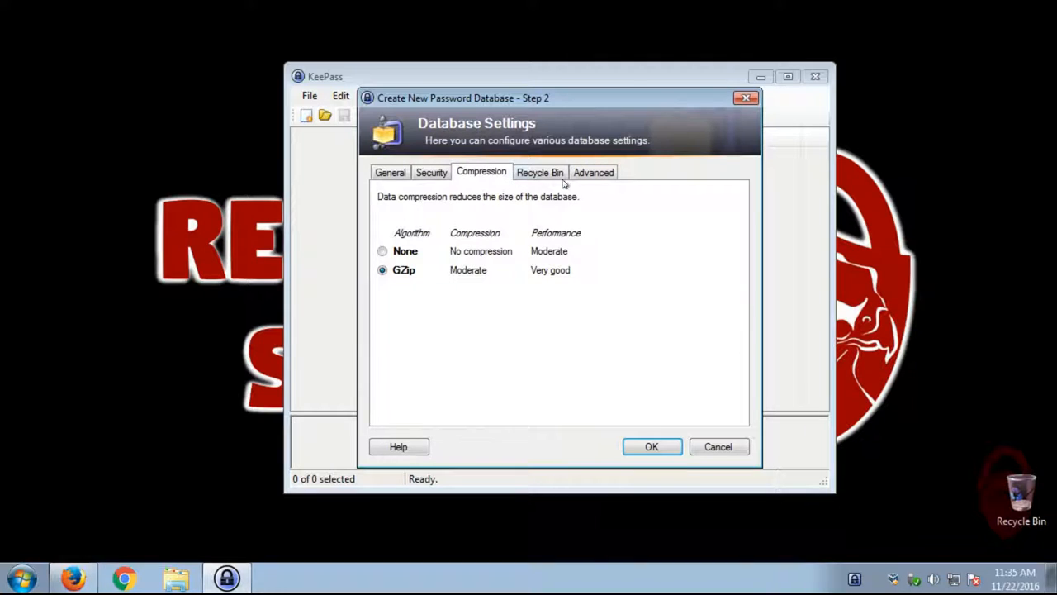
click(540, 172)
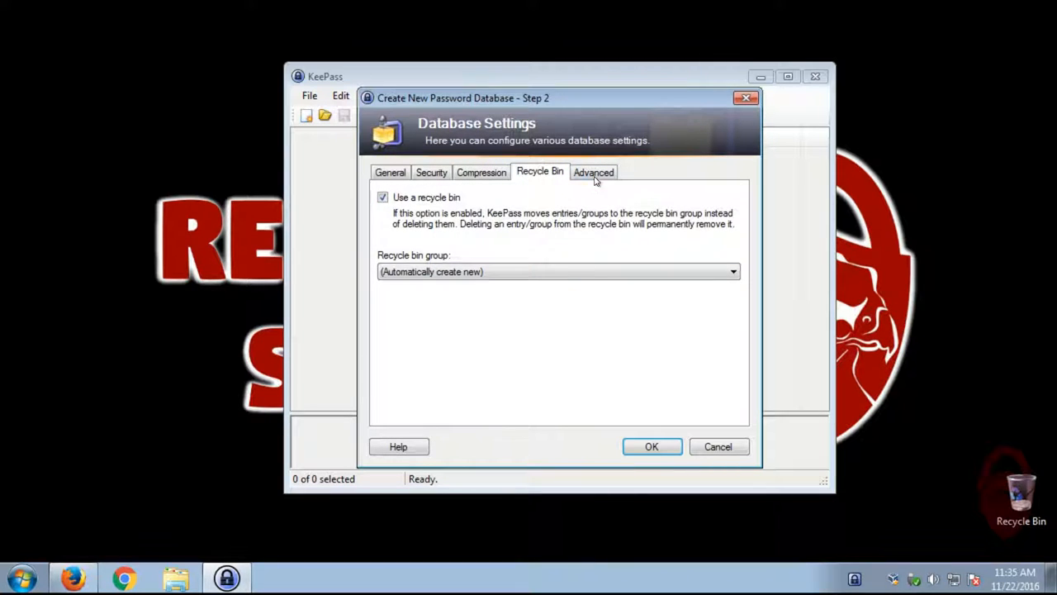
mouse_move(441, 241)
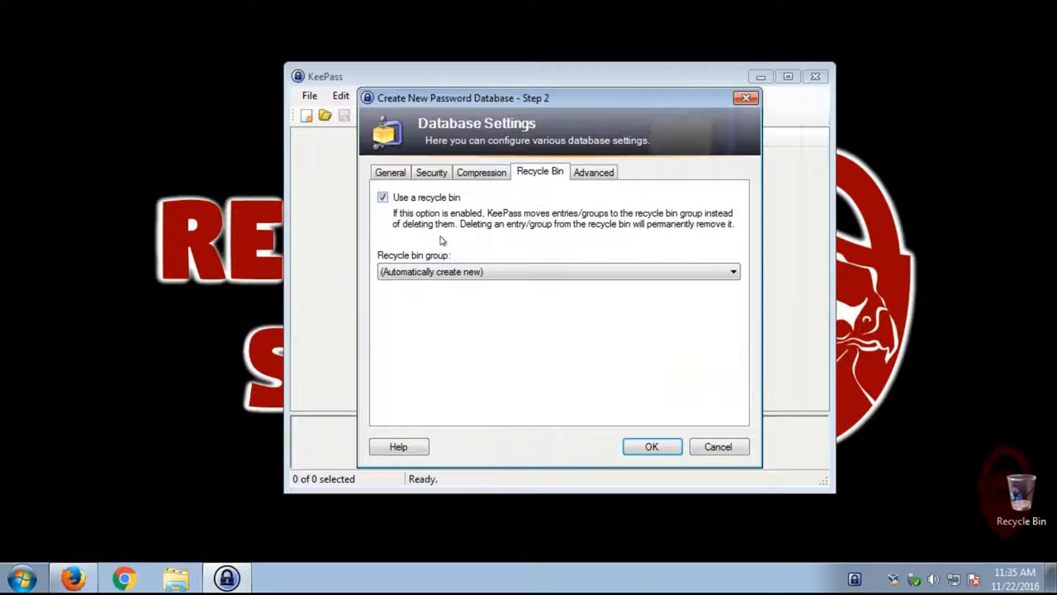
mouse_move(579, 229)
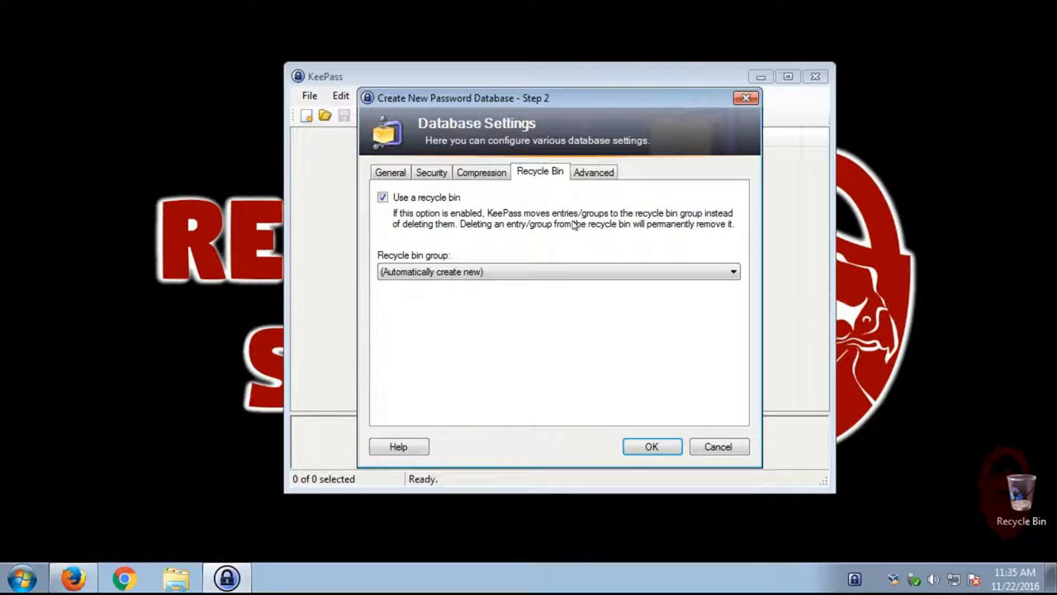
mouse_move(536, 435)
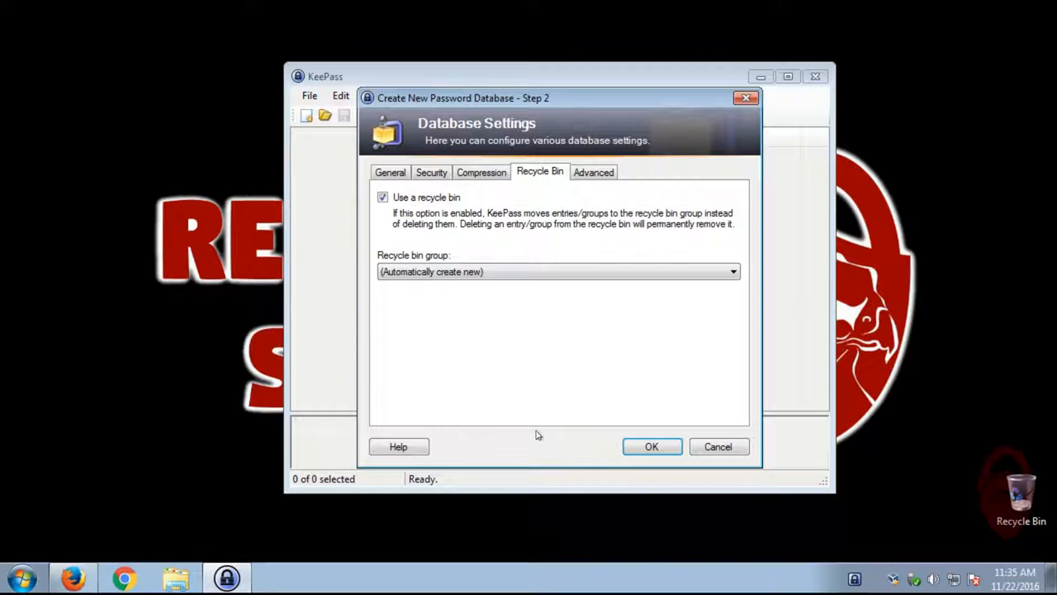
mouse_move(443, 403)
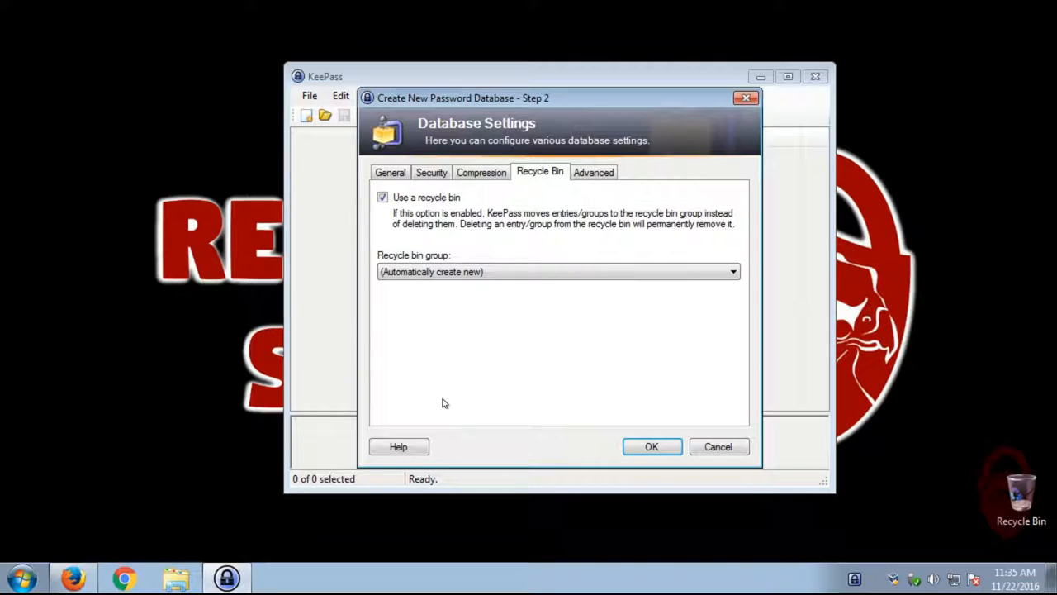
mouse_move(696, 378)
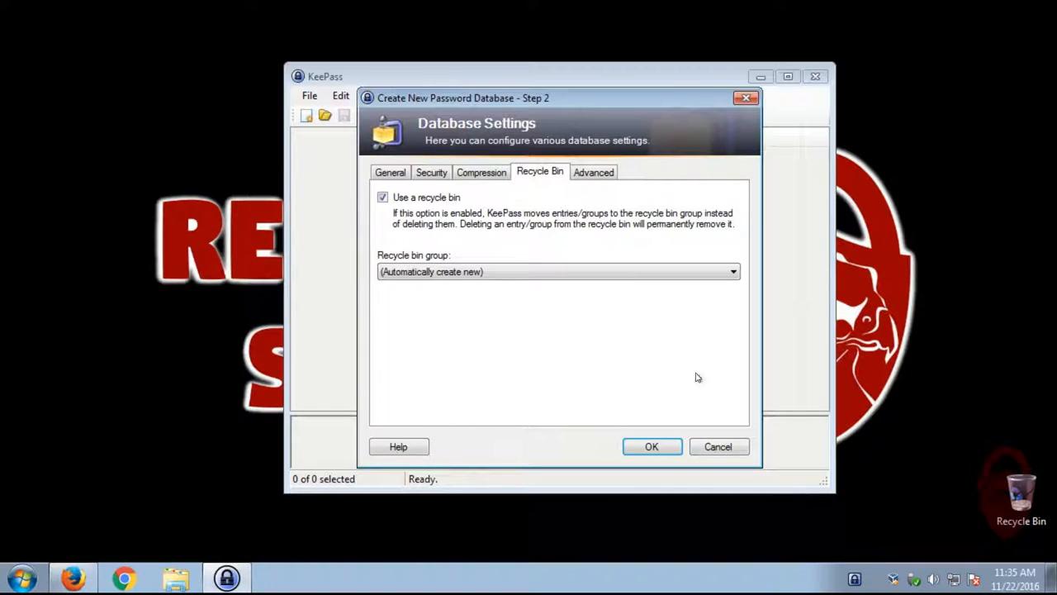
click(593, 172)
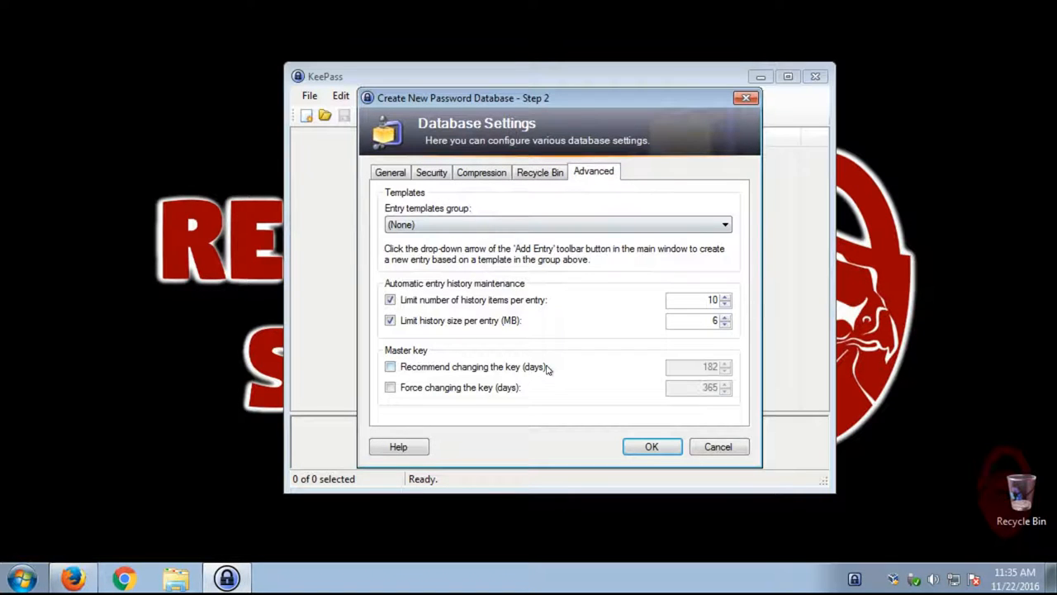
mouse_move(537, 297)
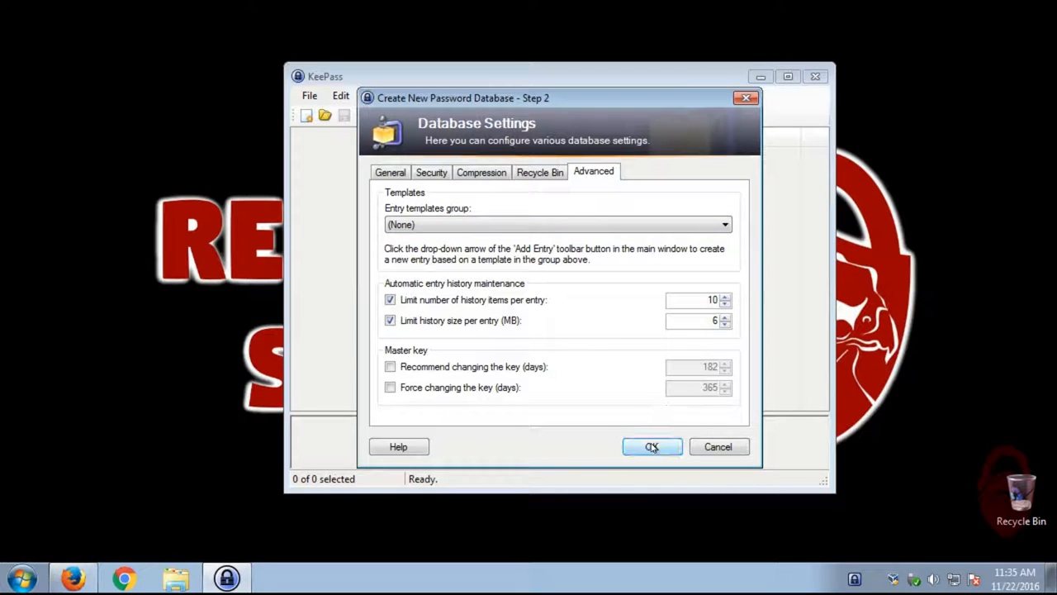
Step: Finish creating RFS-DB and browse the Network group, then all root entries
click(652, 446)
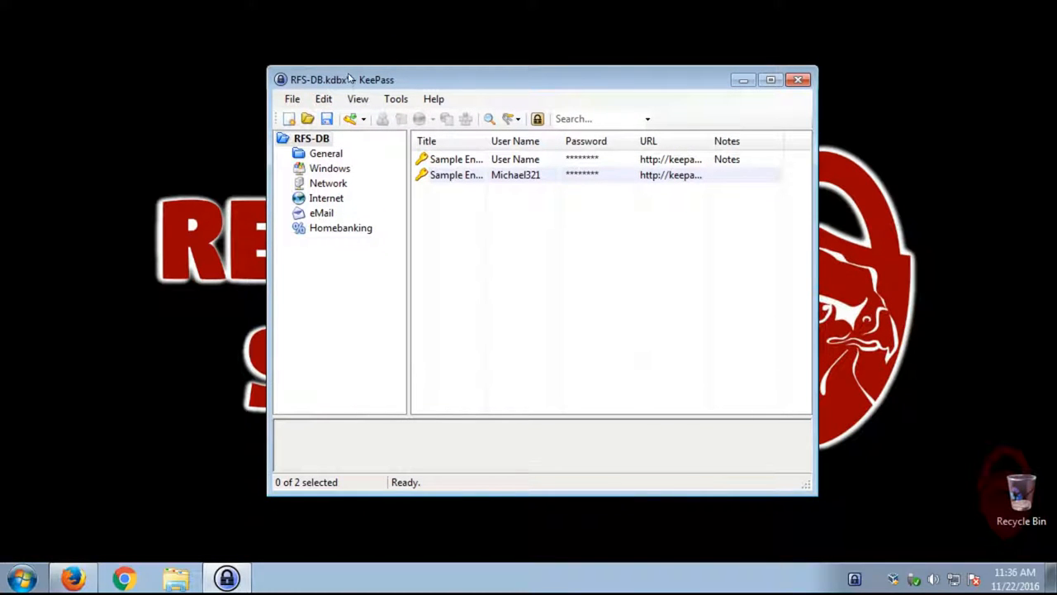
click(326, 118)
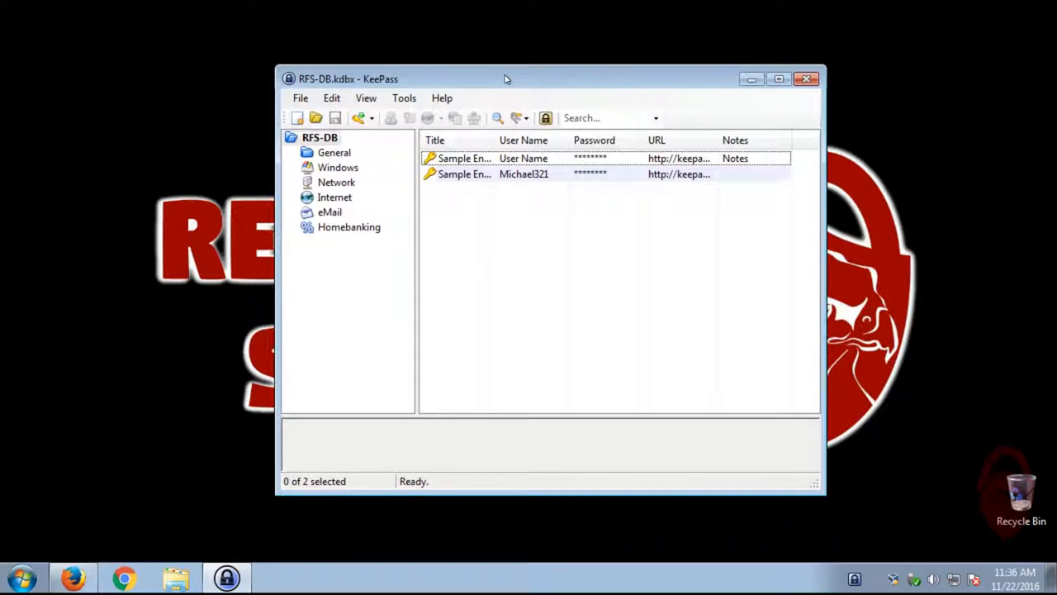
mouse_move(532, 267)
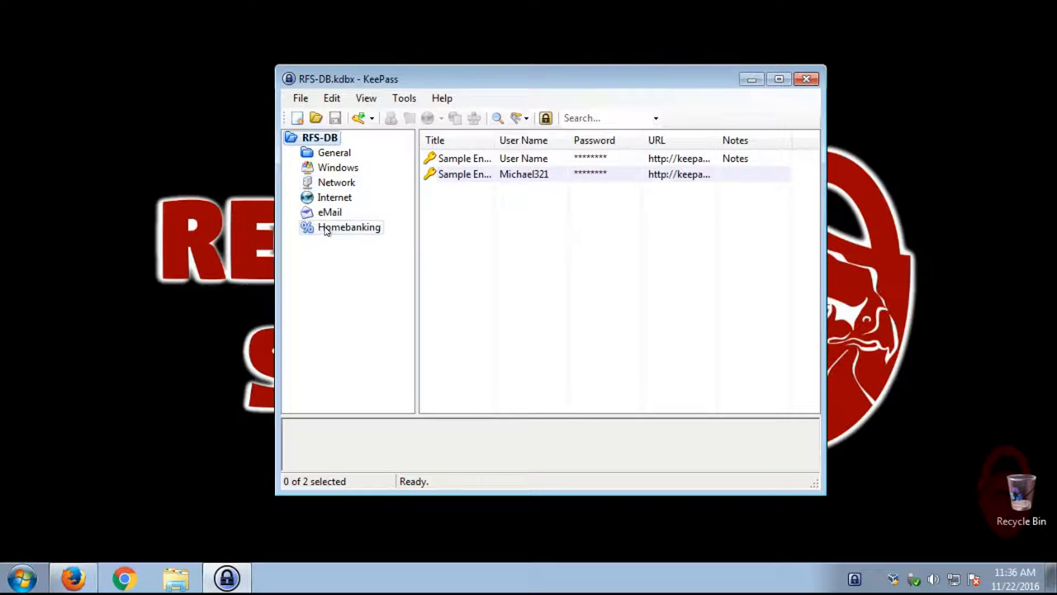
click(337, 181)
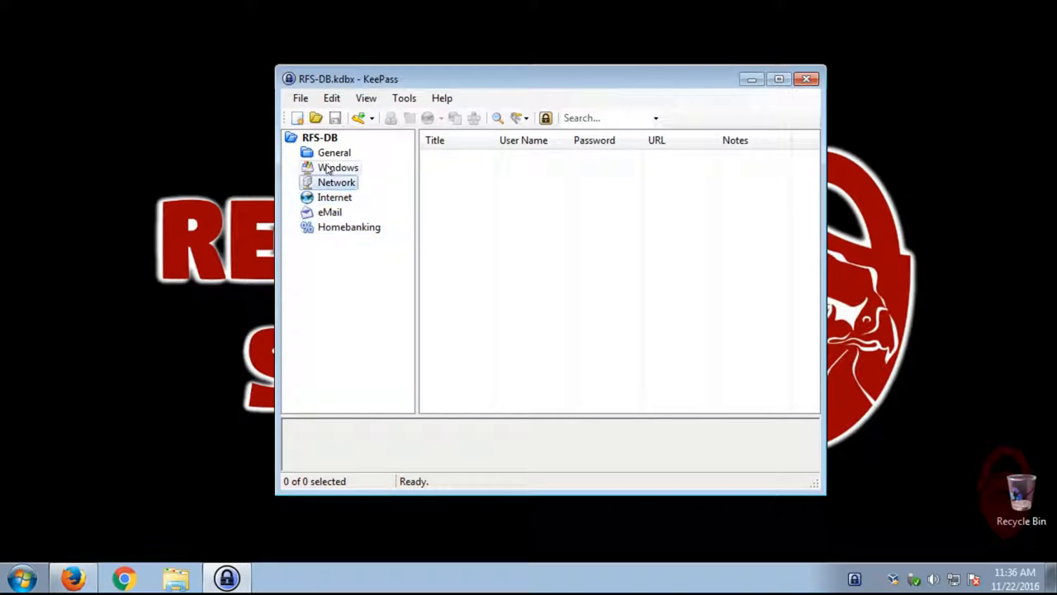
click(319, 137)
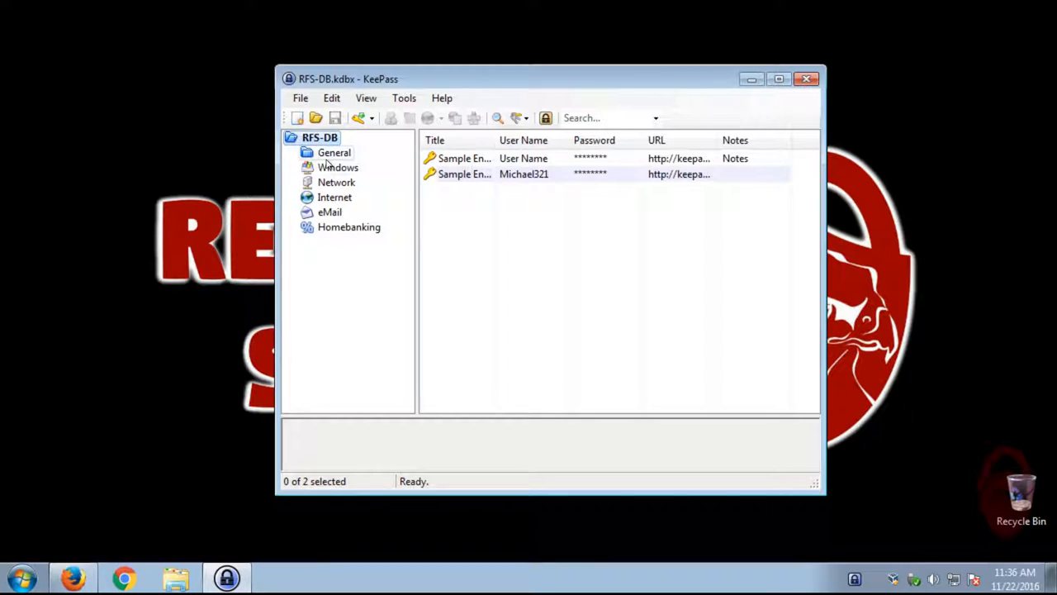
click(329, 211)
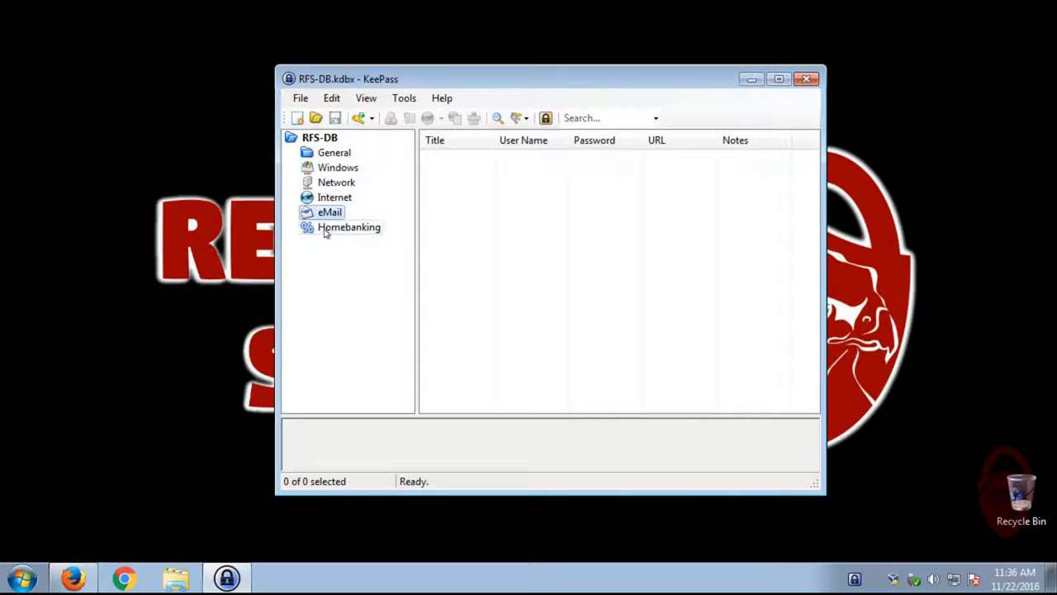
right_click(318, 137)
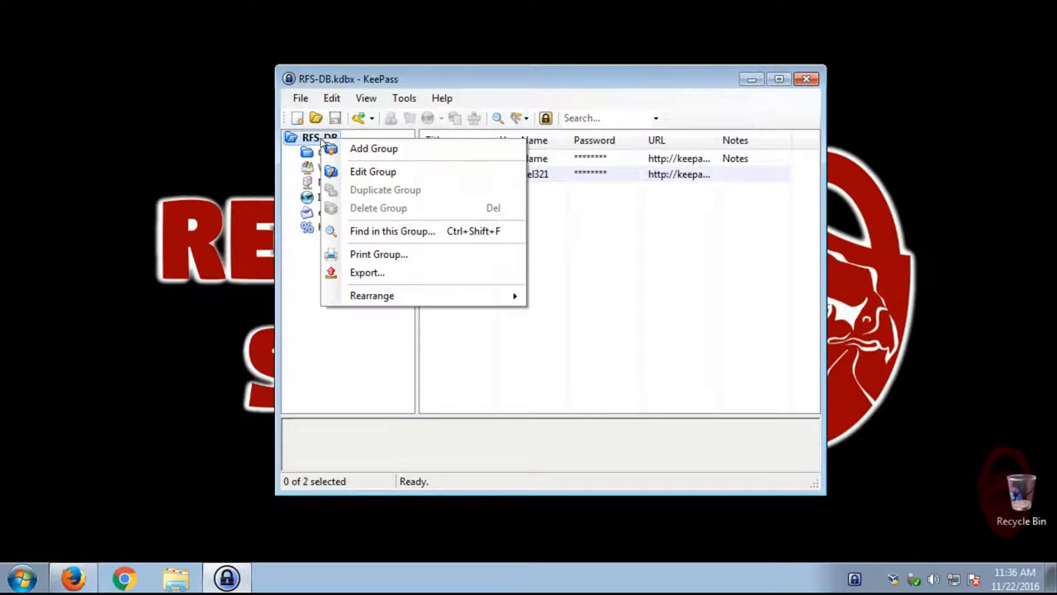
mouse_move(379, 154)
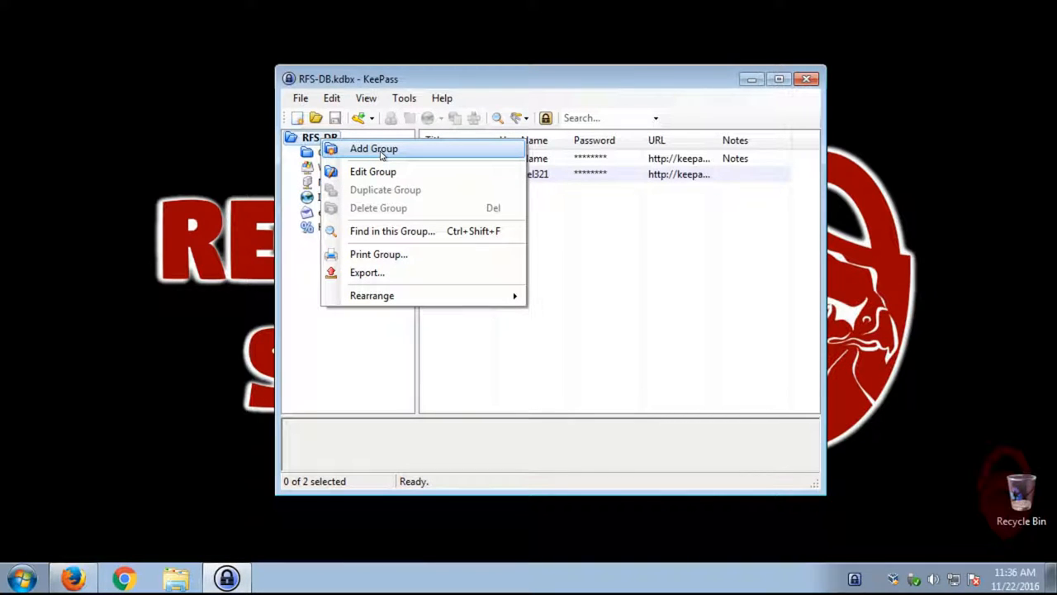
mouse_move(372, 171)
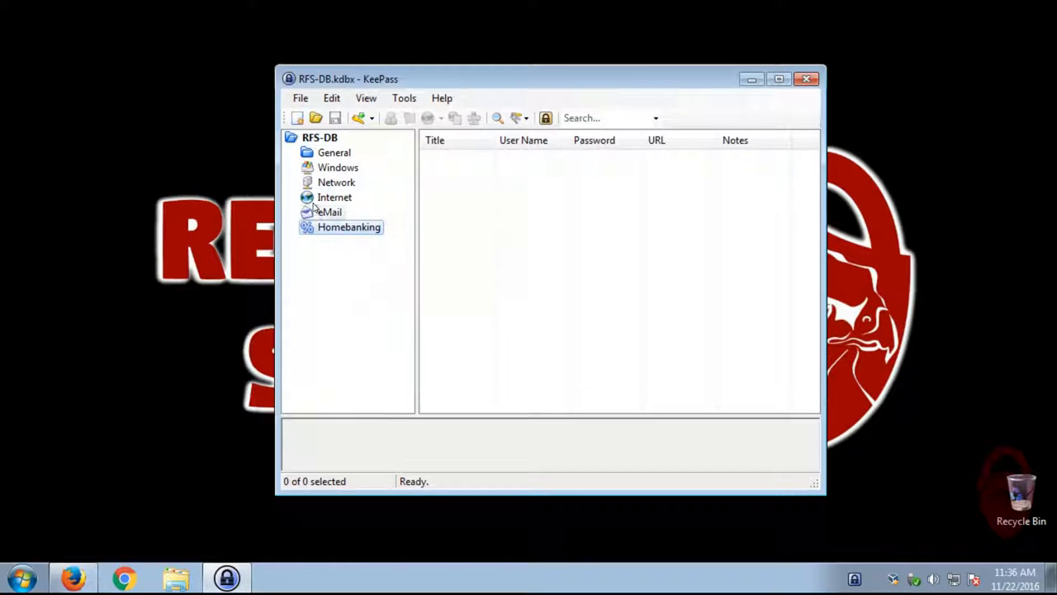
click(338, 167)
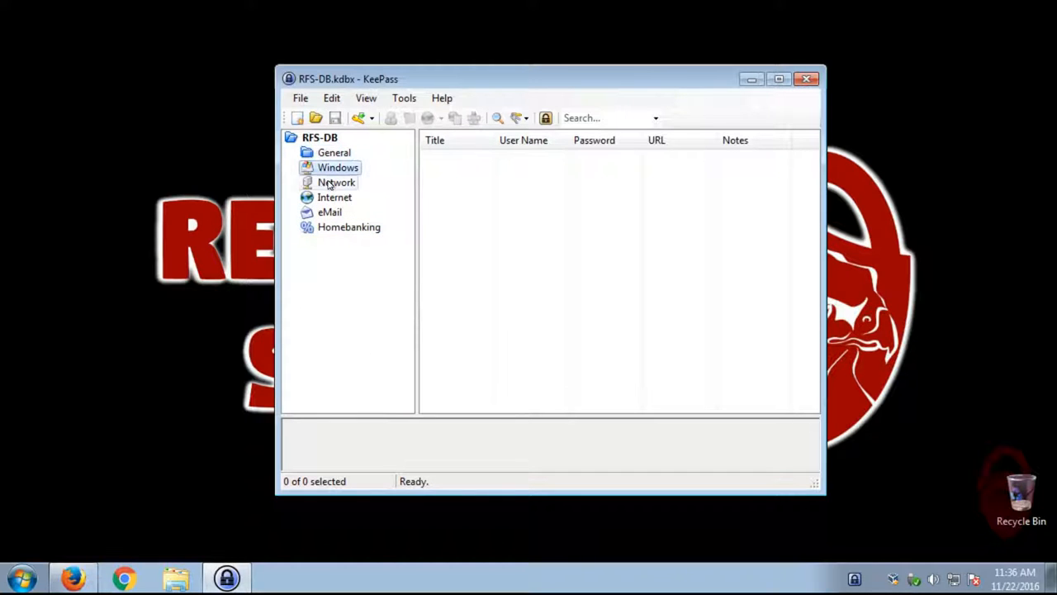
click(319, 137)
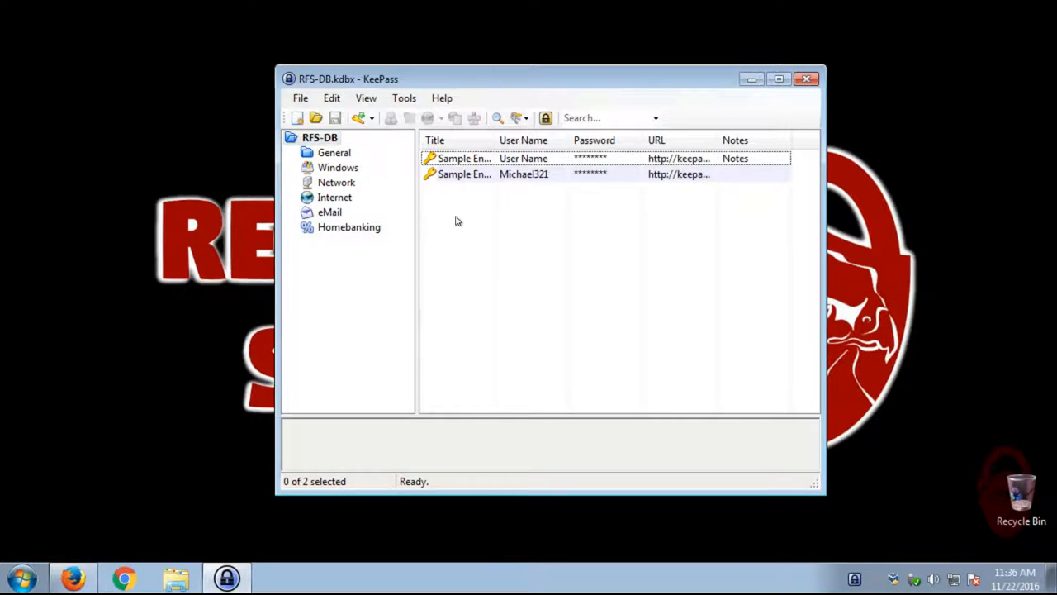
Step: Add a new entry titled Example with user name ExampleUsername
right_click(455, 215)
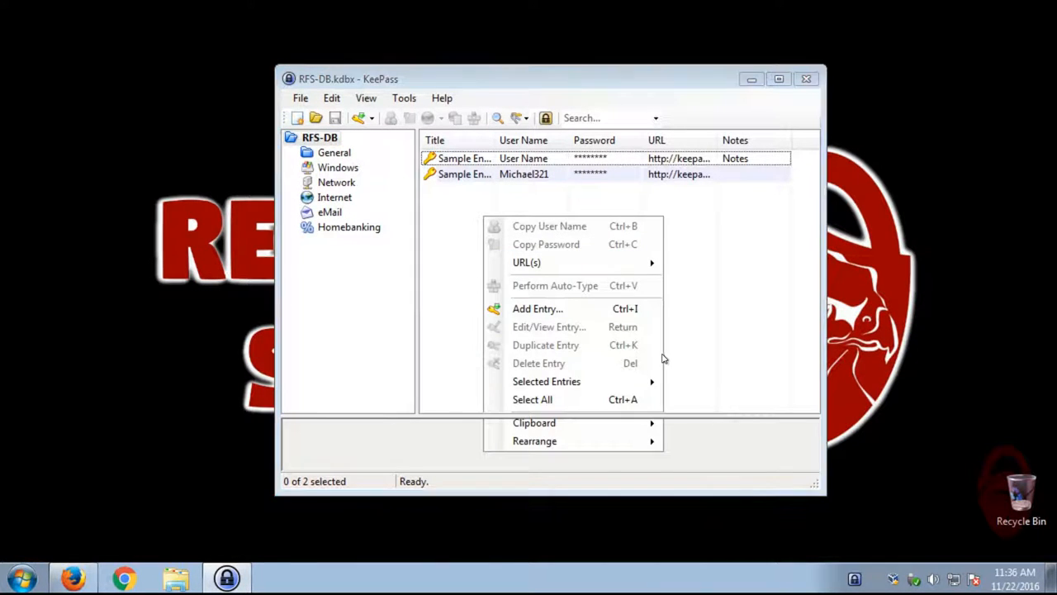
click(536, 309)
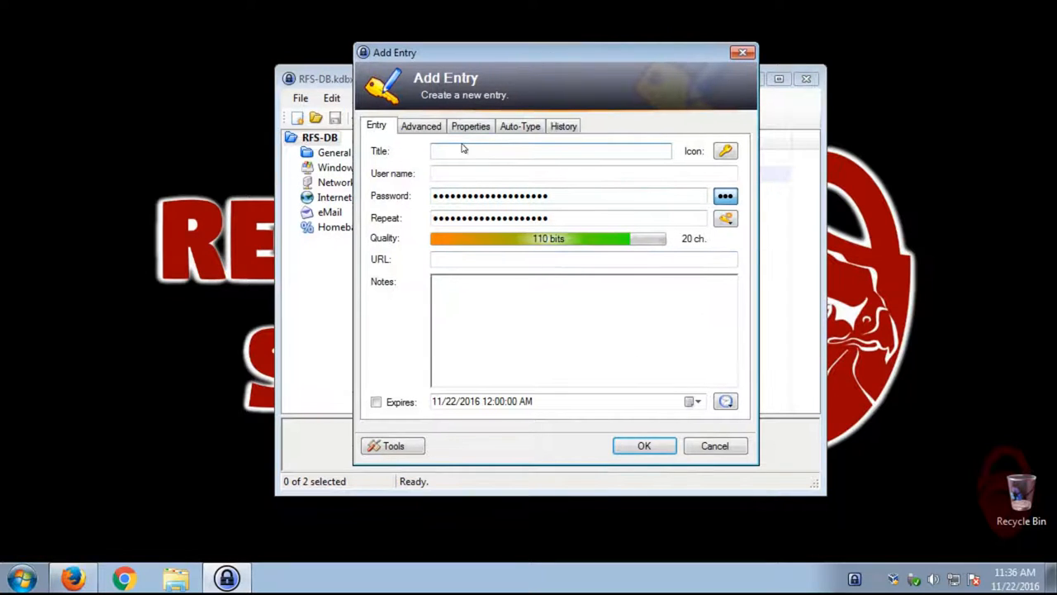
text(Ex)
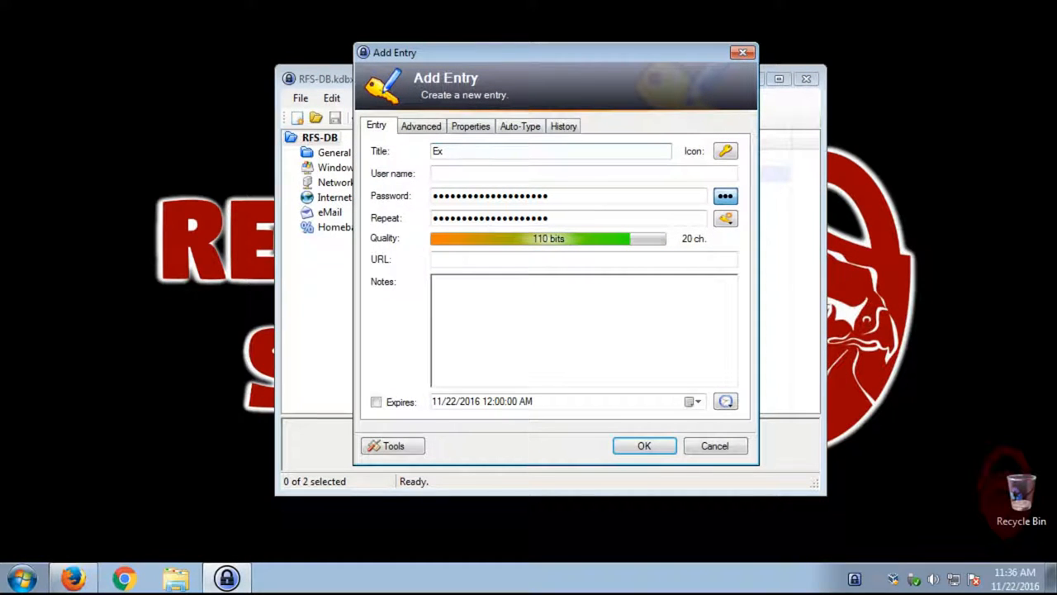
text(ample)
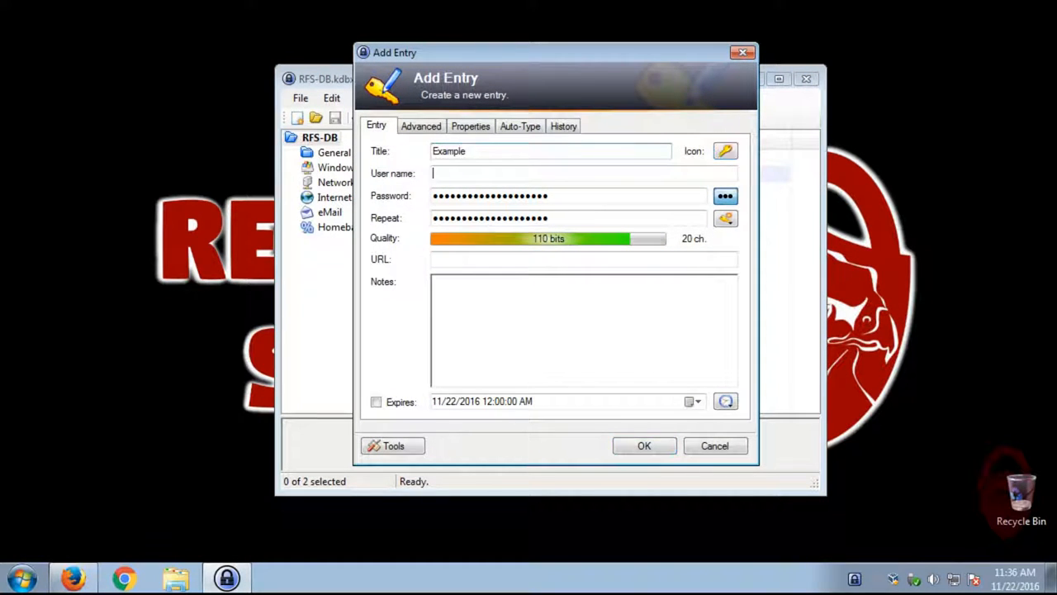
text(E)
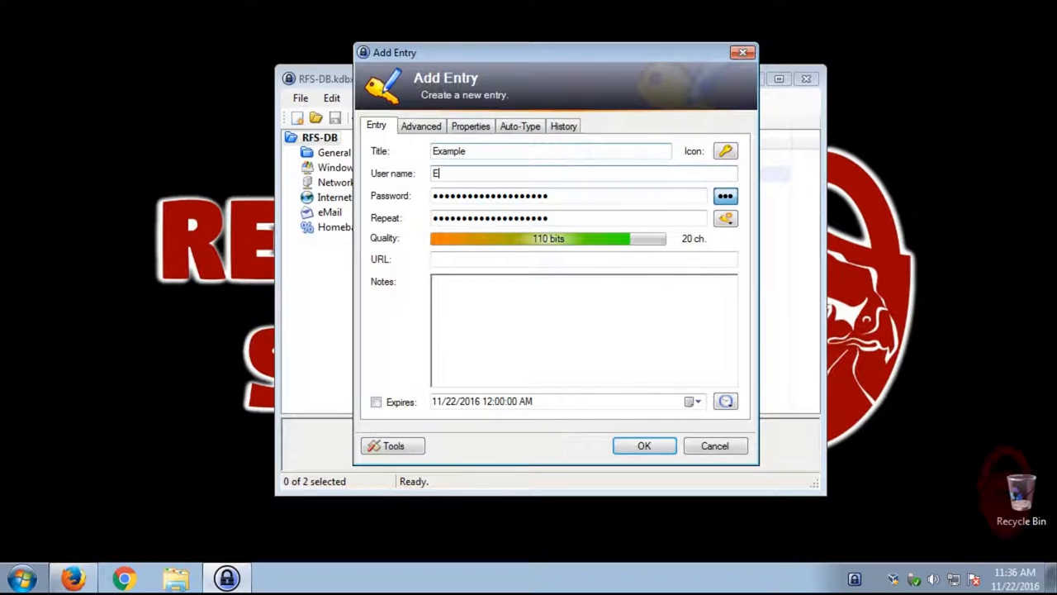
text(xampleU)
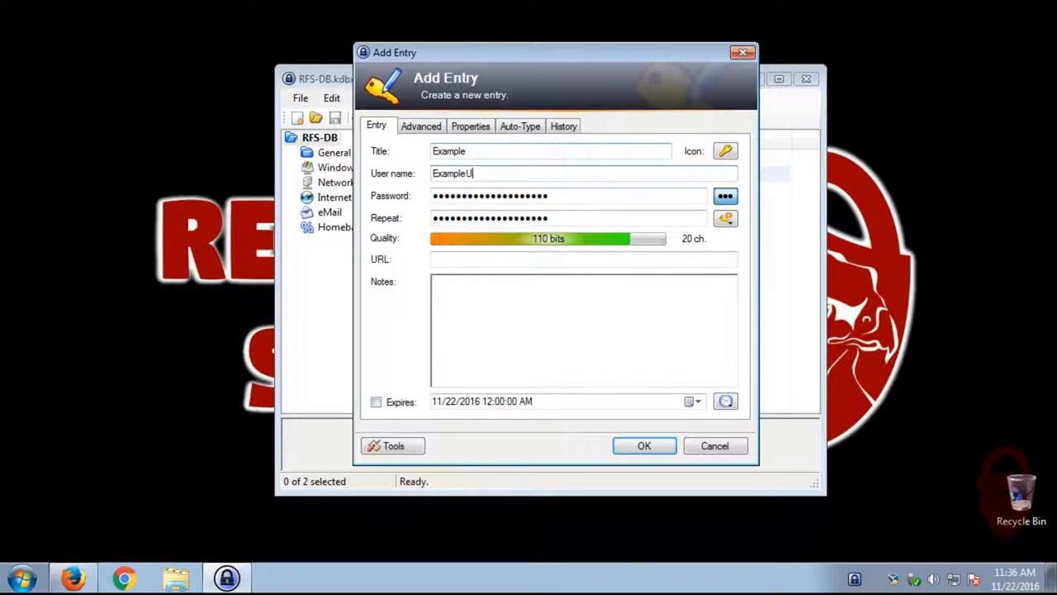
text(sername)
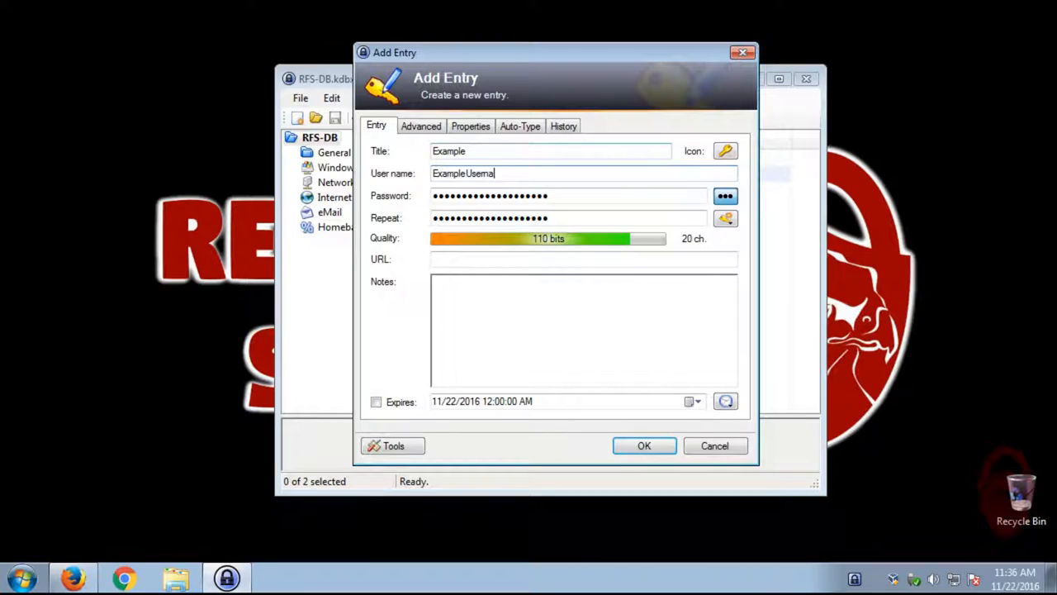
text(me)
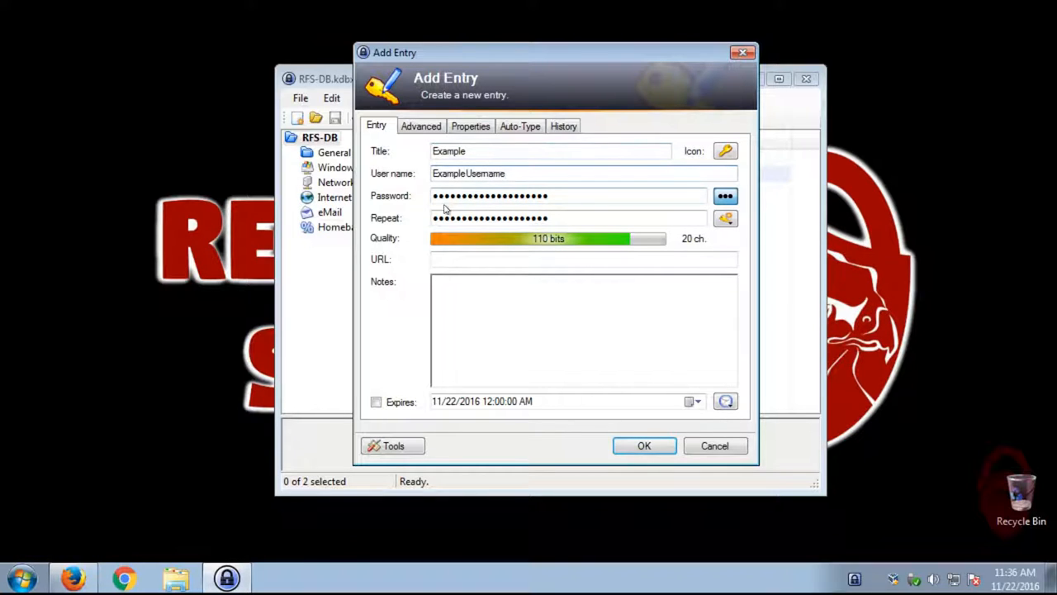
mouse_move(726, 196)
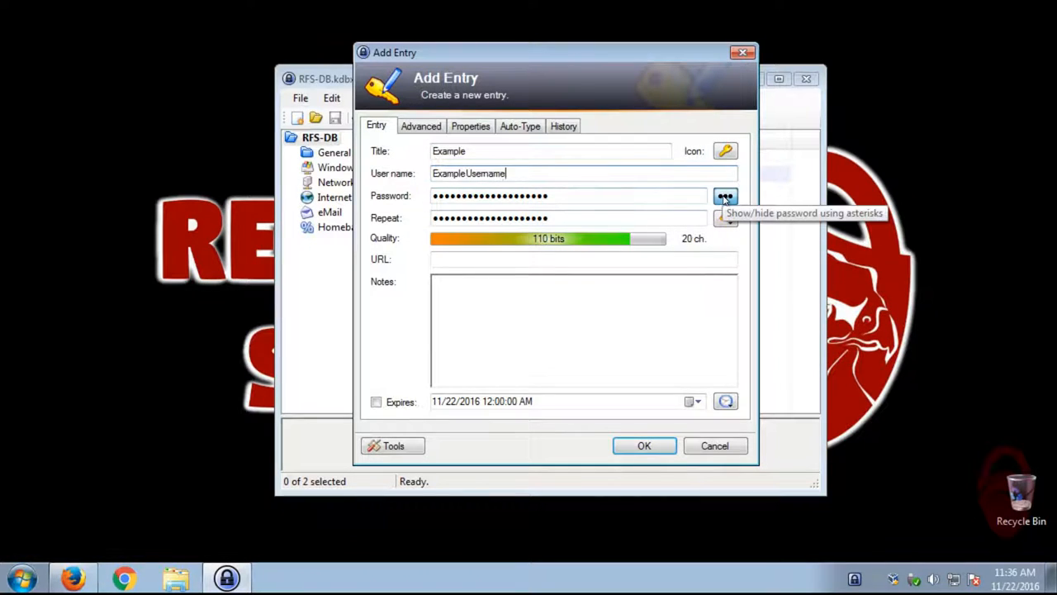
click(725, 196)
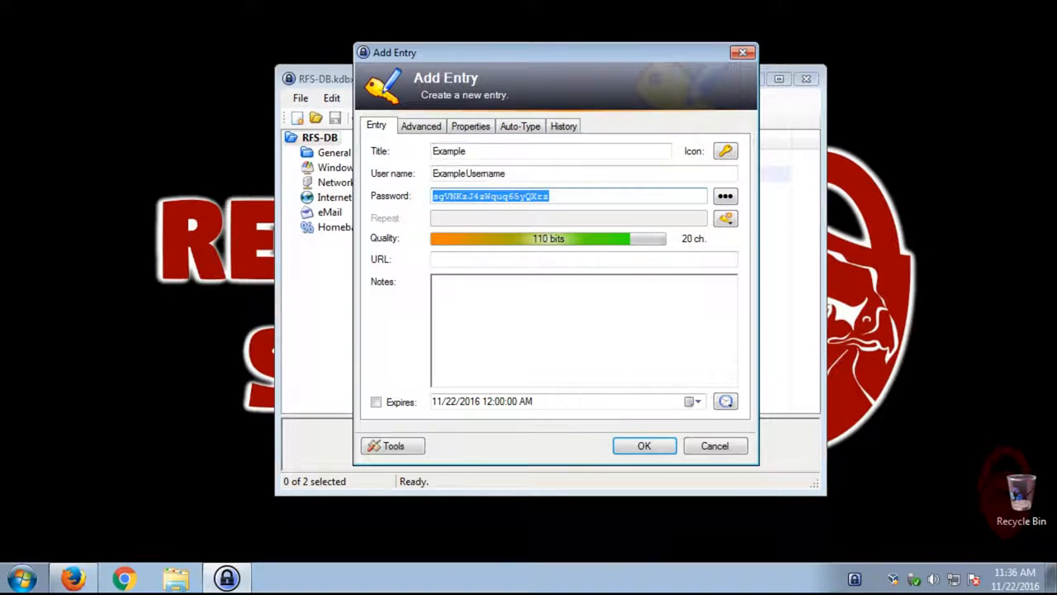
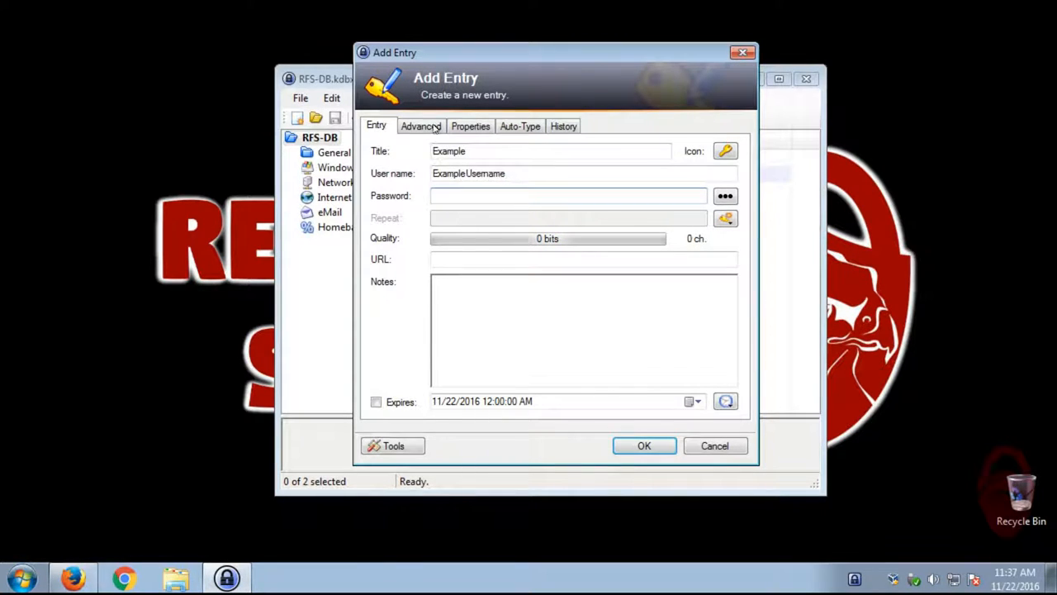
mouse_move(725, 218)
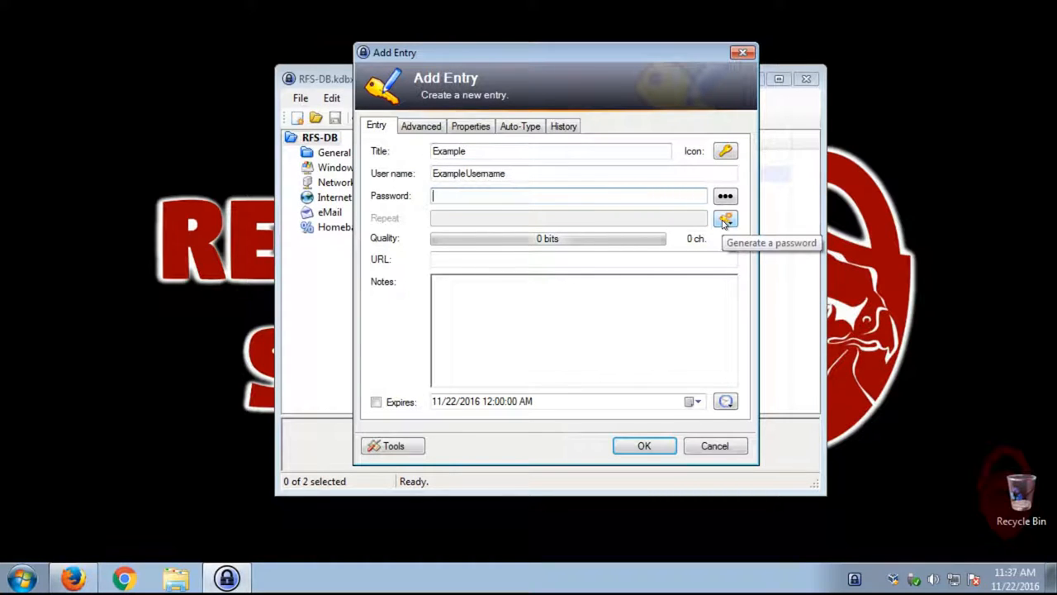
Step: Set the password generator to 20 characters using upper-case, lower-case, digits and special characters
click(725, 218)
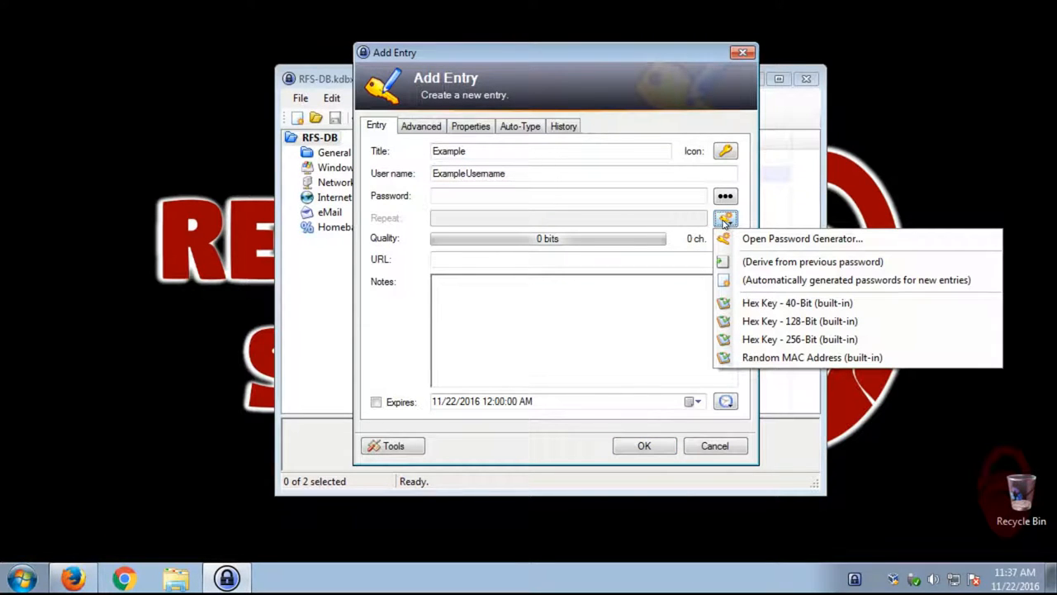
mouse_move(799, 321)
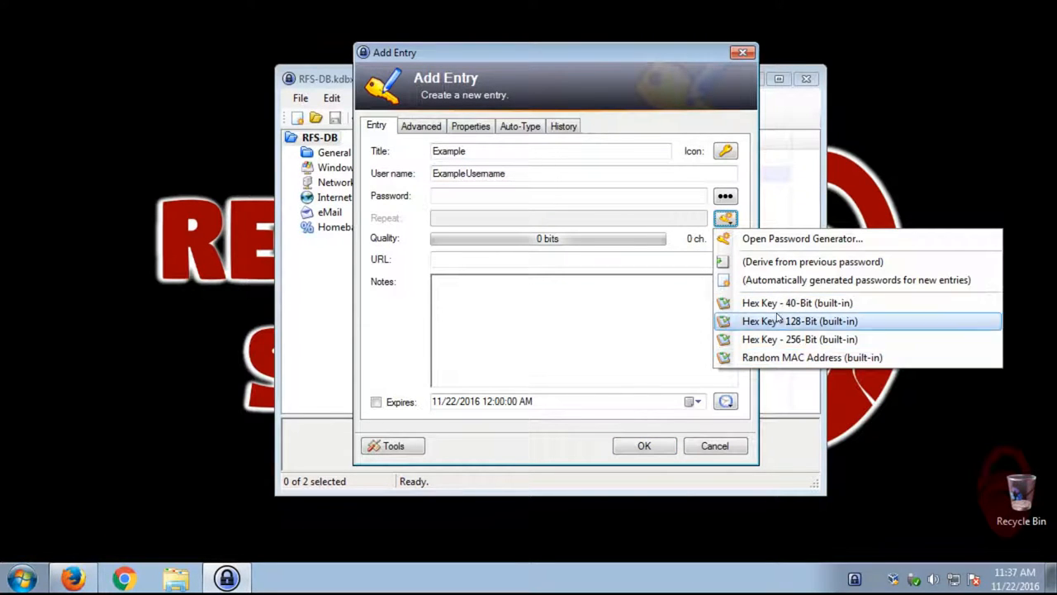
mouse_move(801, 238)
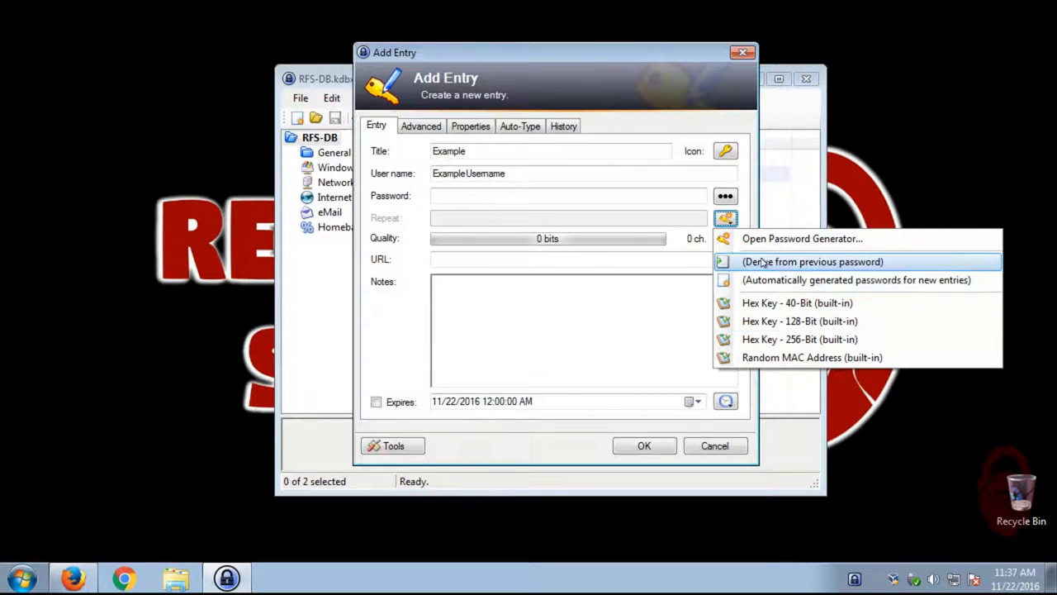
click(801, 238)
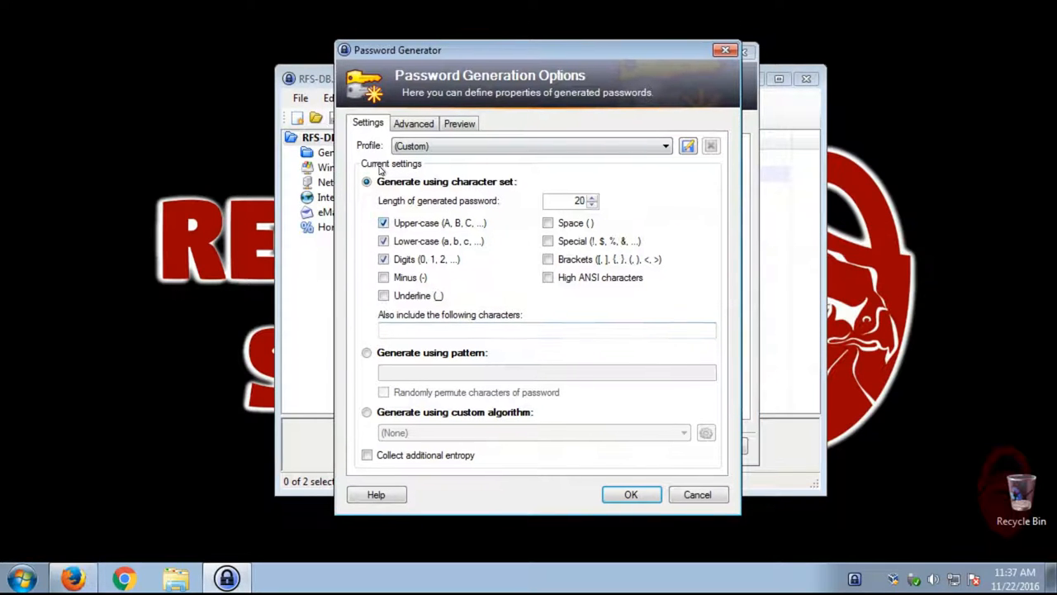
mouse_move(510, 302)
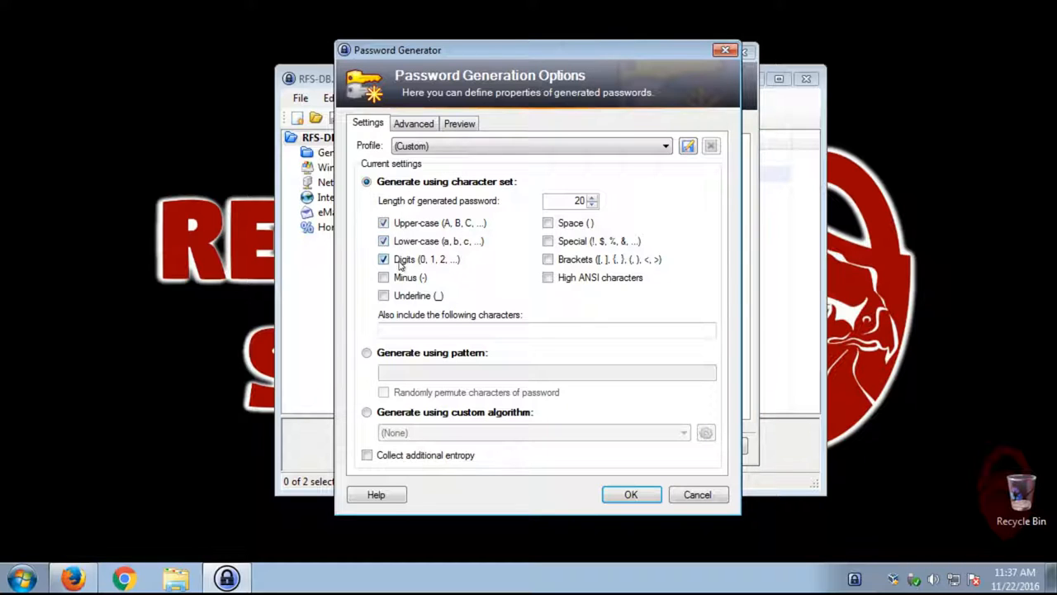
mouse_move(548, 223)
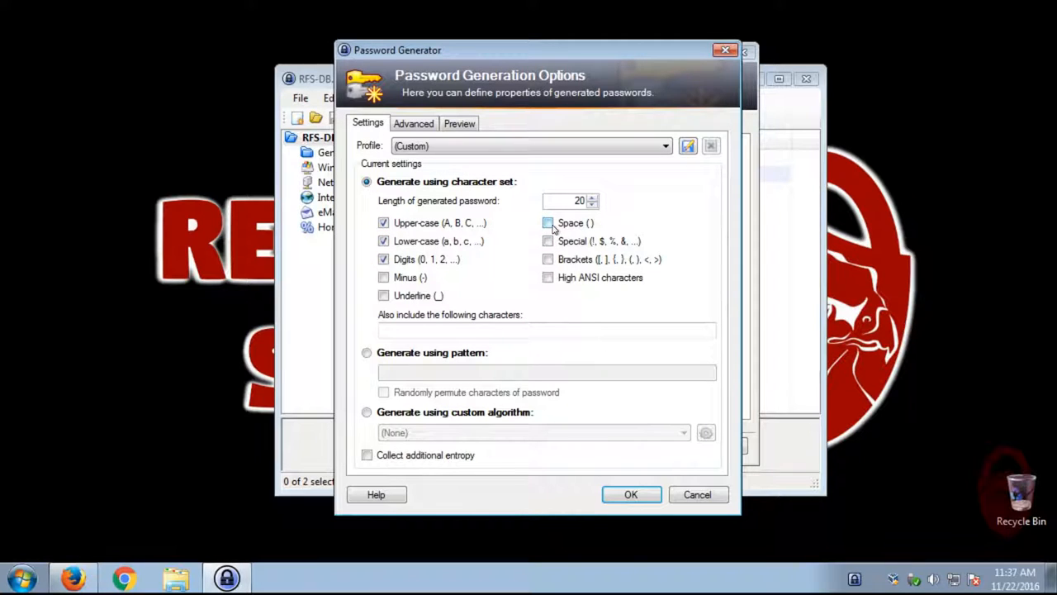
click(547, 240)
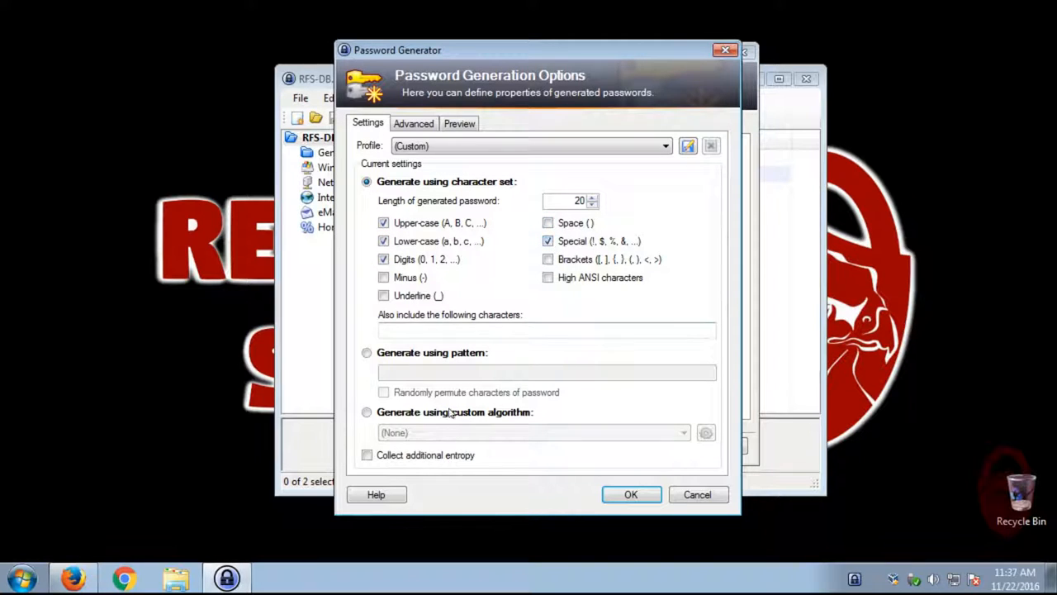
click(547, 329)
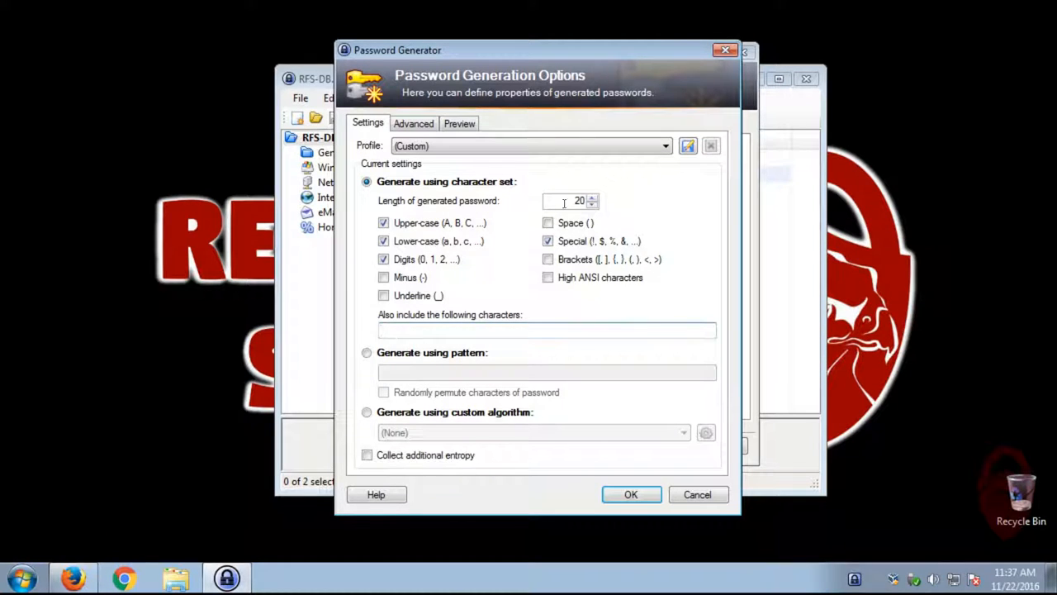
mouse_move(541, 210)
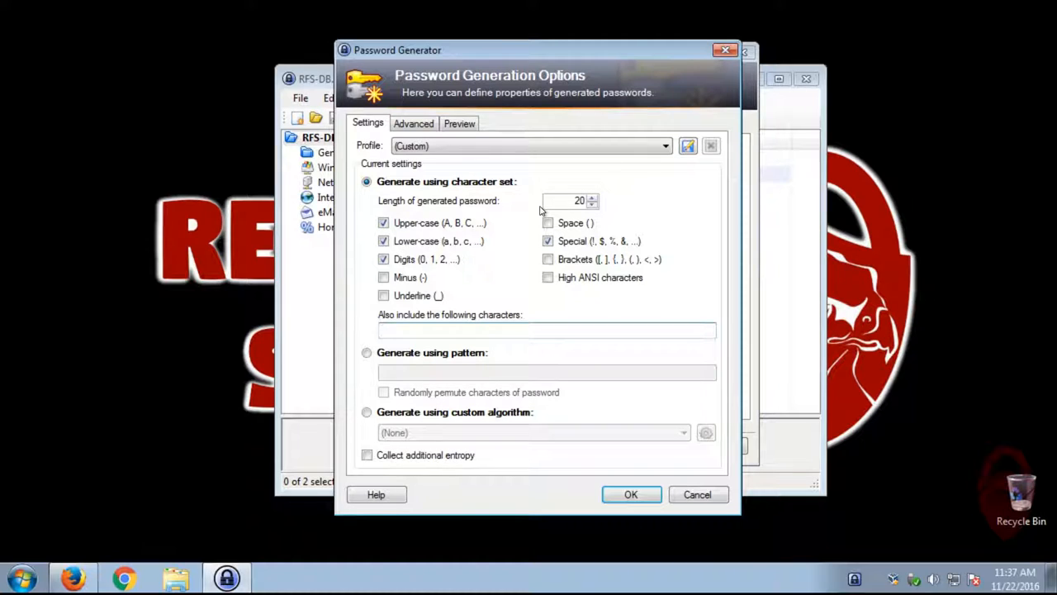
click(547, 330)
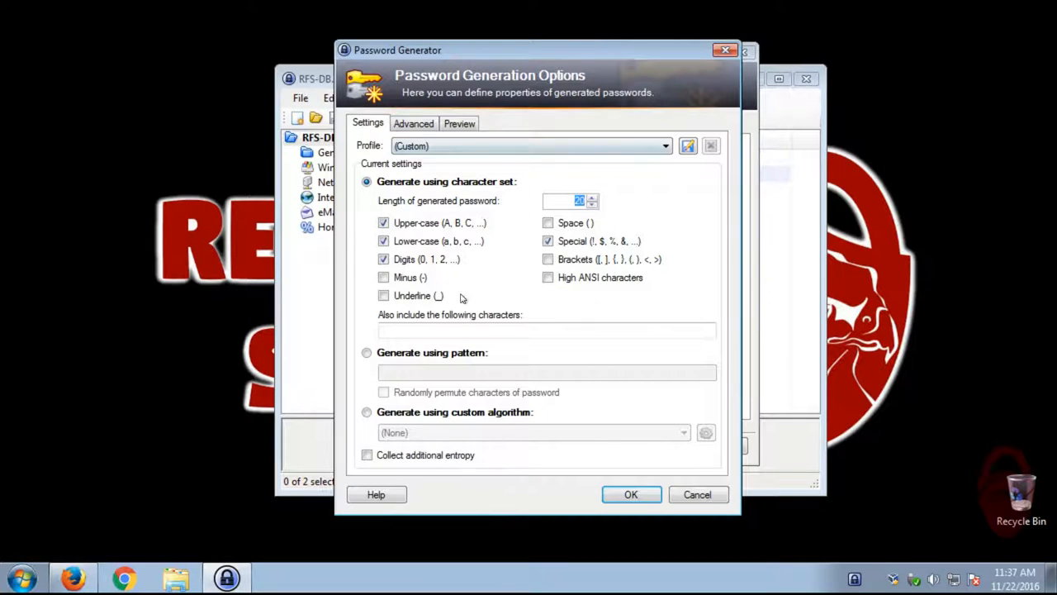
Step: Exclude look-alike characters and fill the Example entry with a generated 20-character password
click(413, 123)
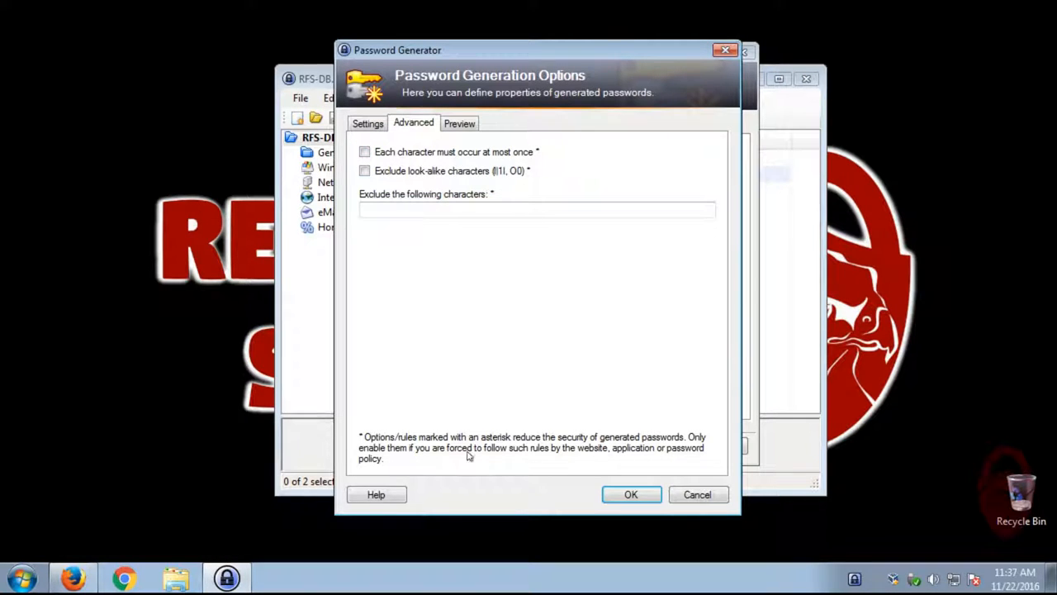
mouse_move(684, 449)
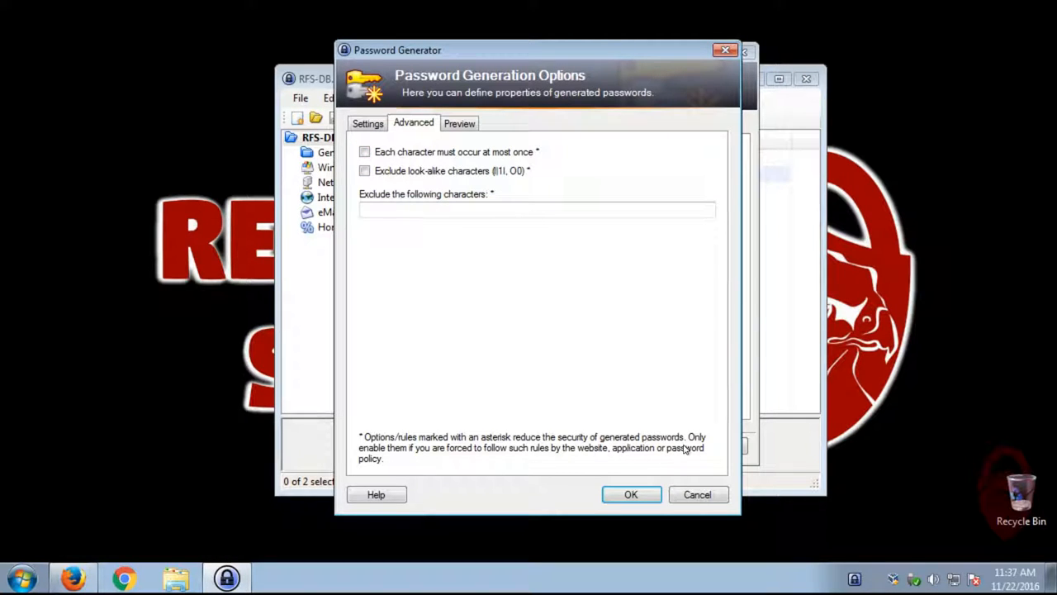
mouse_move(469, 201)
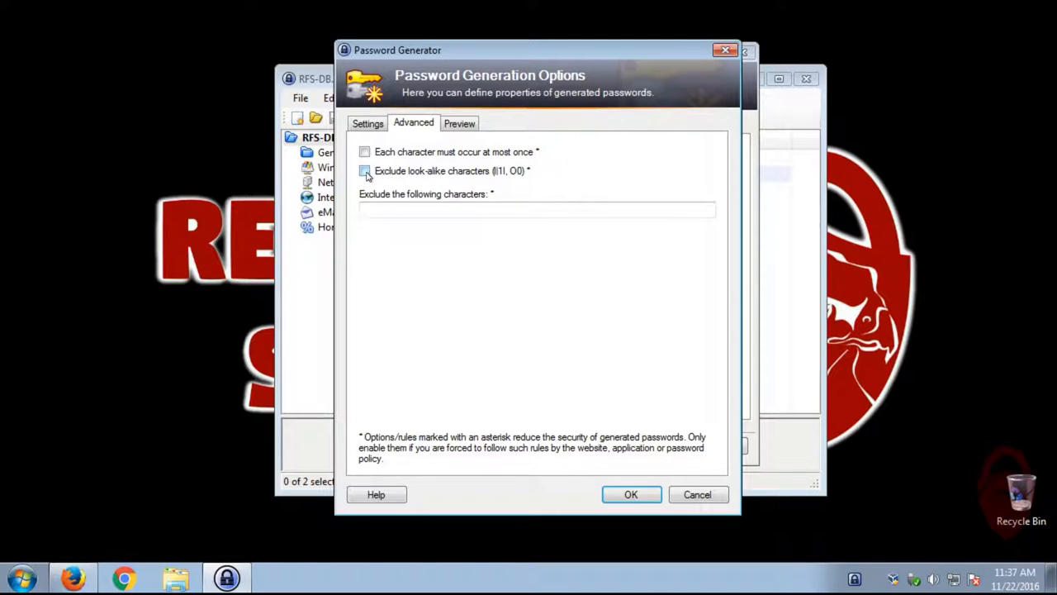
click(364, 171)
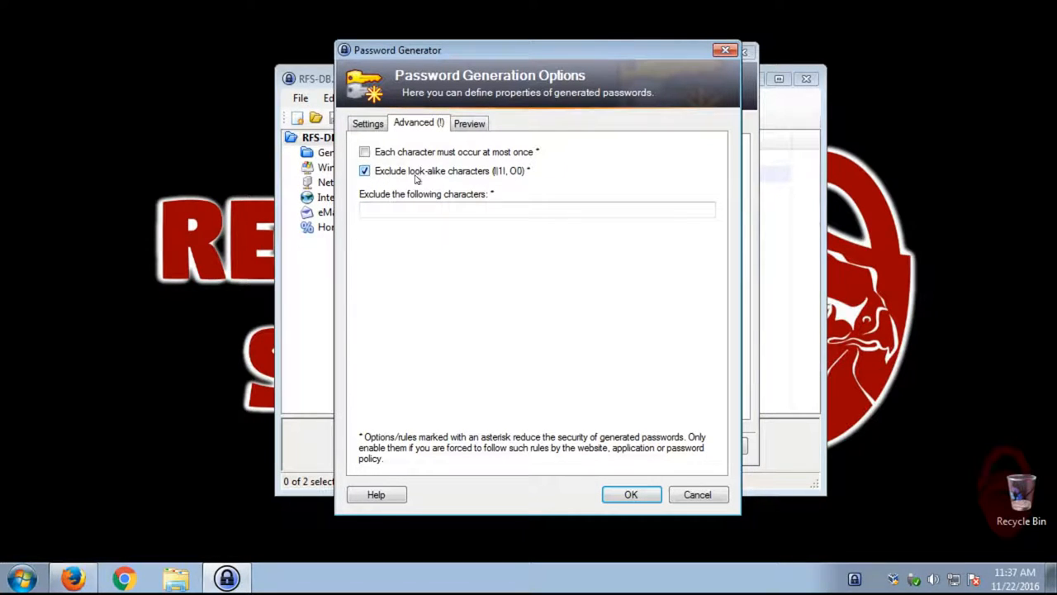
mouse_move(514, 181)
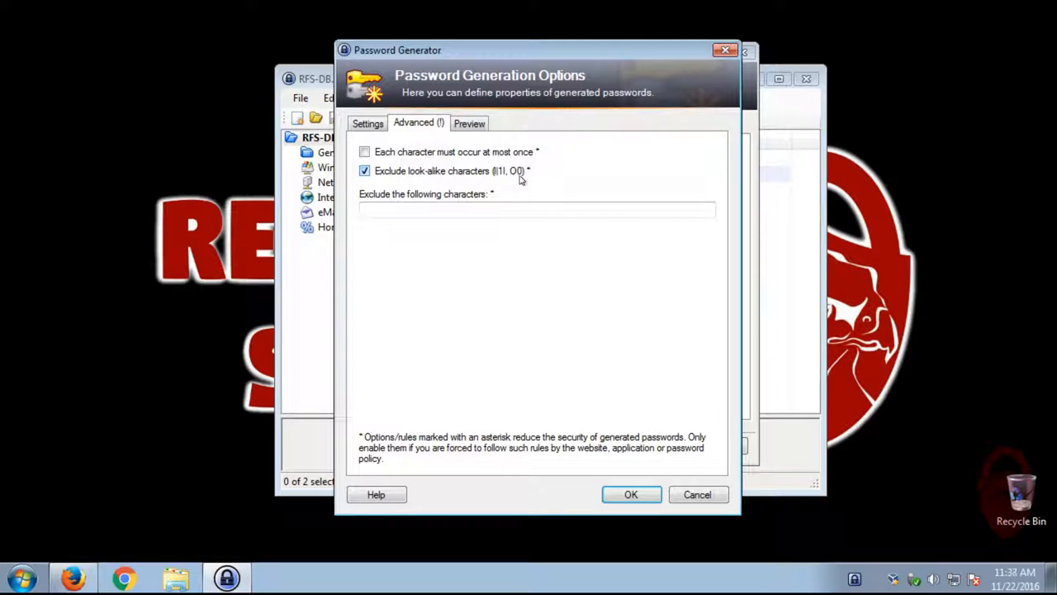
mouse_move(615, 251)
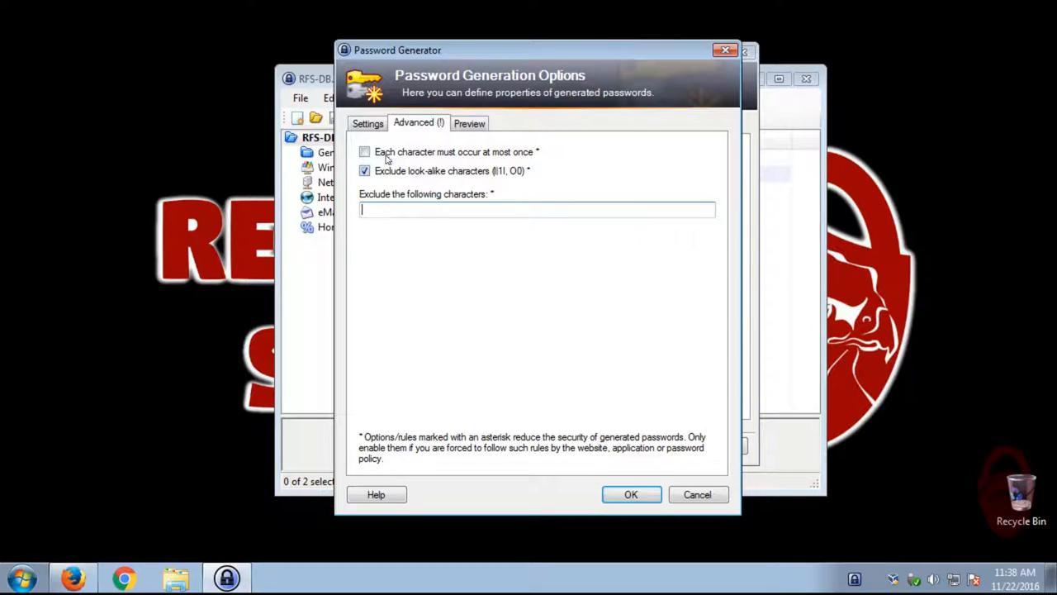
click(367, 123)
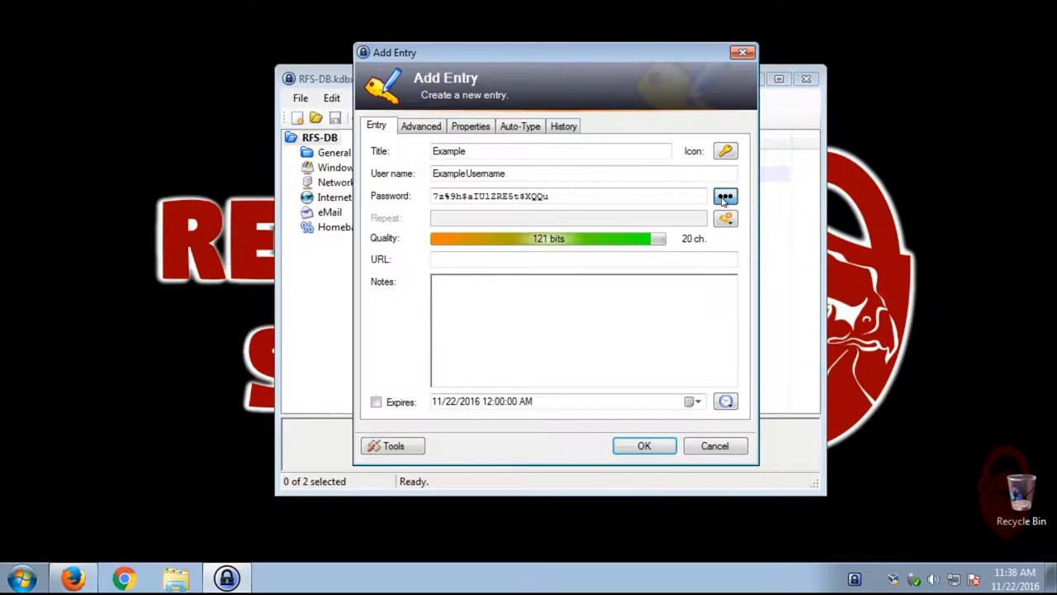
Step: Save the current generator settings as a profile named Example
click(725, 217)
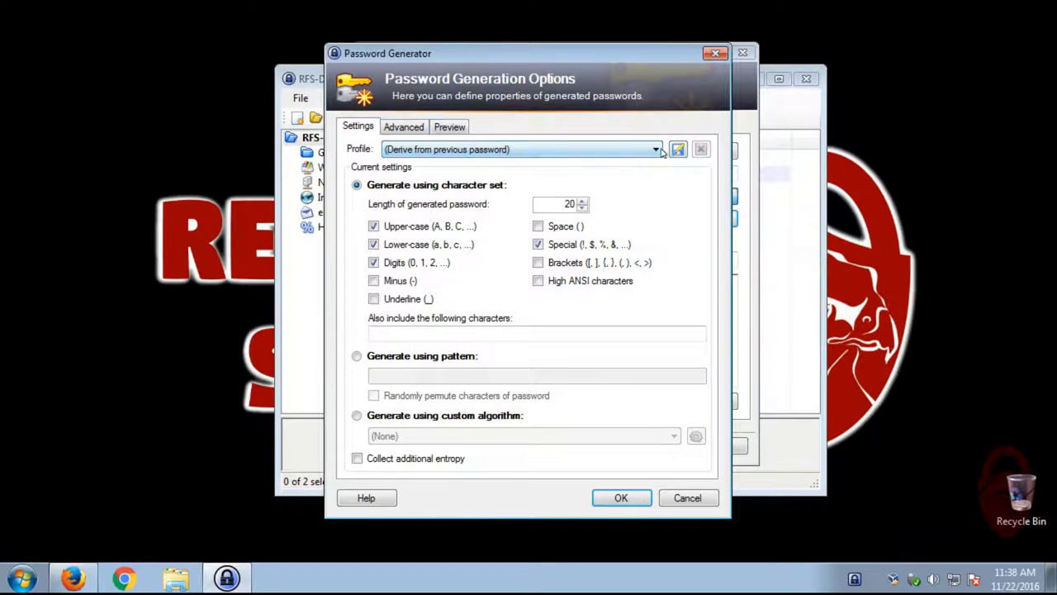
click(677, 149)
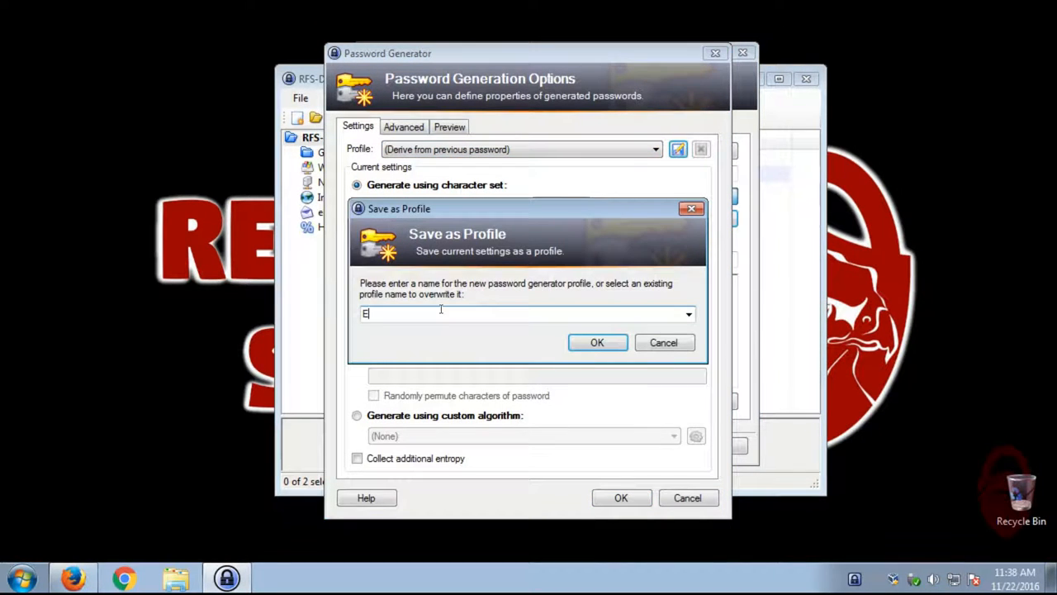
text(xample)
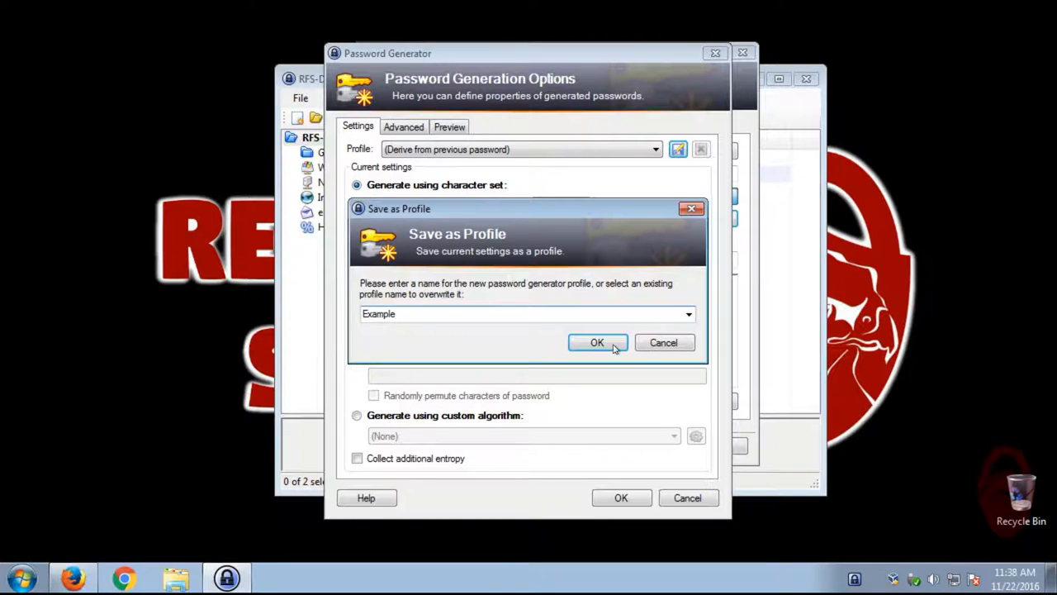
click(597, 342)
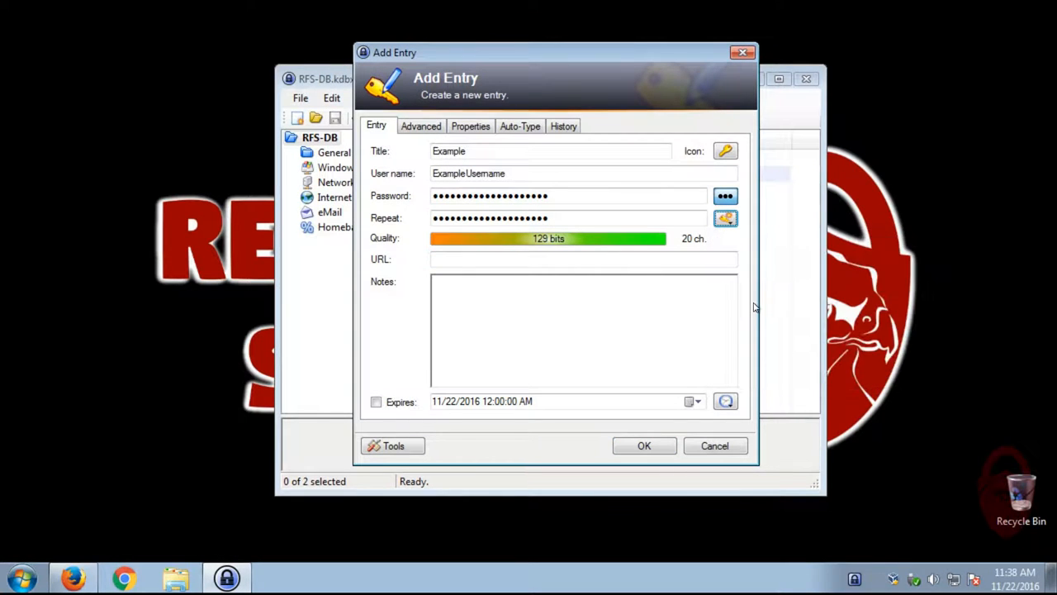
click(725, 195)
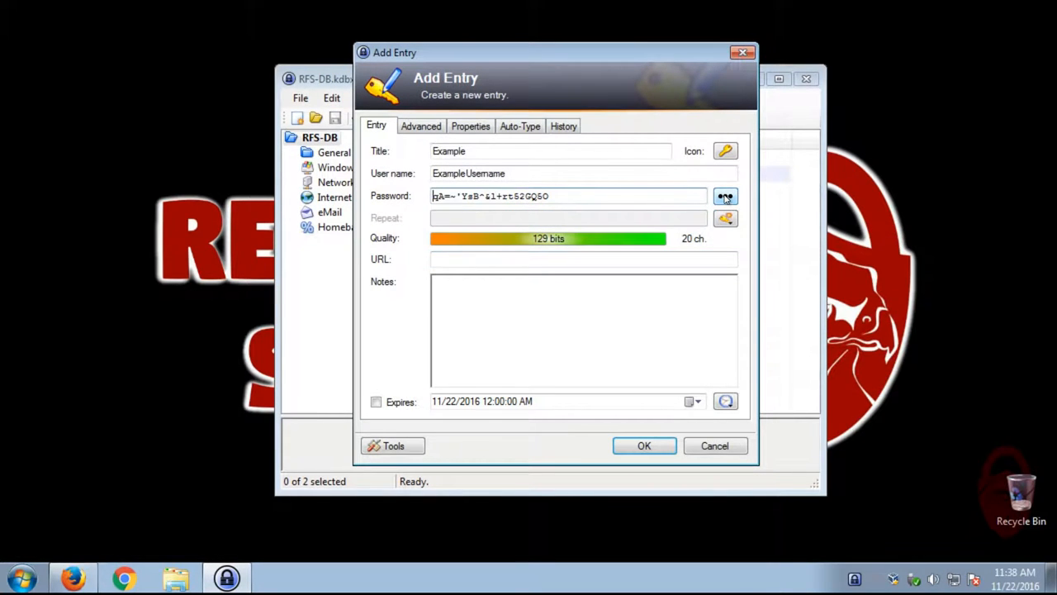
click(725, 196)
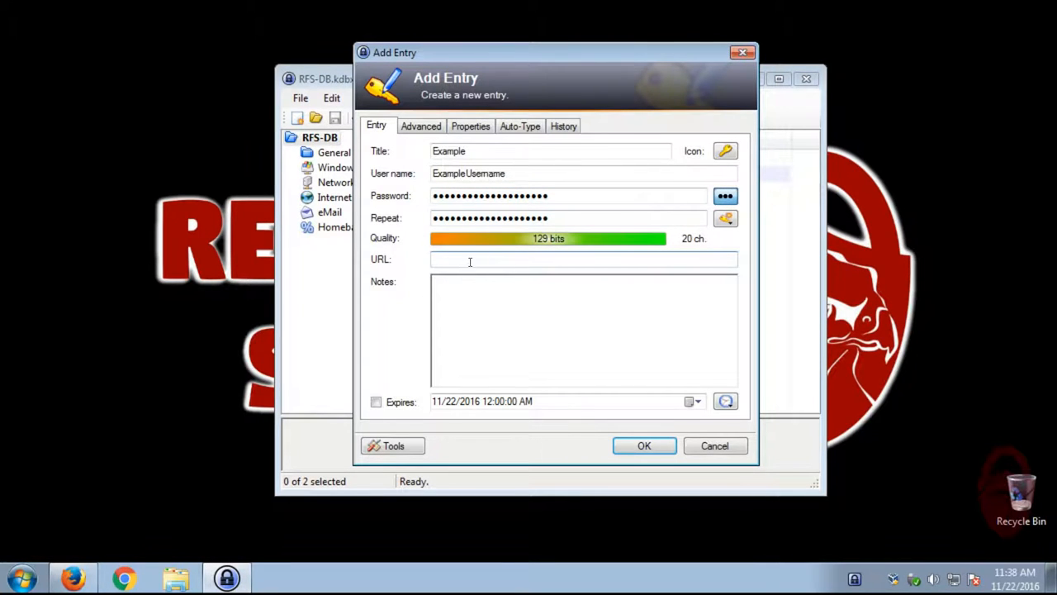
text(www.example.com)
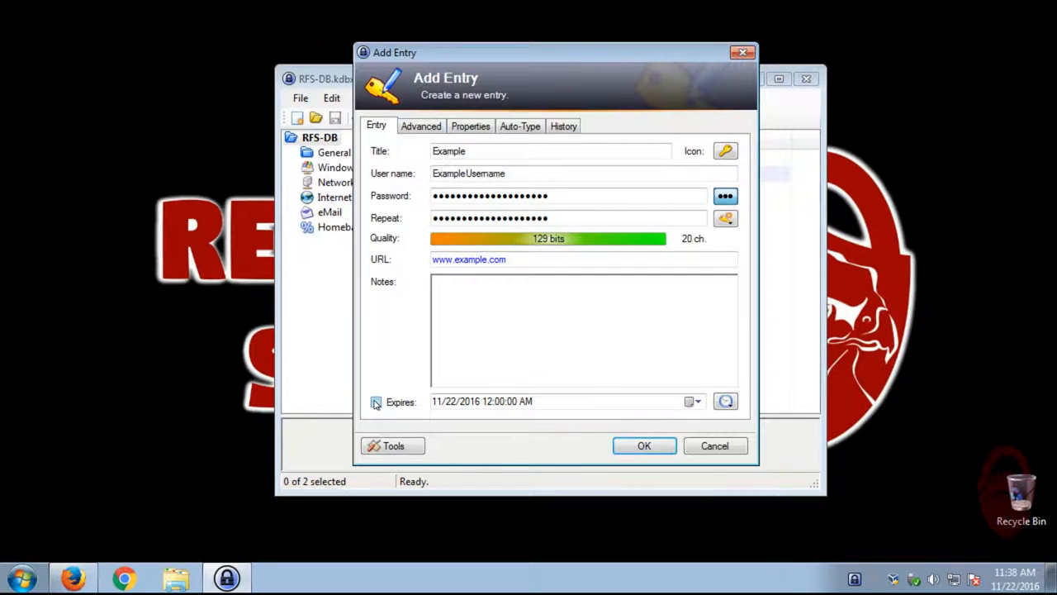
click(376, 401)
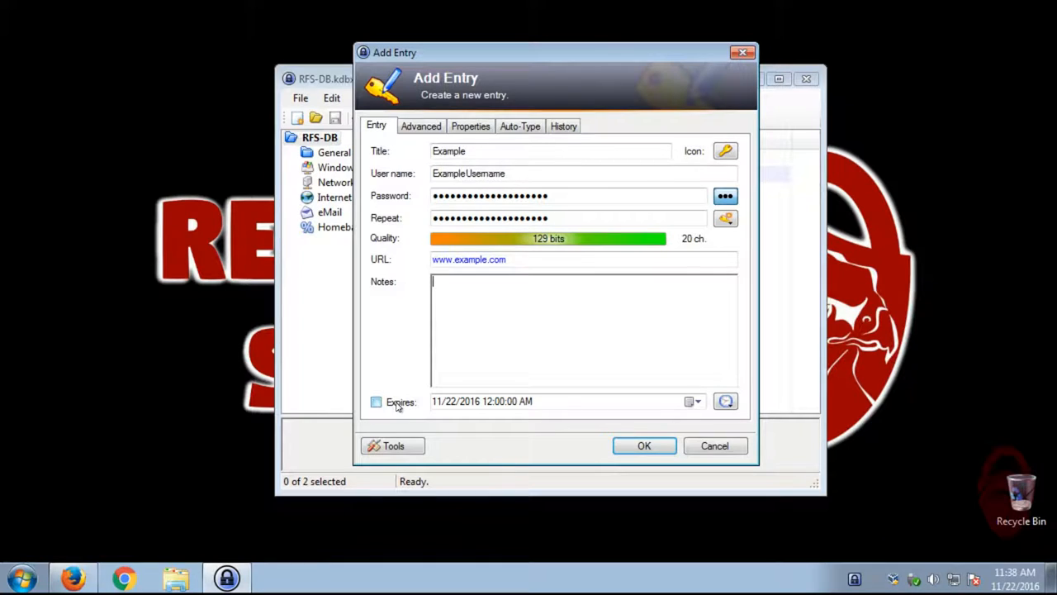
click(376, 401)
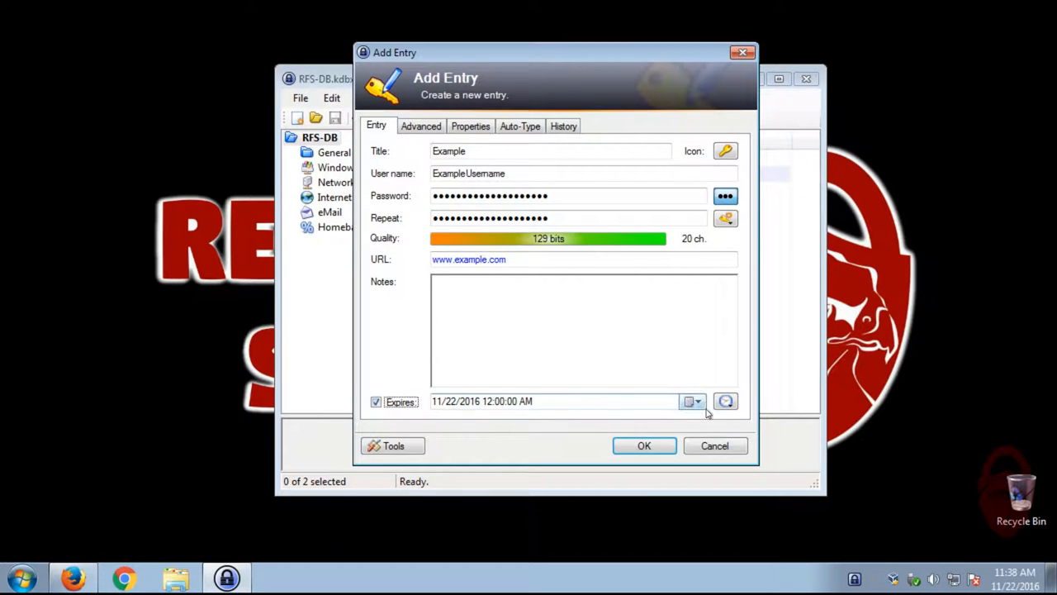
click(725, 401)
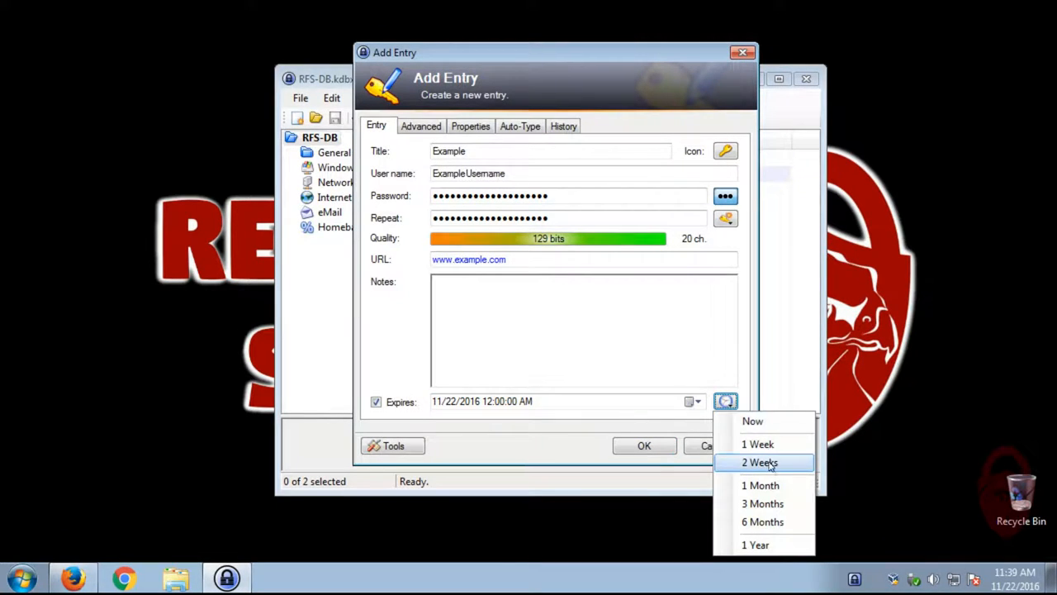
click(762, 521)
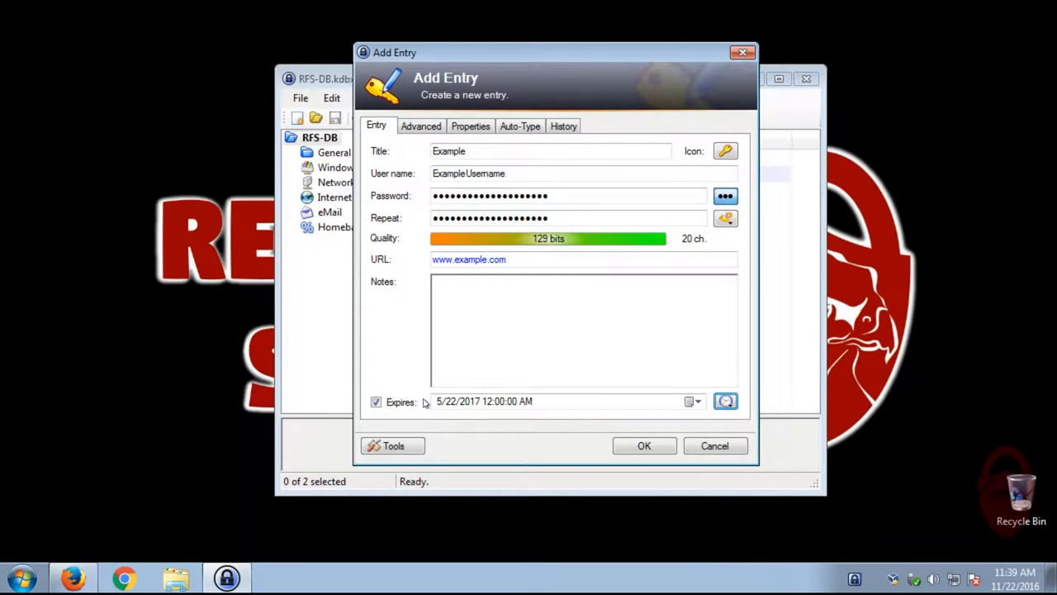
mouse_move(644, 446)
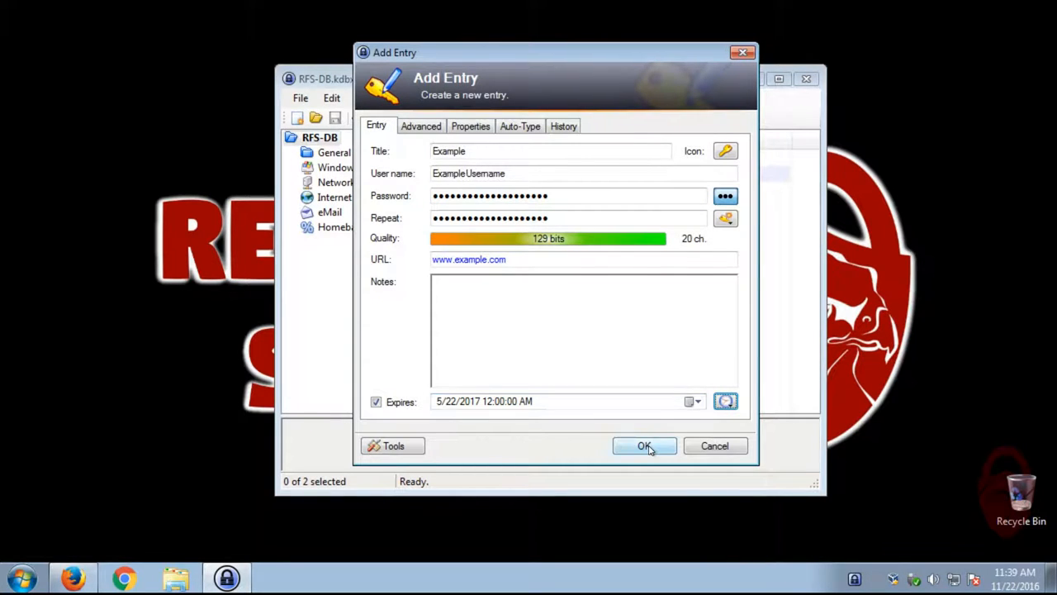
Step: Save the Example entry and check the expired-entries filter, then return to the full list
click(644, 446)
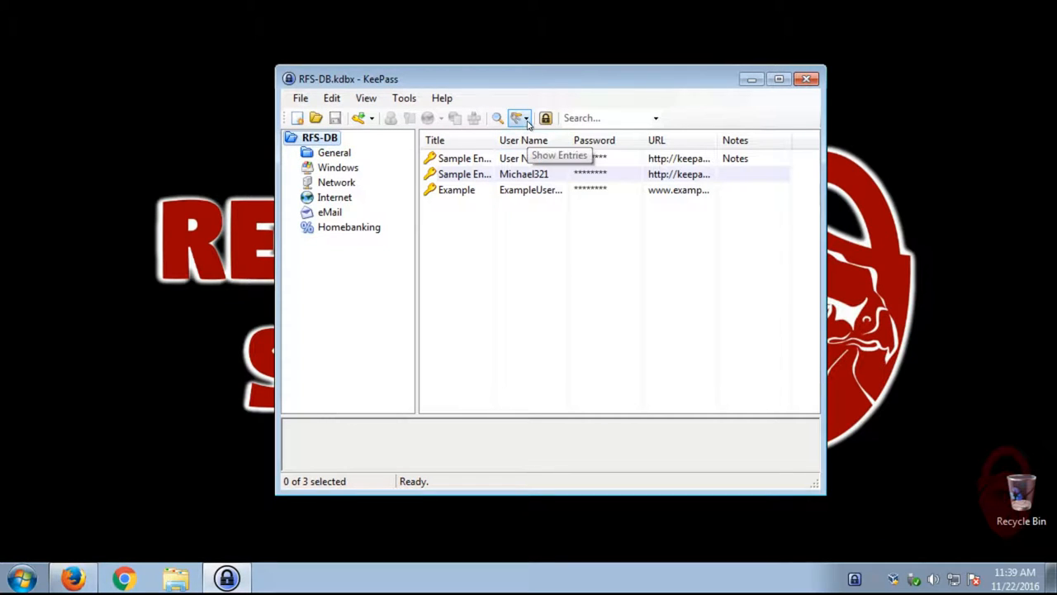
click(520, 117)
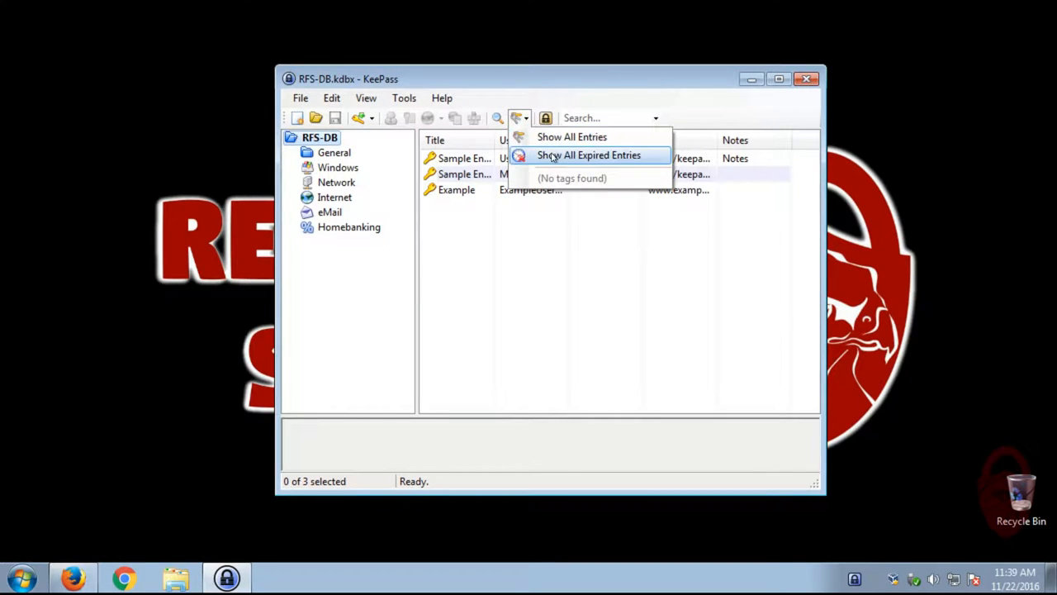
click(589, 155)
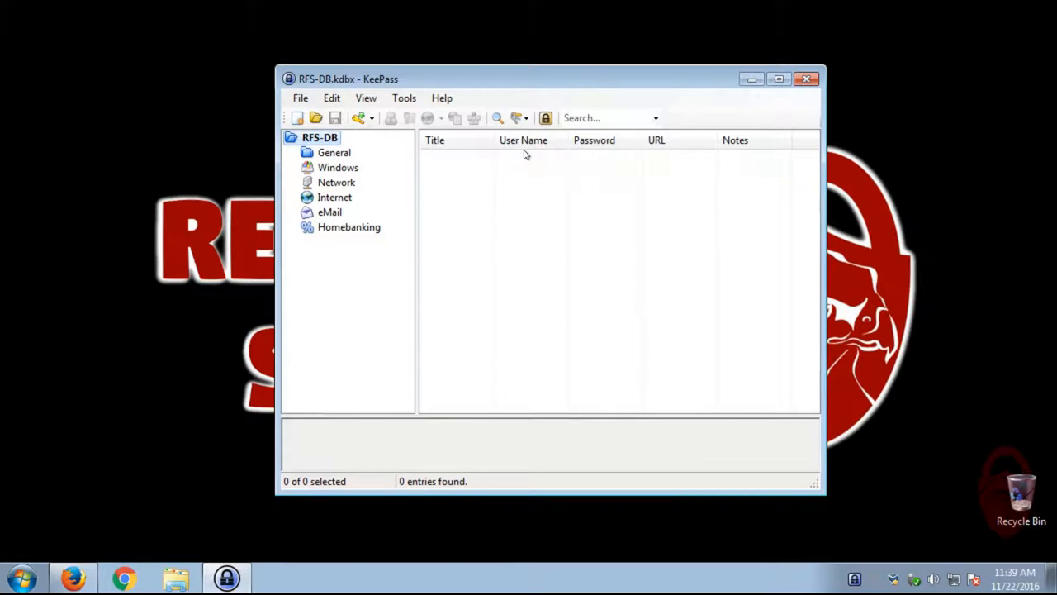
click(319, 137)
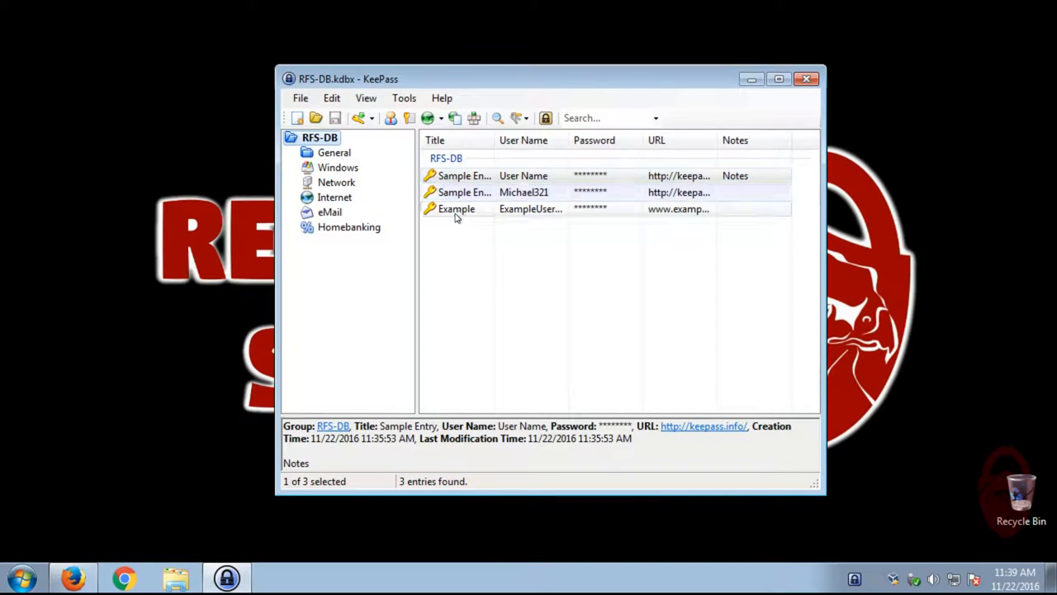
Step: Set Example to expire now (11/22/2016) so it shows struck through as expired
double_click(457, 209)
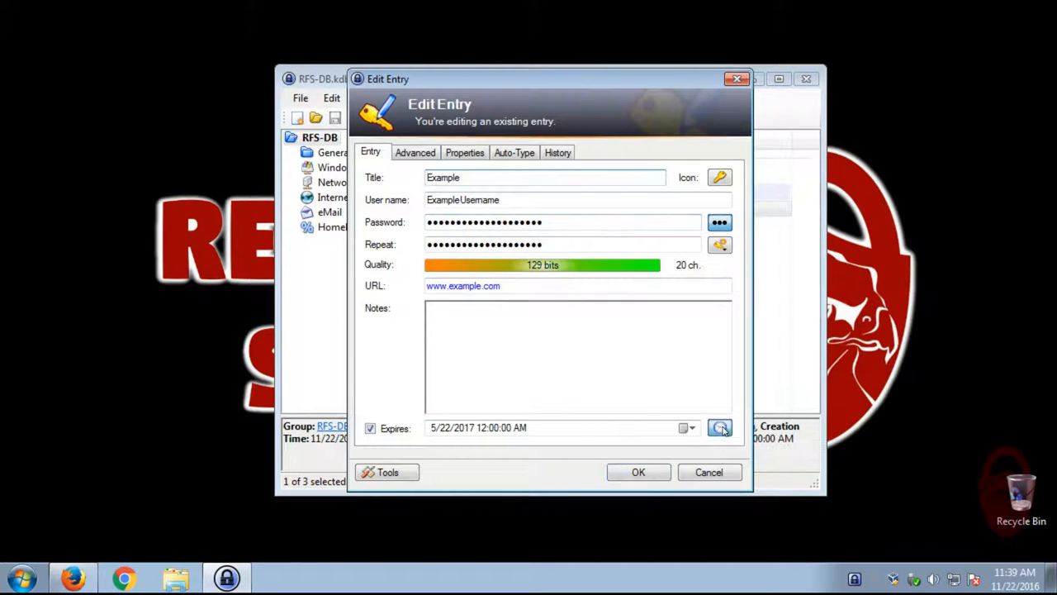
click(719, 427)
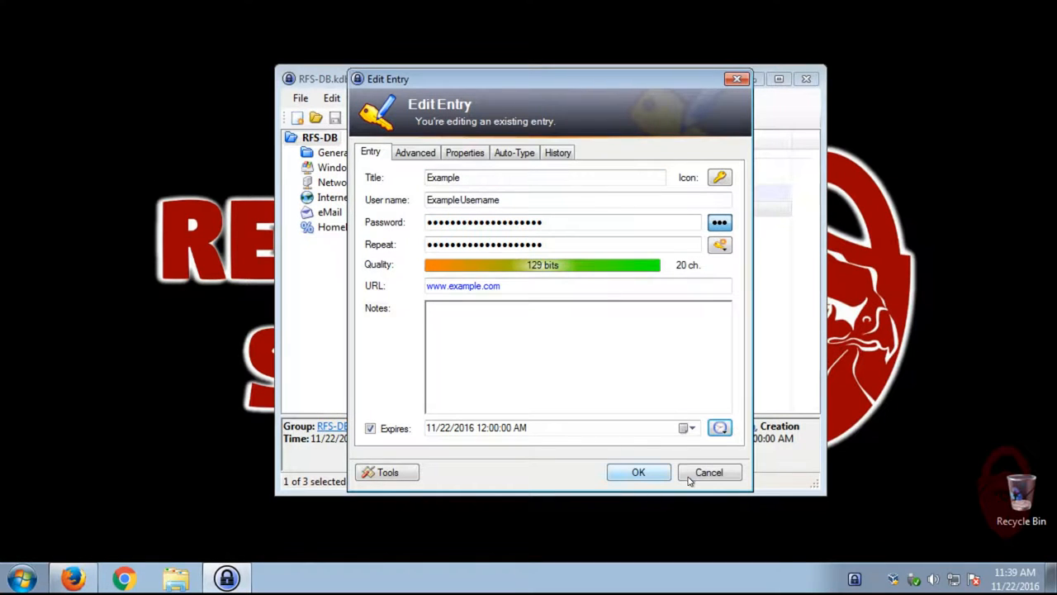
click(638, 472)
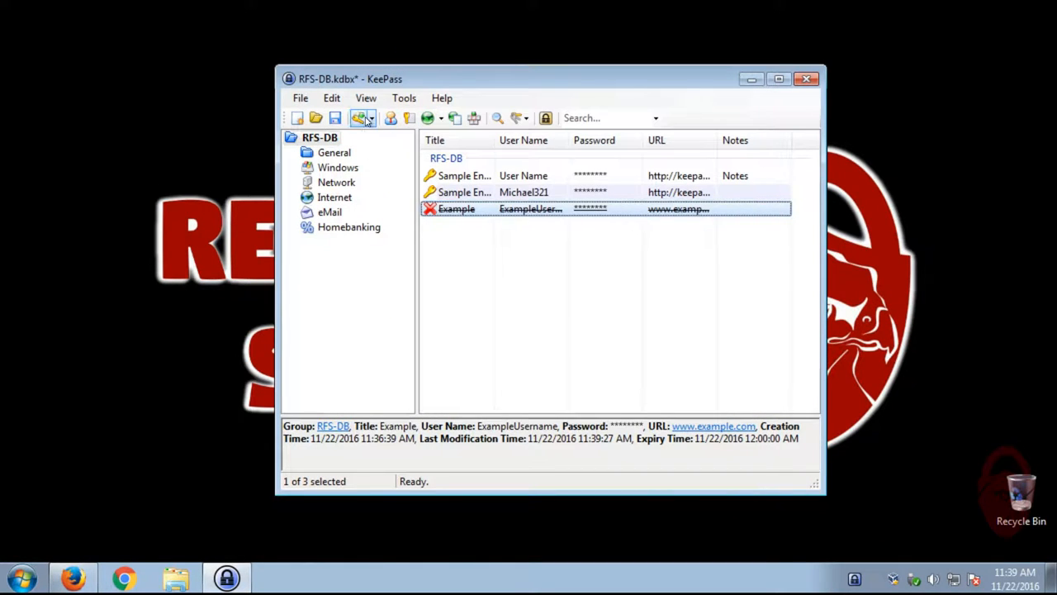
click(361, 118)
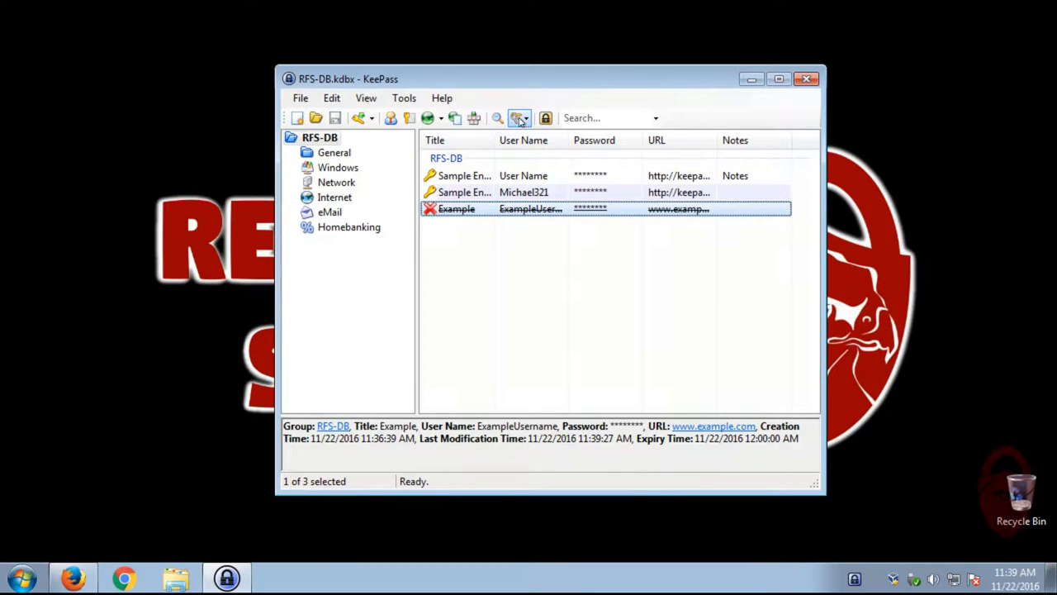
click(518, 118)
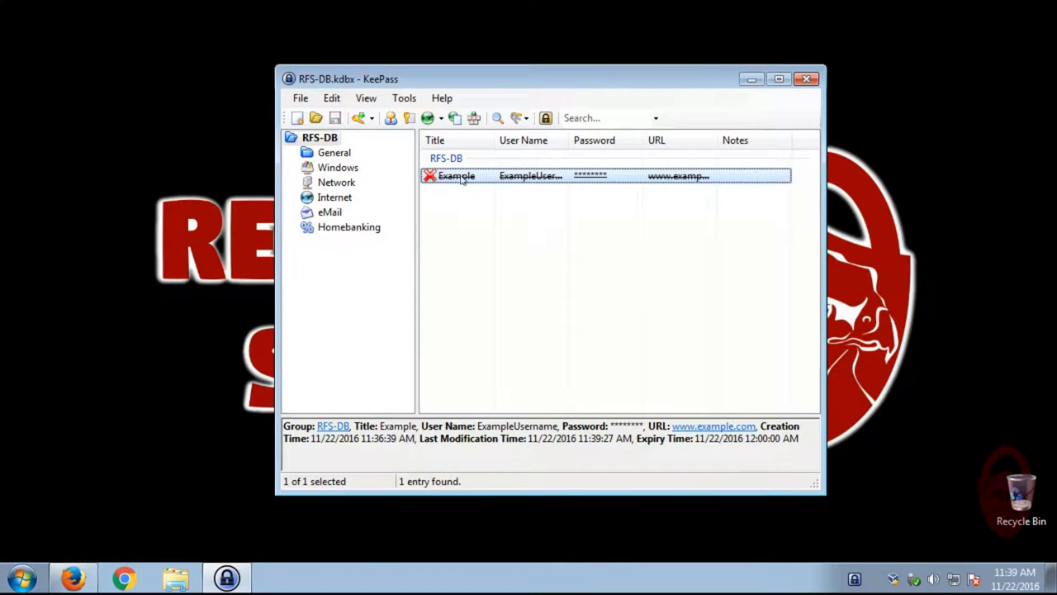
mouse_move(490, 180)
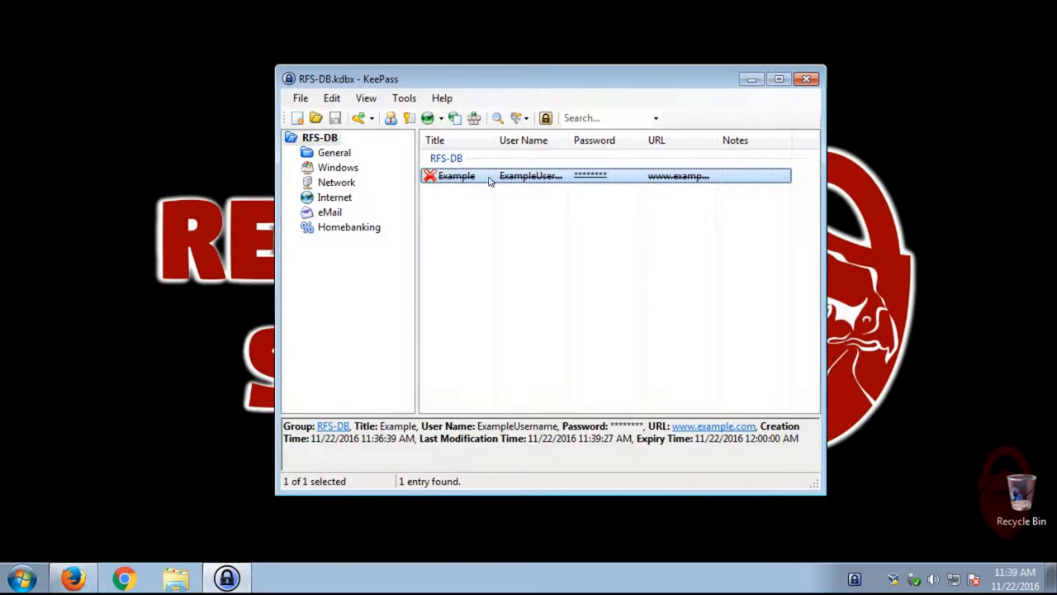
double_click(457, 176)
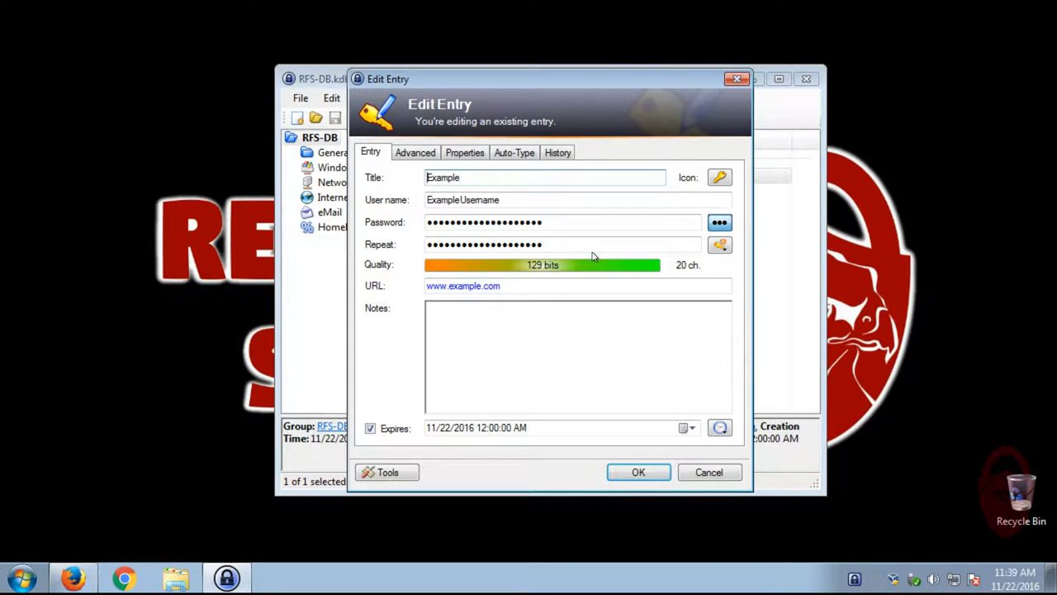
click(637, 471)
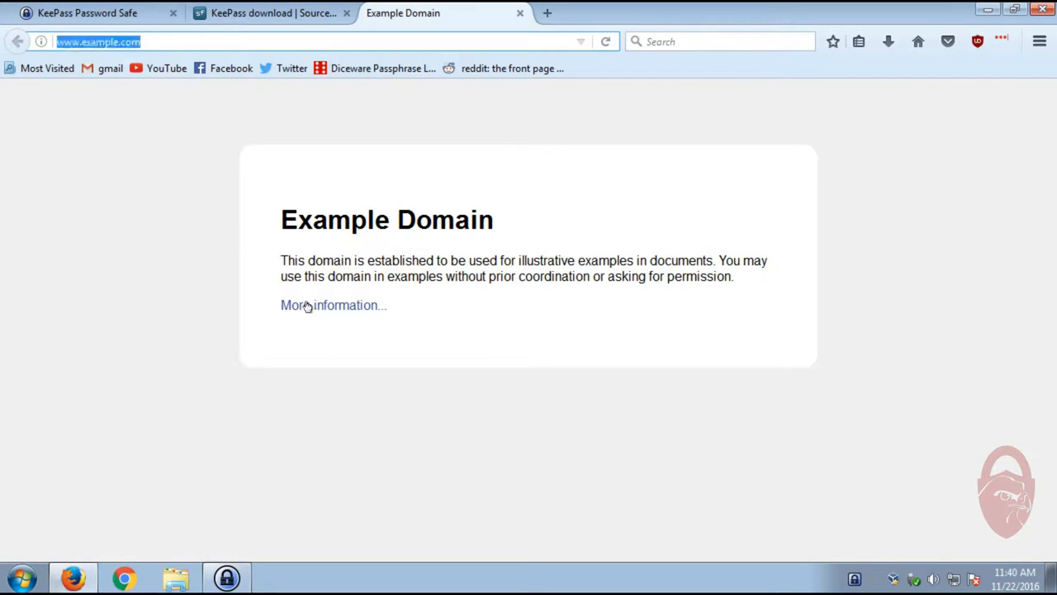
mouse_move(252, 582)
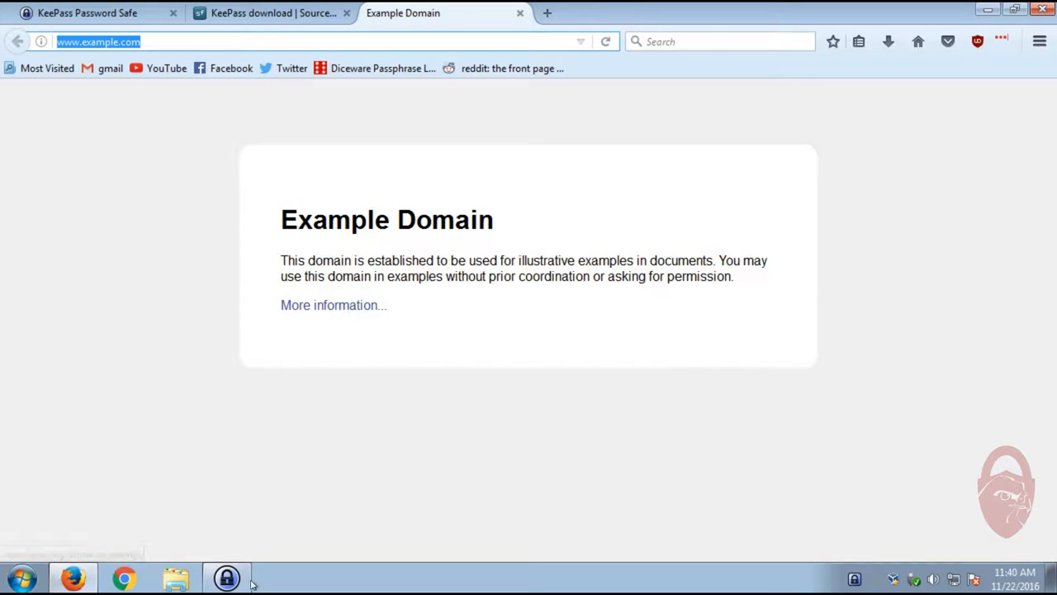
mouse_move(20, 574)
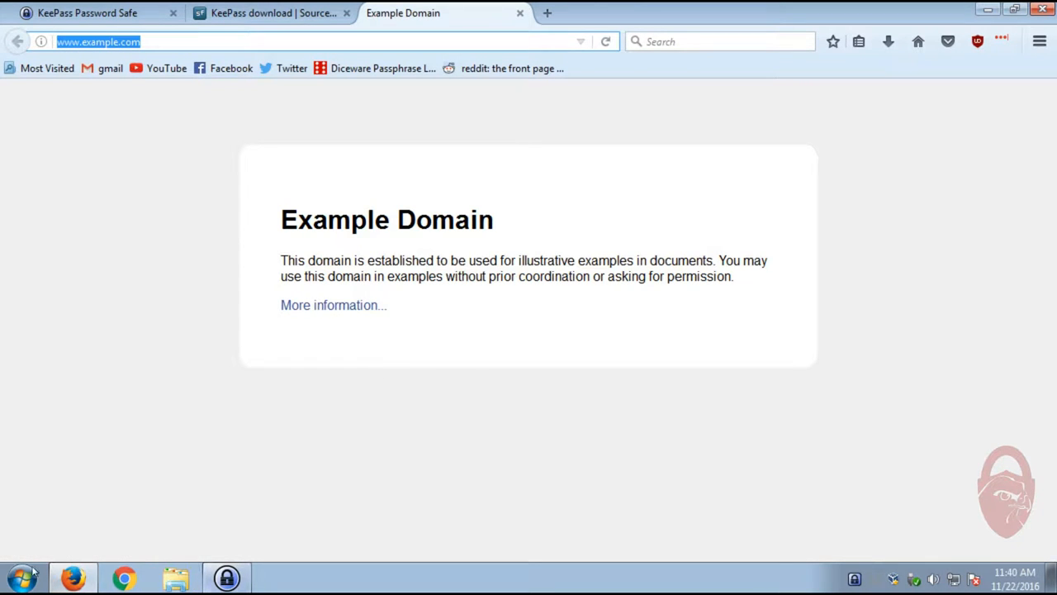
Step: Open the Windows Run prompt to launch another program
click(227, 576)
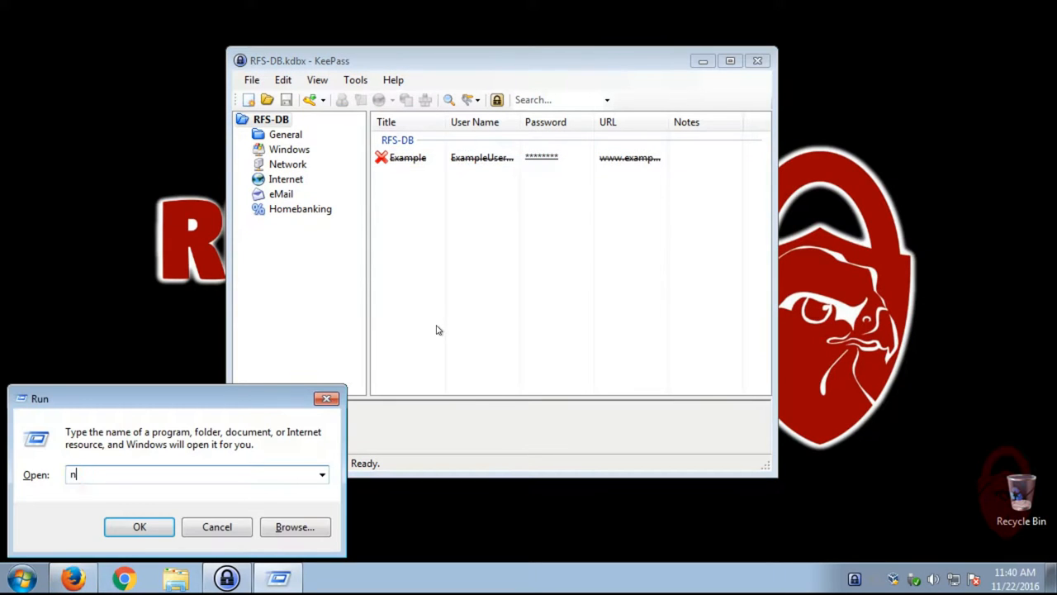
Step: Start a blank Notepad note and return to KeePass to copy the Example credentials into it
click(139, 526)
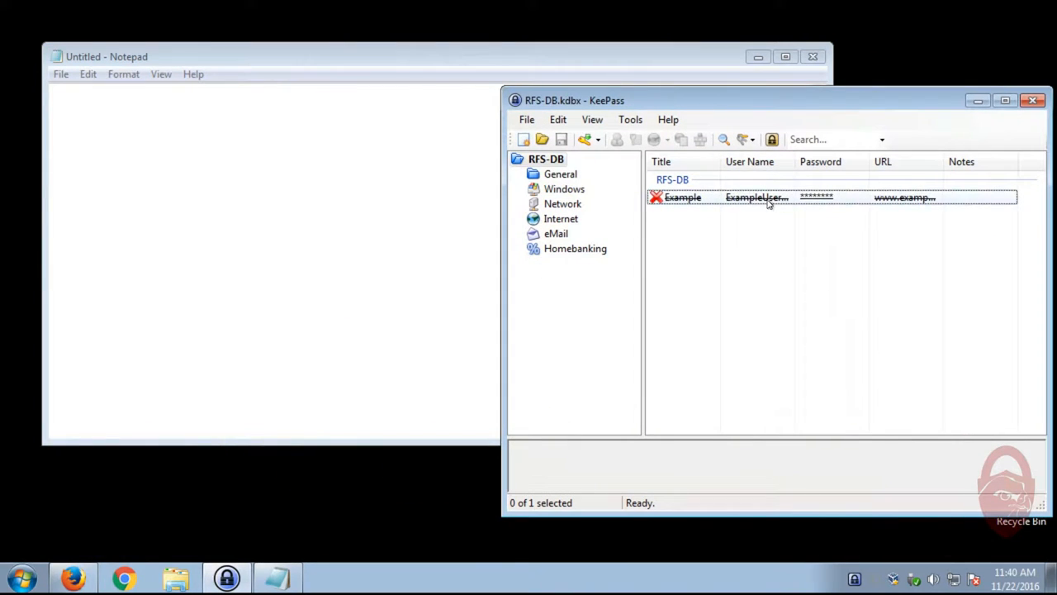
mouse_move(813, 199)
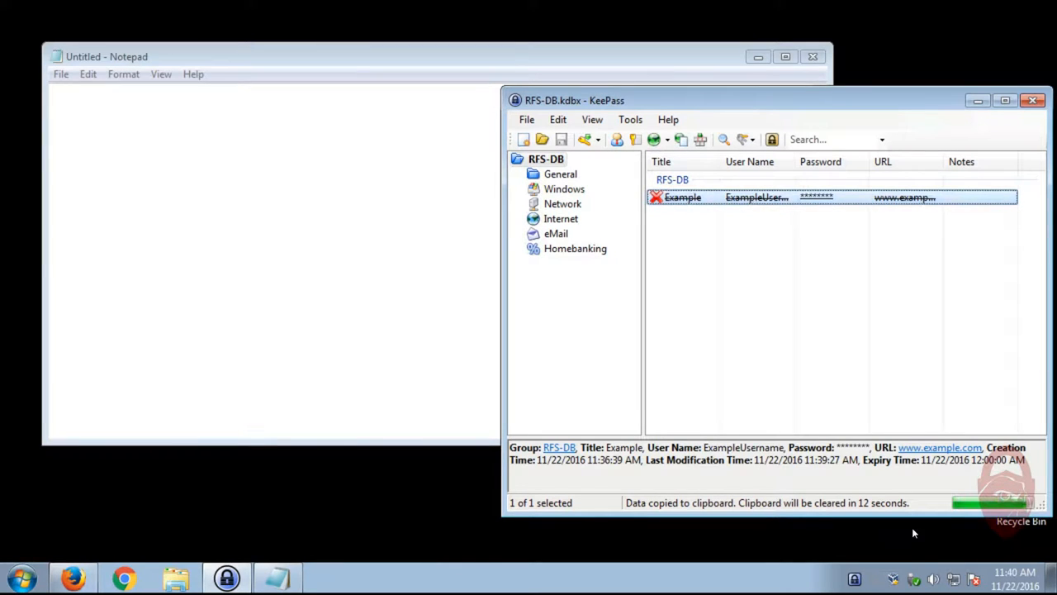
mouse_move(717, 522)
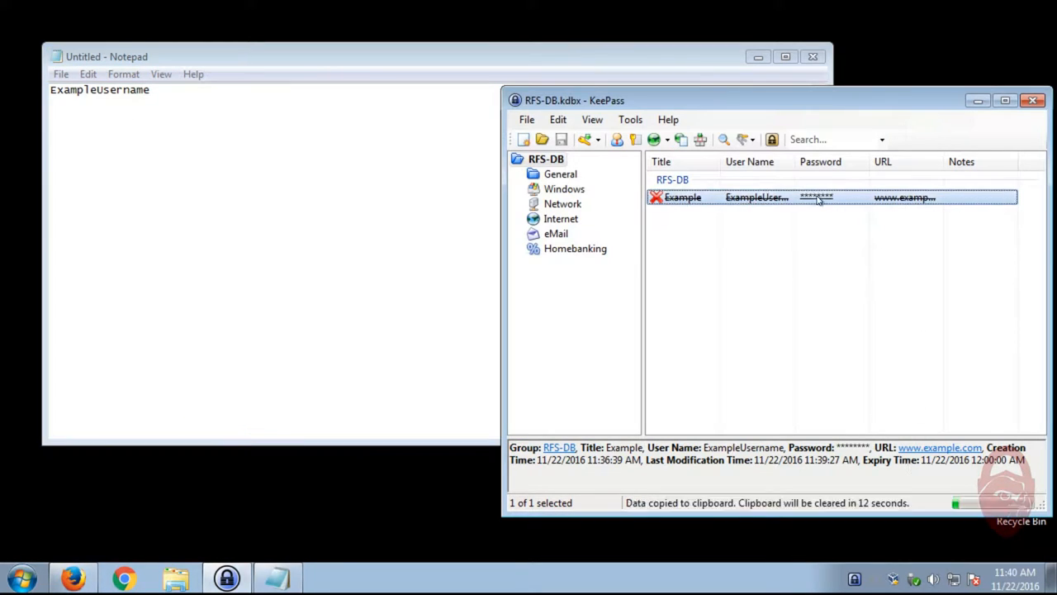
mouse_move(540, 302)
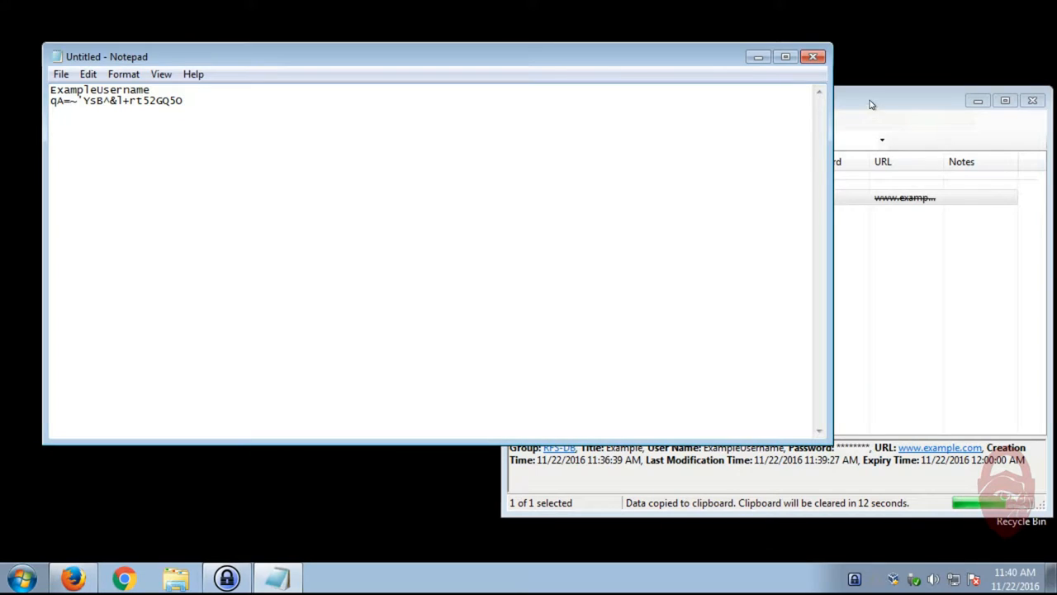
click(219, 101)
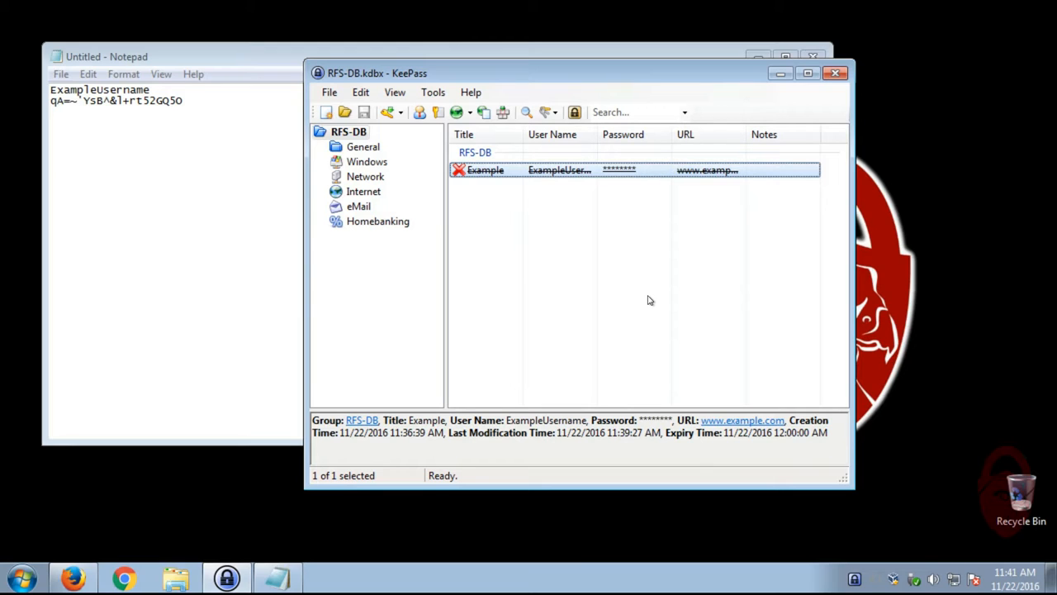
mouse_move(312, 113)
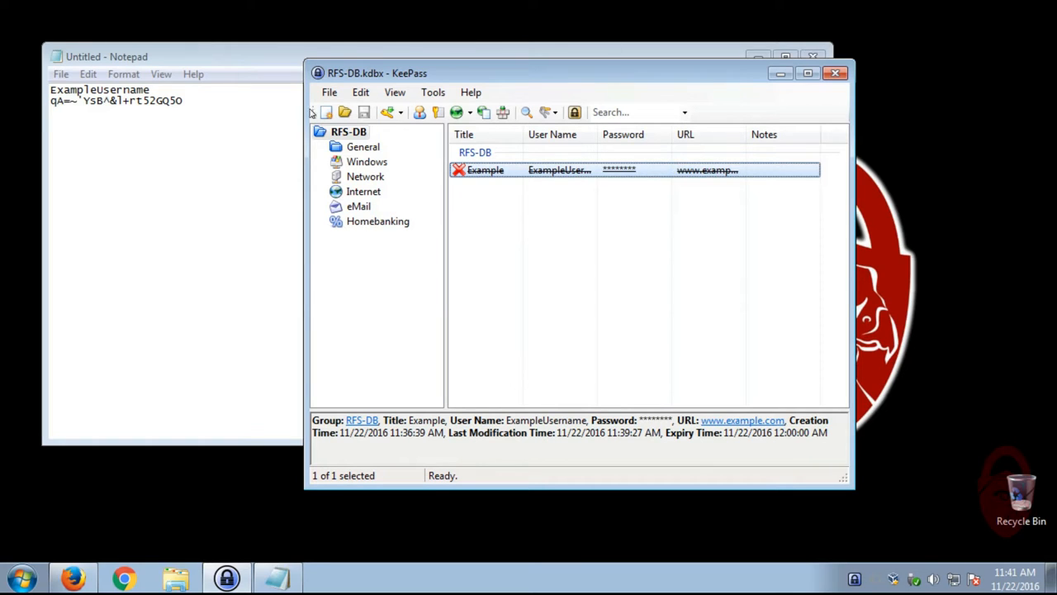
Step: Close KeePass and Notepad, relaunch KeePass 2 and unlock RFS-DB with the master password
click(328, 91)
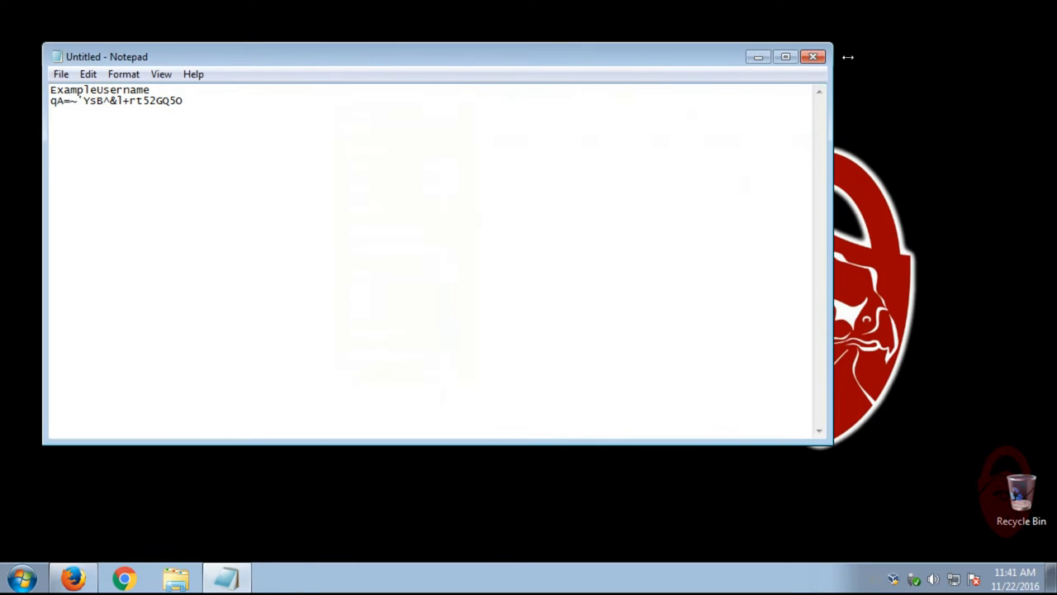
click(813, 56)
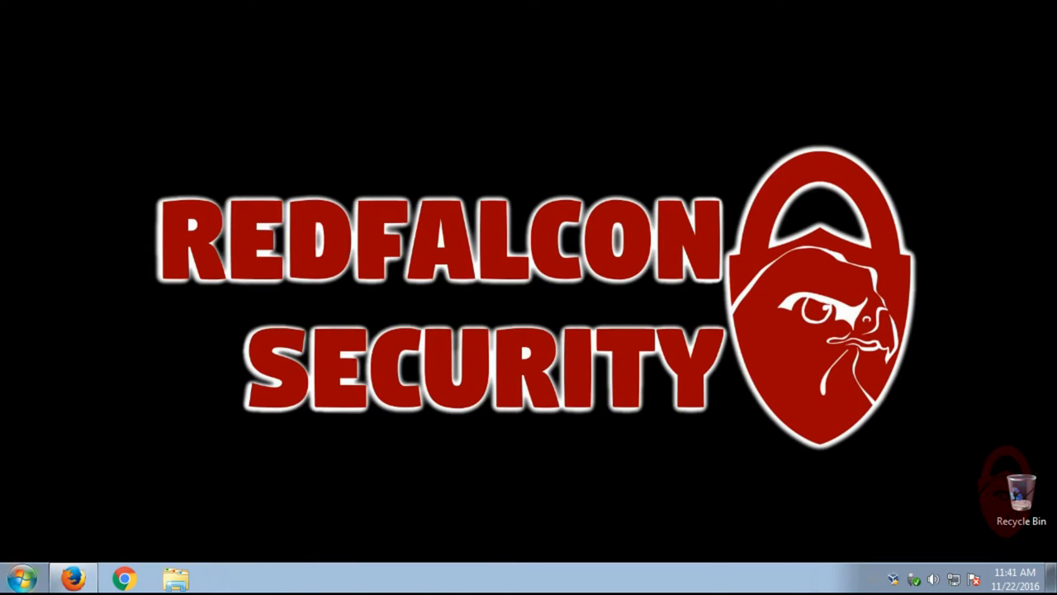
click(21, 577)
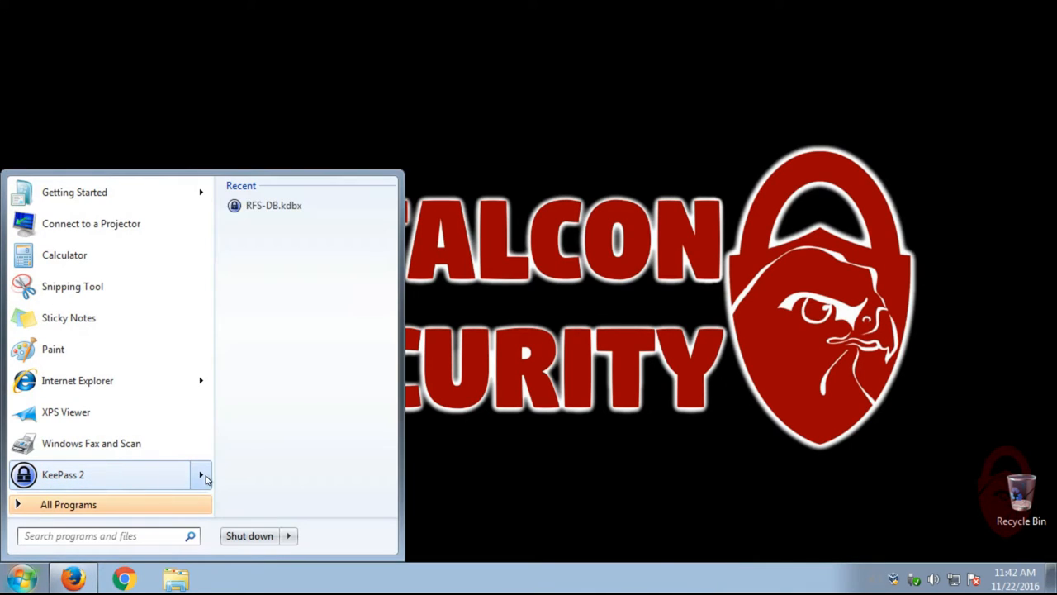
mouse_move(272, 204)
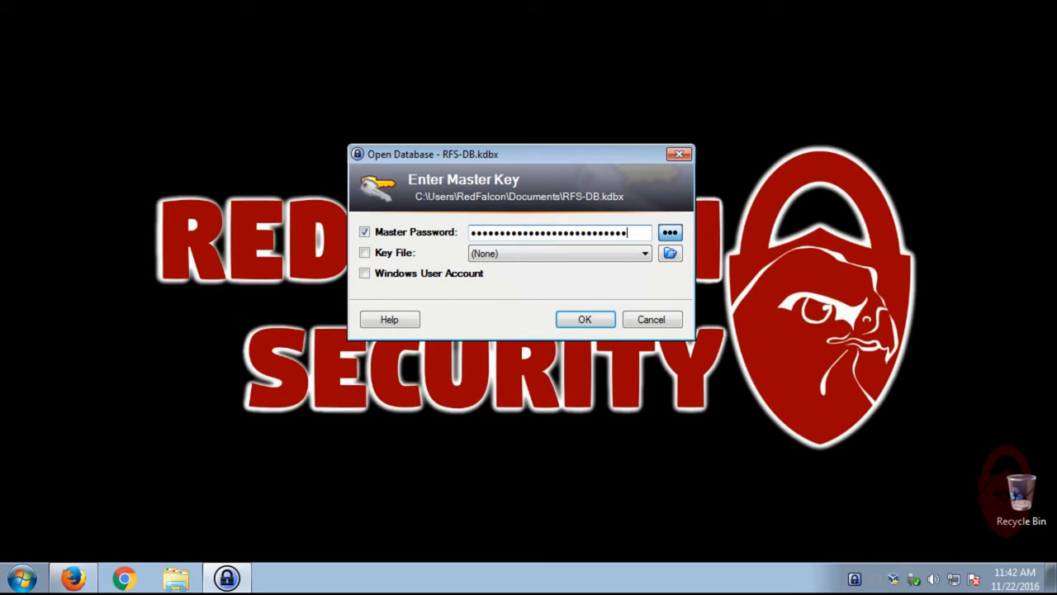
click(584, 319)
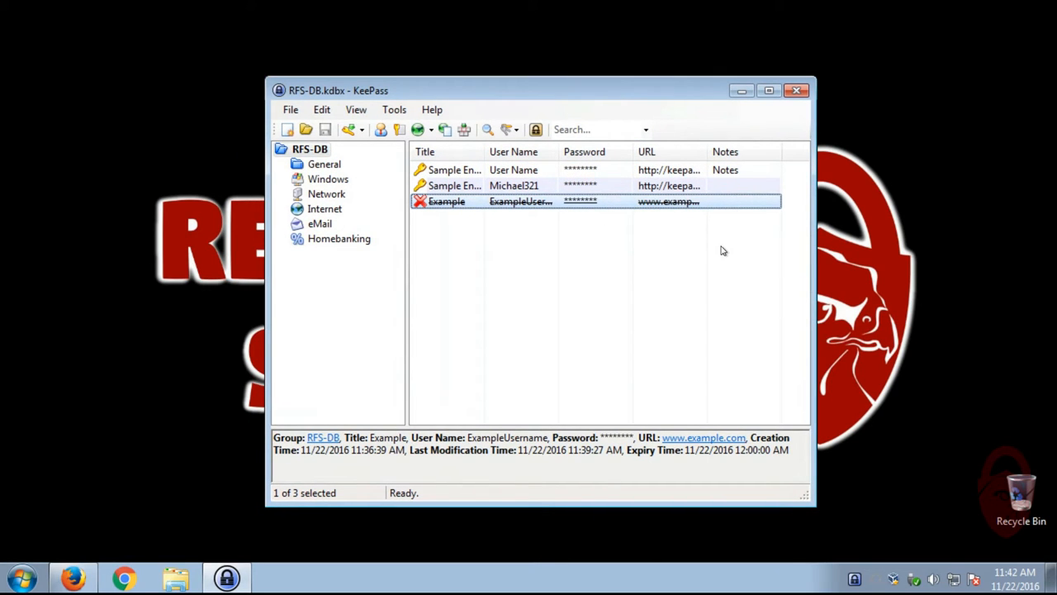
Step: Lock the RFS-DB workspace and cancel the Enter Master Key prompt, leaving only the desktop
click(290, 109)
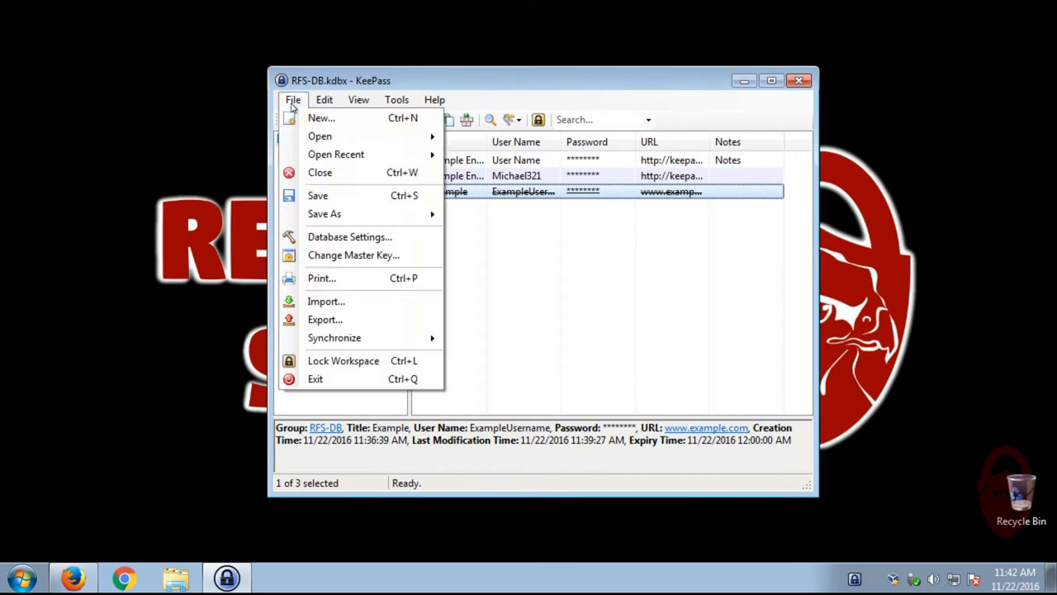
mouse_move(343, 361)
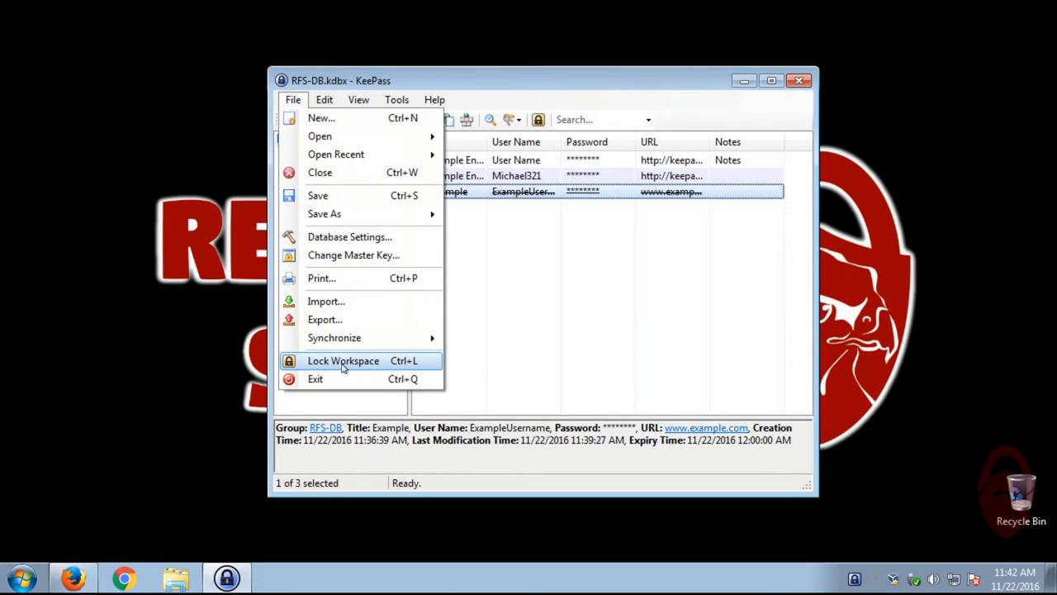
click(342, 360)
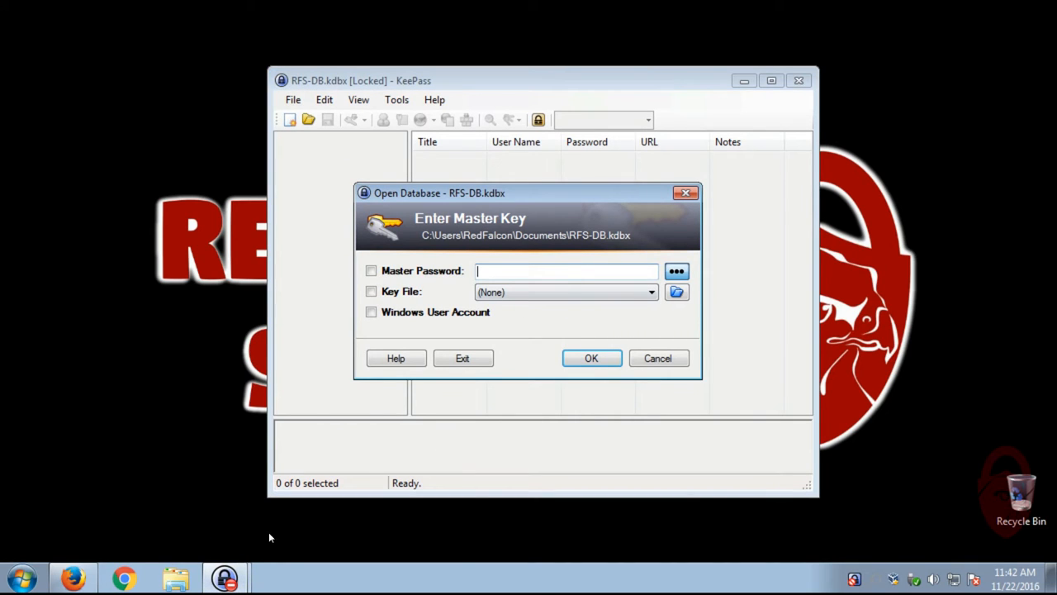
mouse_move(511, 211)
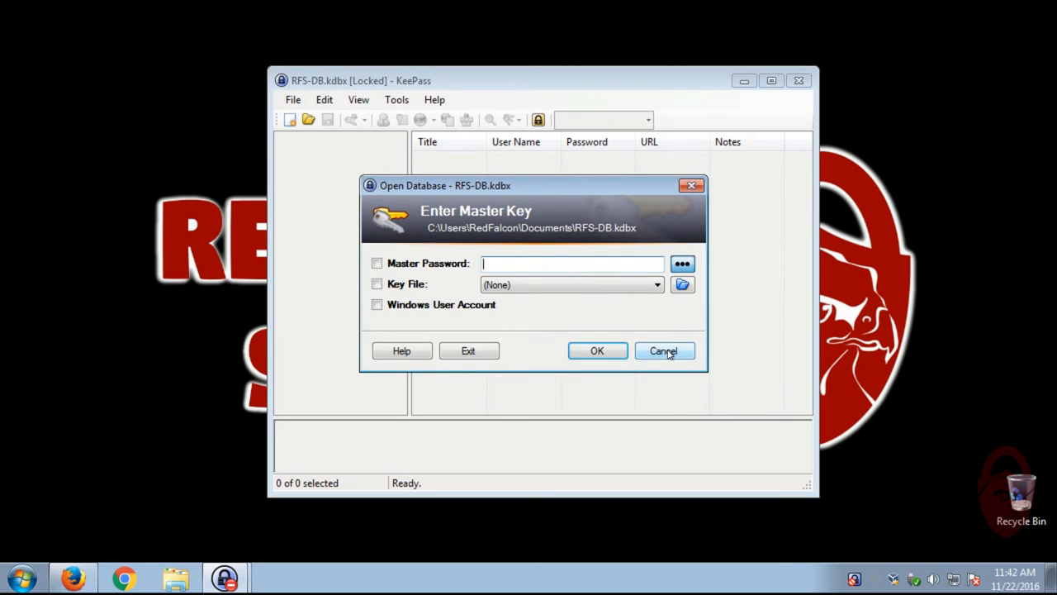
click(663, 351)
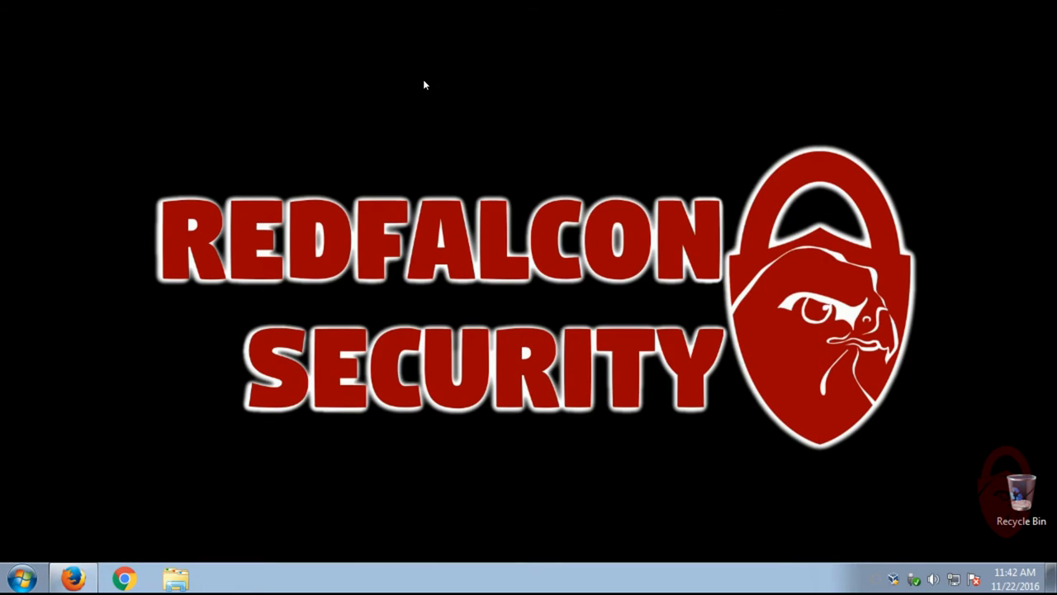
mouse_move(628, 181)
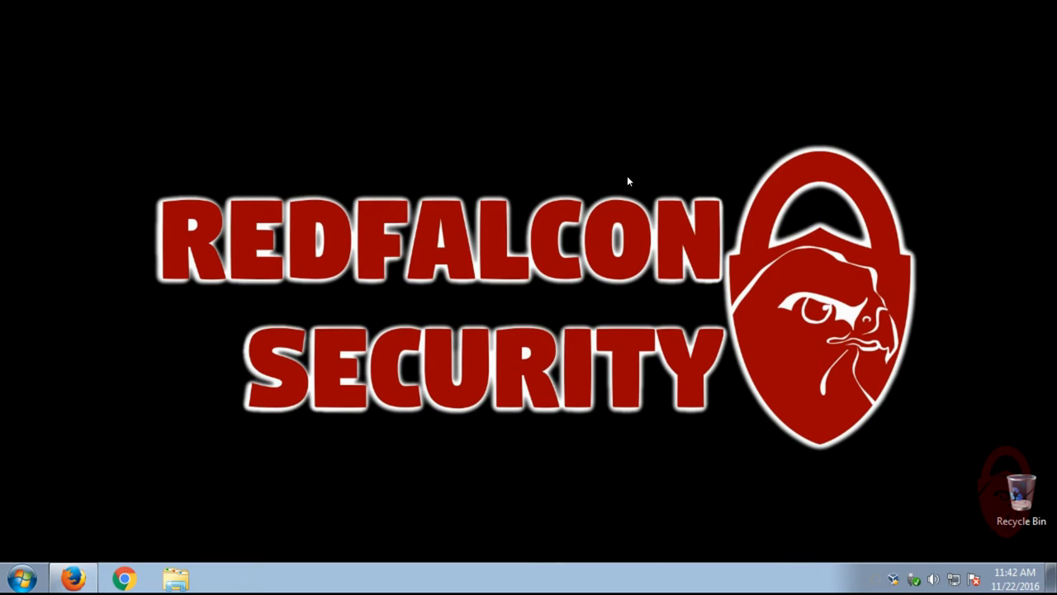